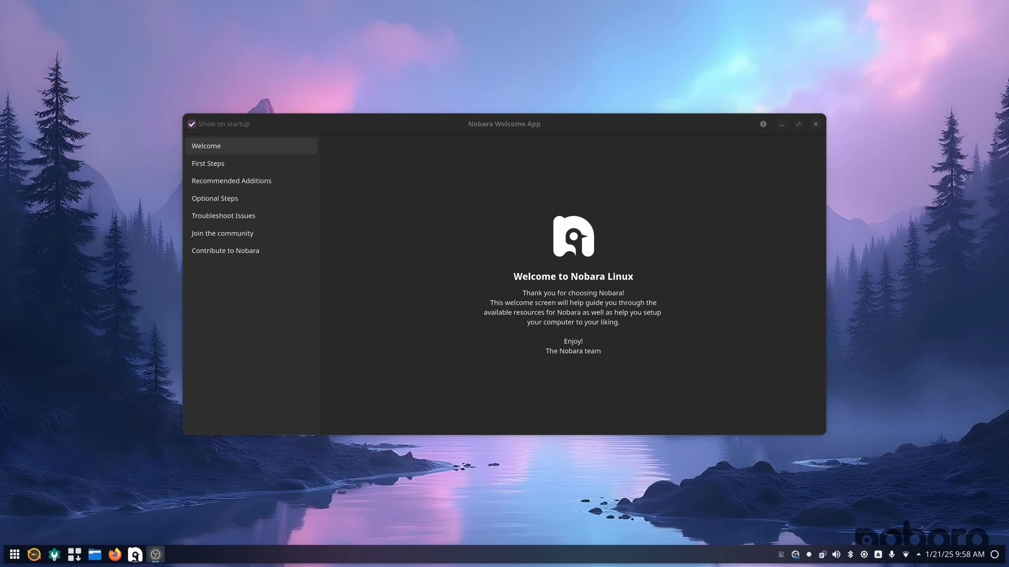
pyautogui.moveTo(765, 324)
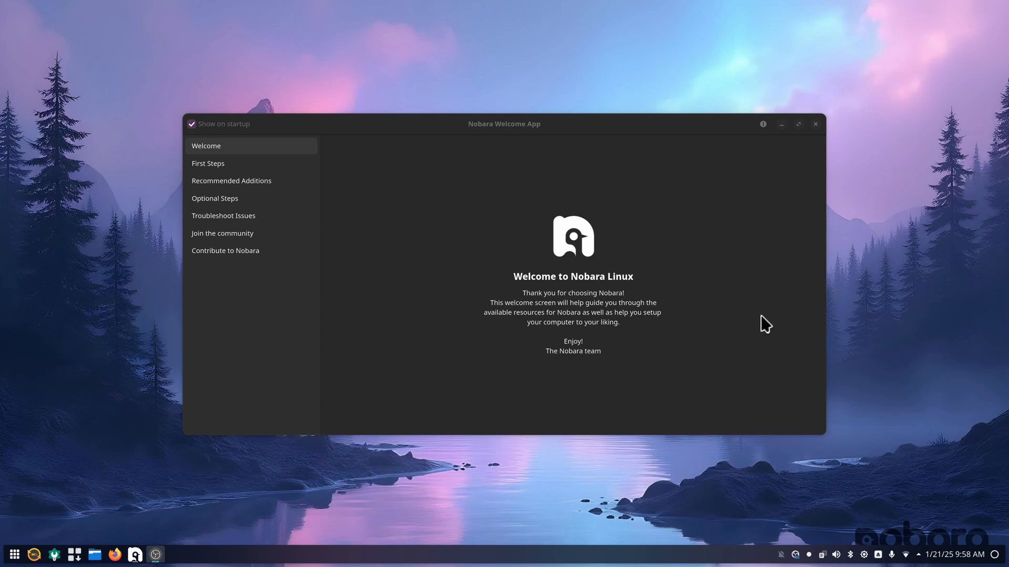
pyautogui.moveTo(558, 288)
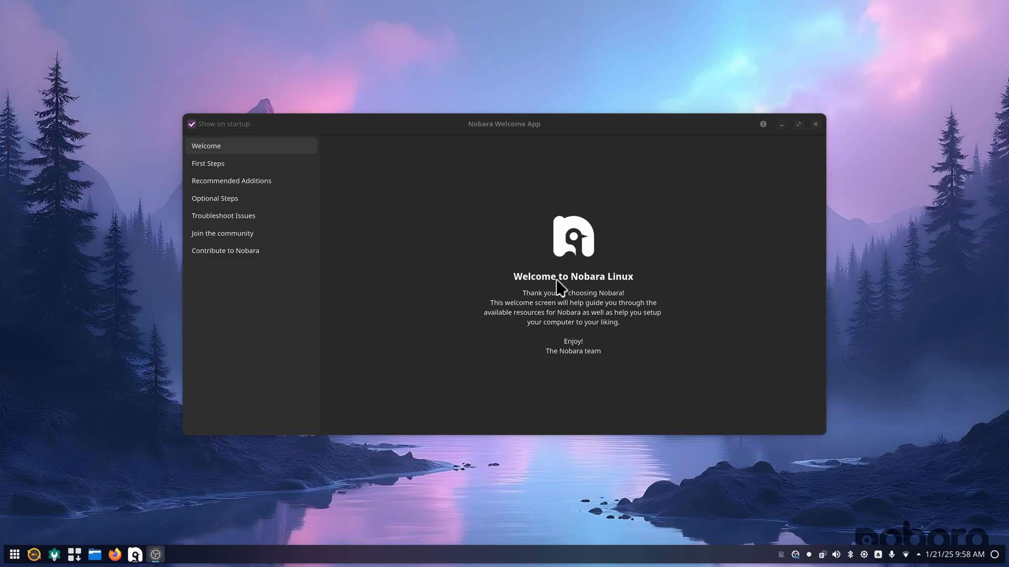
pyautogui.moveTo(508, 197)
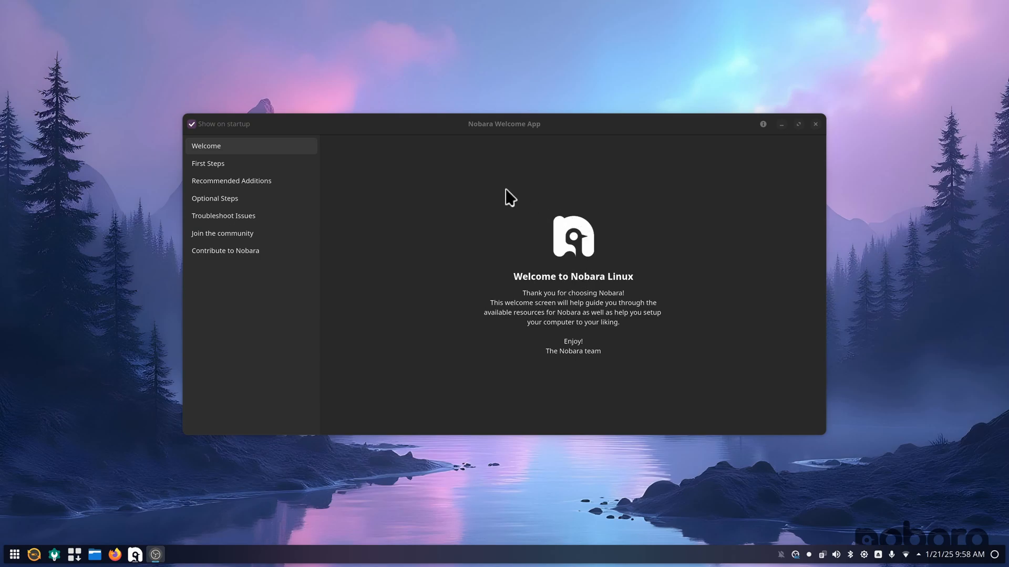
pyautogui.moveTo(313, 186)
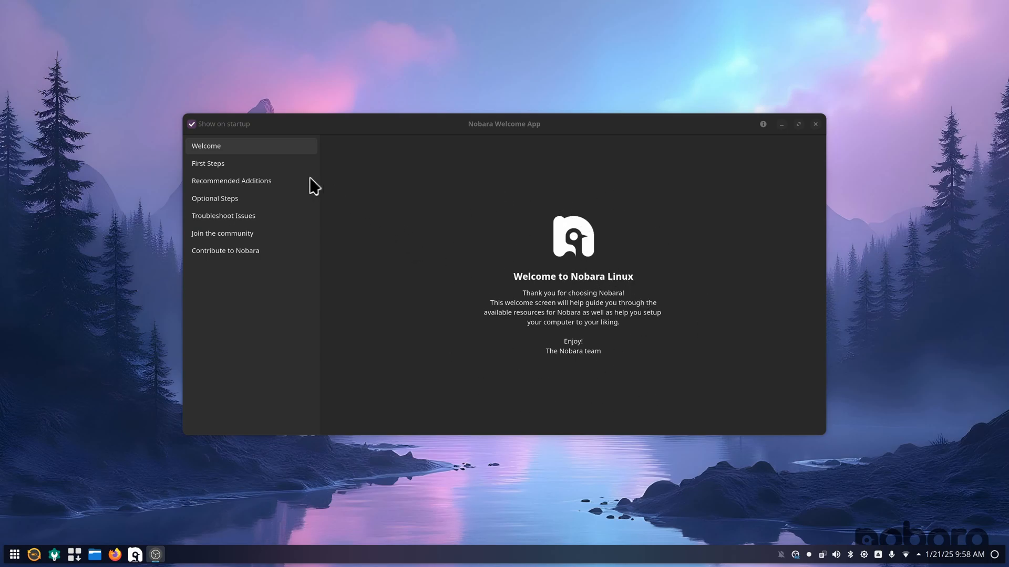
# Show the First Steps page with update, Driver Manager, Tweak Tool, Software Manager and Webapps launchers.
pyautogui.click(208, 163)
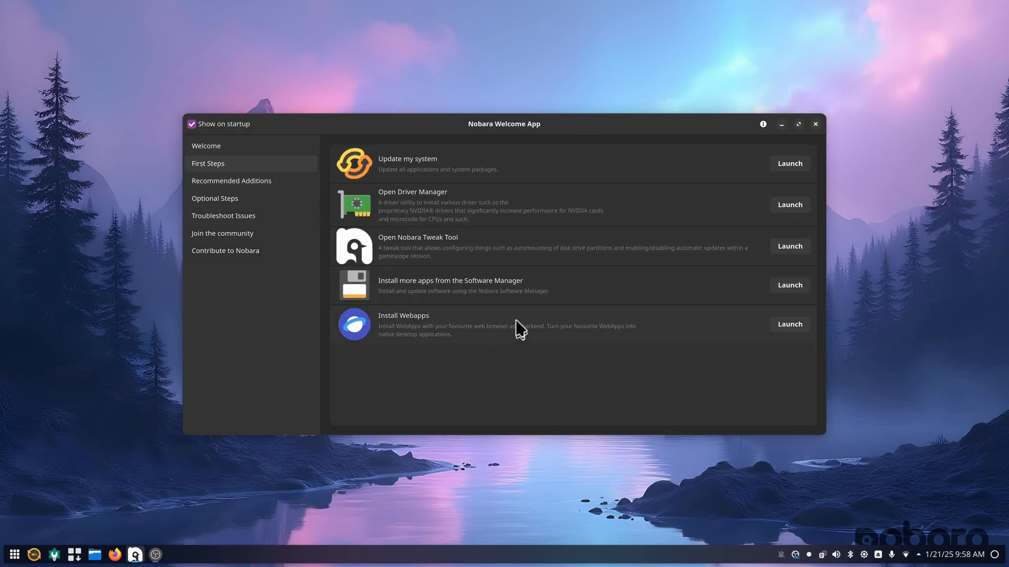
pyautogui.moveTo(451, 159)
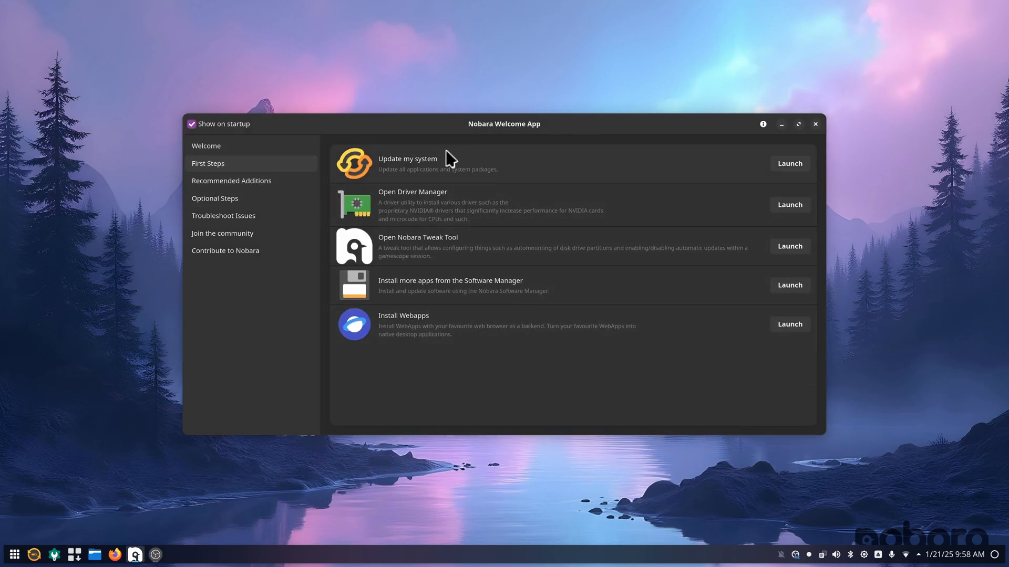
pyautogui.moveTo(564, 173)
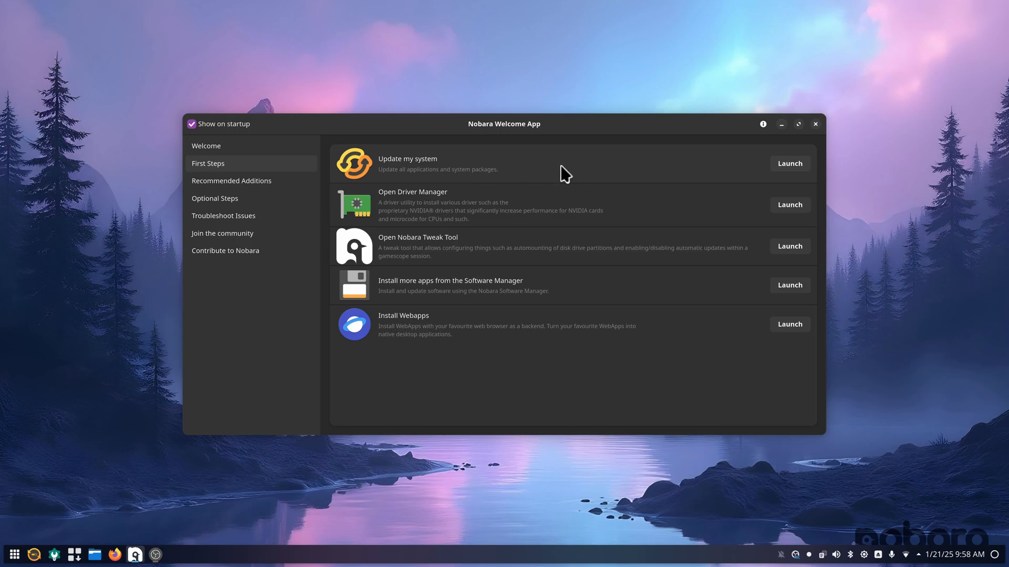
pyautogui.moveTo(401, 208)
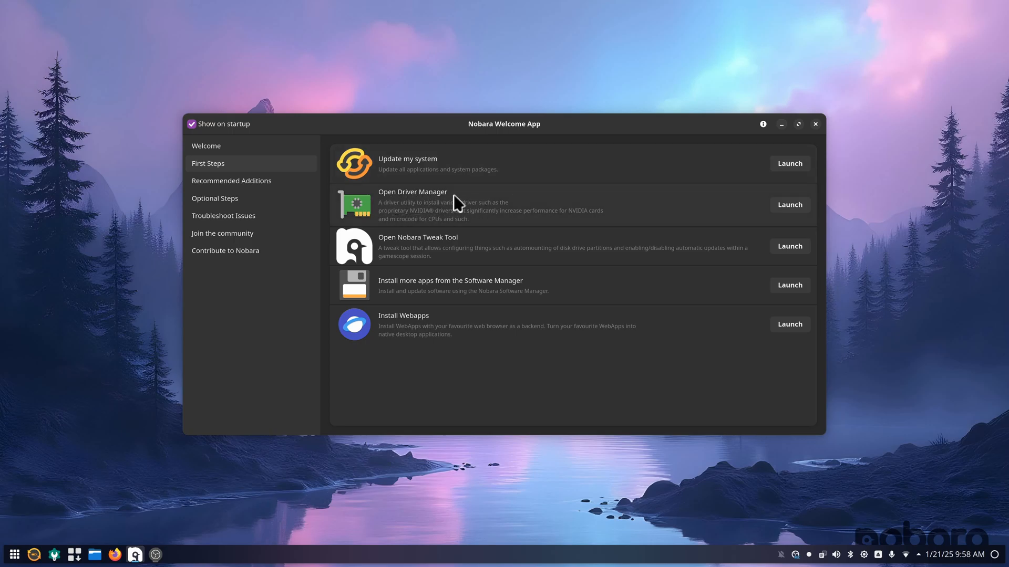
pyautogui.moveTo(440, 218)
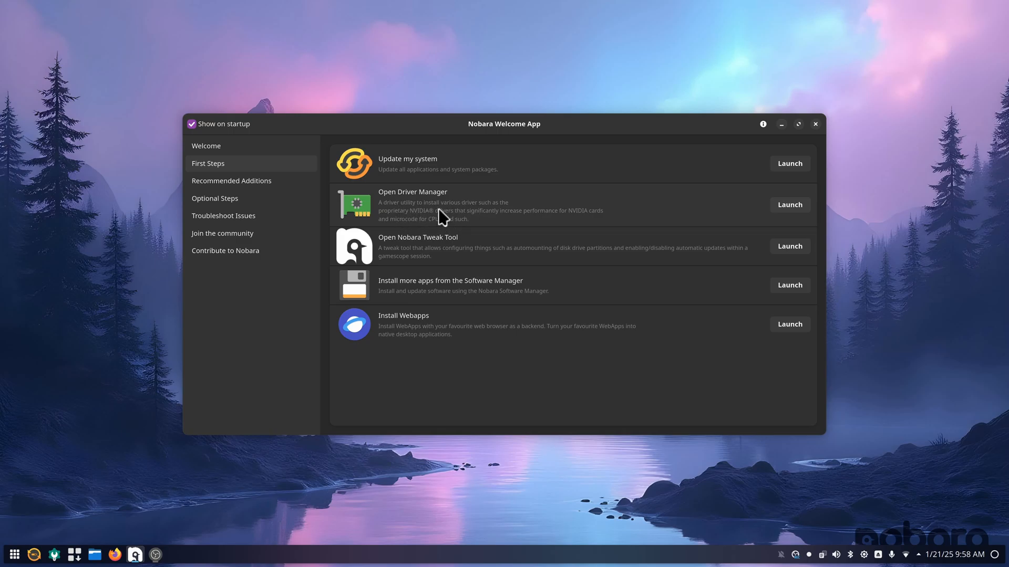
pyautogui.moveTo(511, 221)
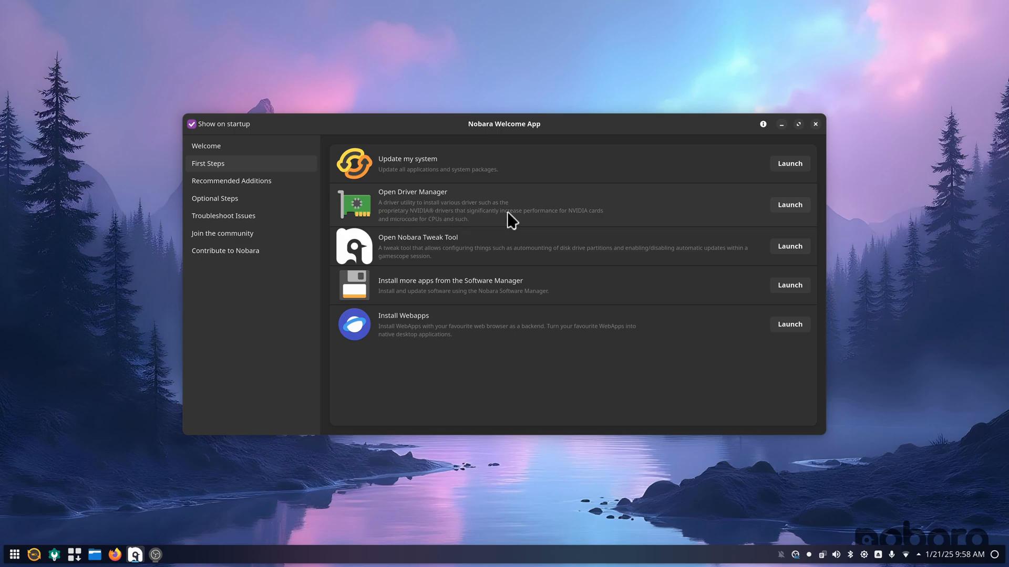
pyautogui.moveTo(506, 222)
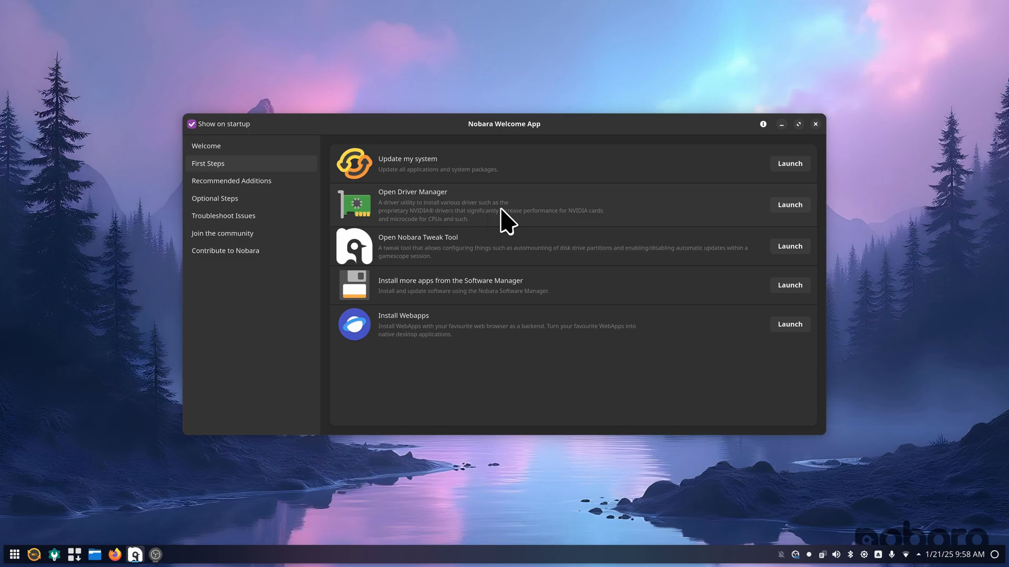
pyautogui.moveTo(786, 213)
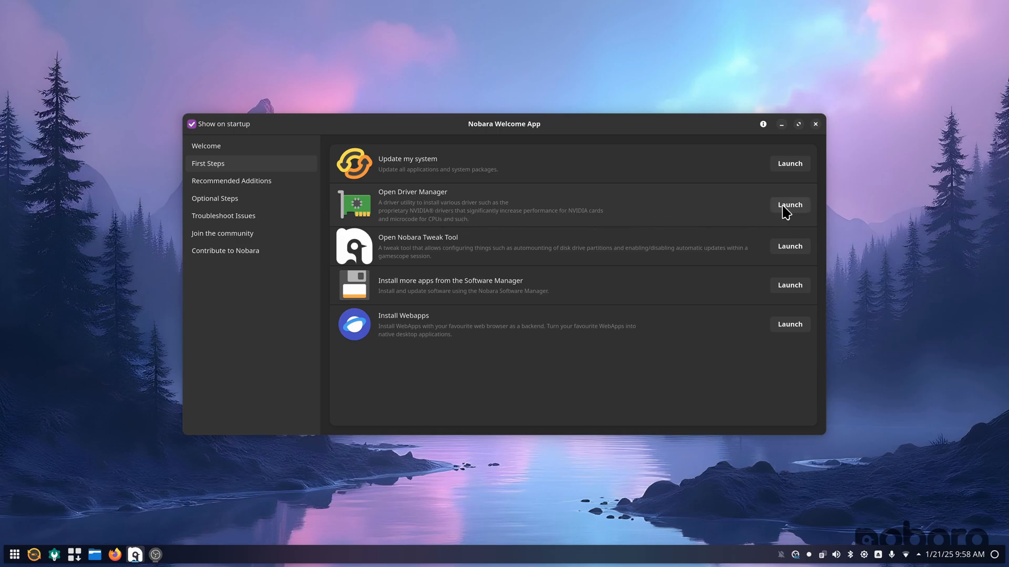
pyautogui.moveTo(606, 211)
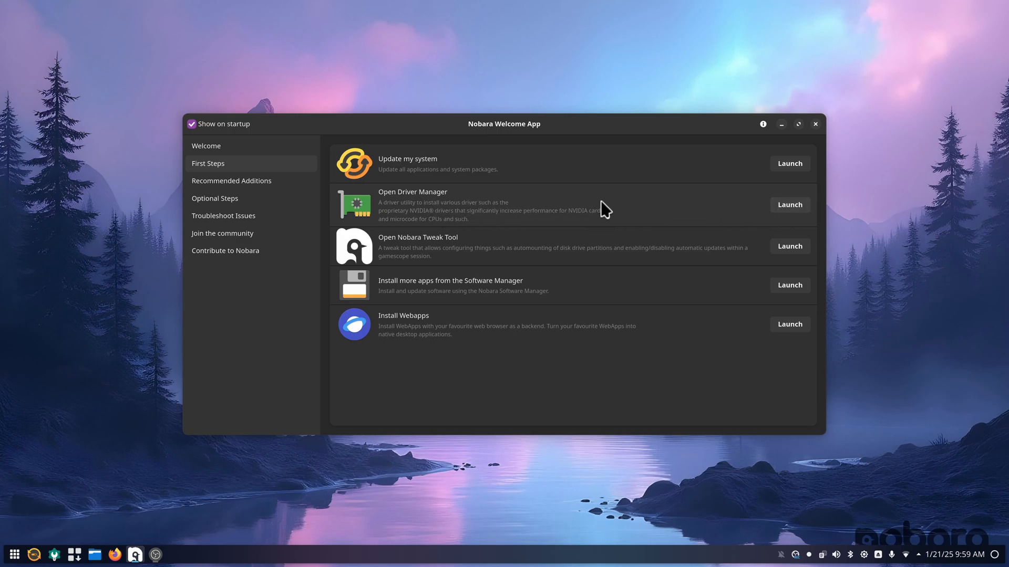
pyautogui.moveTo(511, 242)
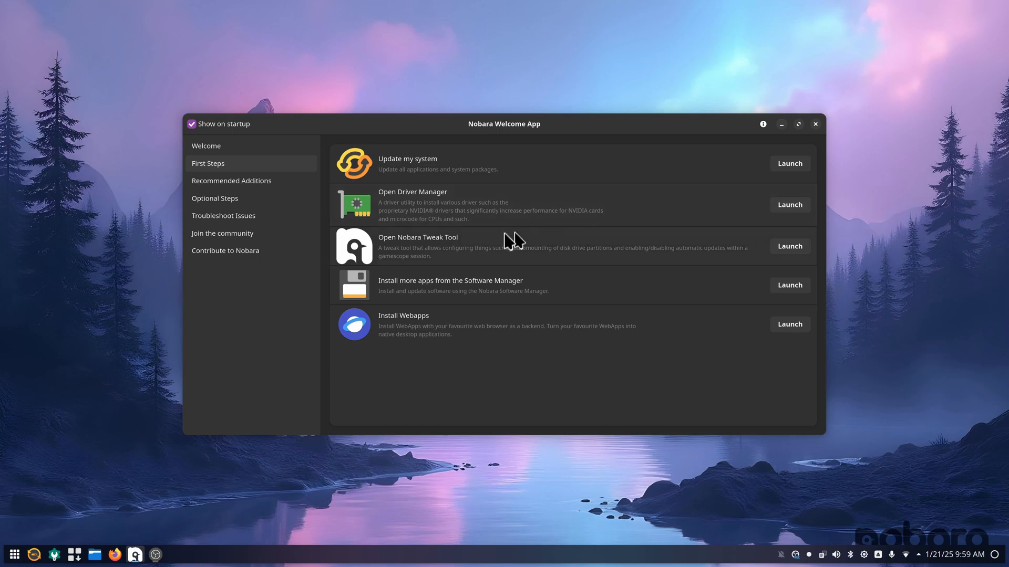
pyautogui.moveTo(537, 253)
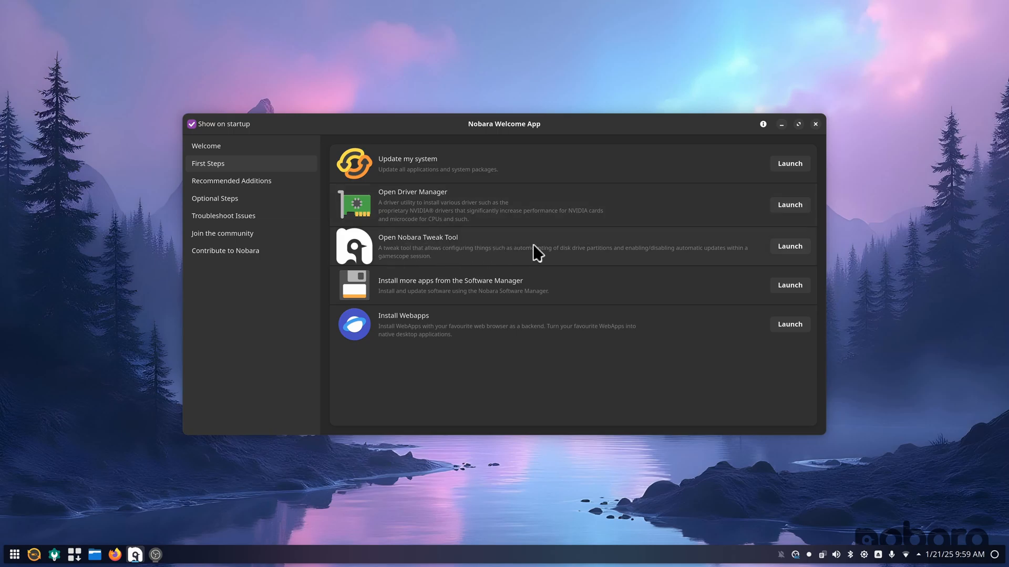
pyautogui.moveTo(564, 260)
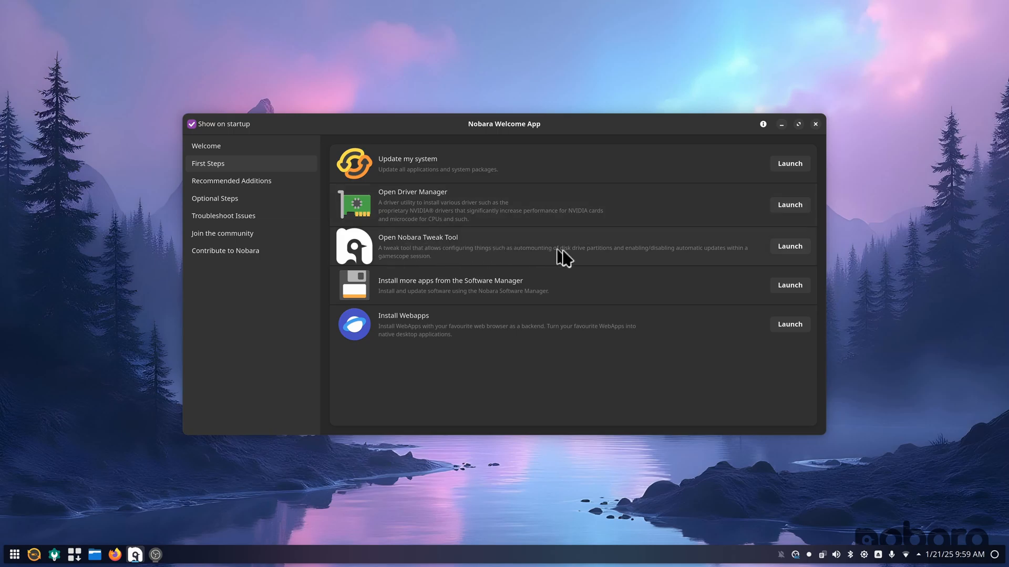
pyautogui.moveTo(430, 300)
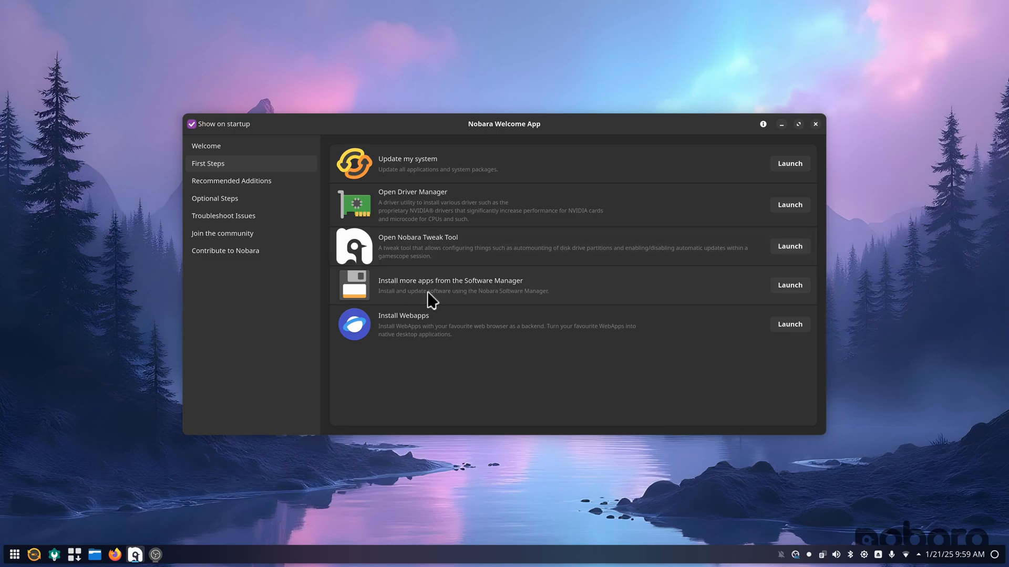
pyautogui.moveTo(529, 295)
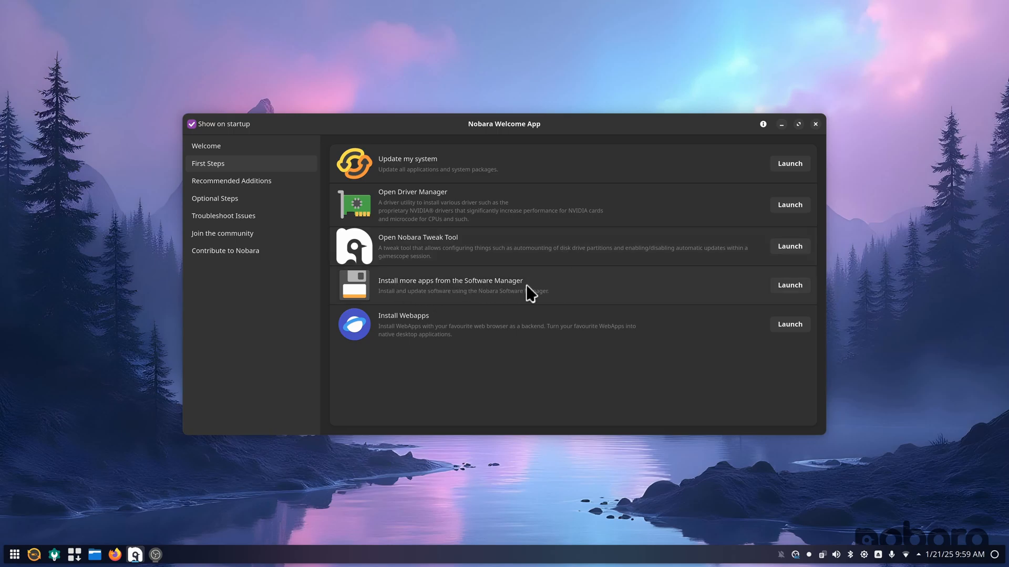
pyautogui.moveTo(503, 339)
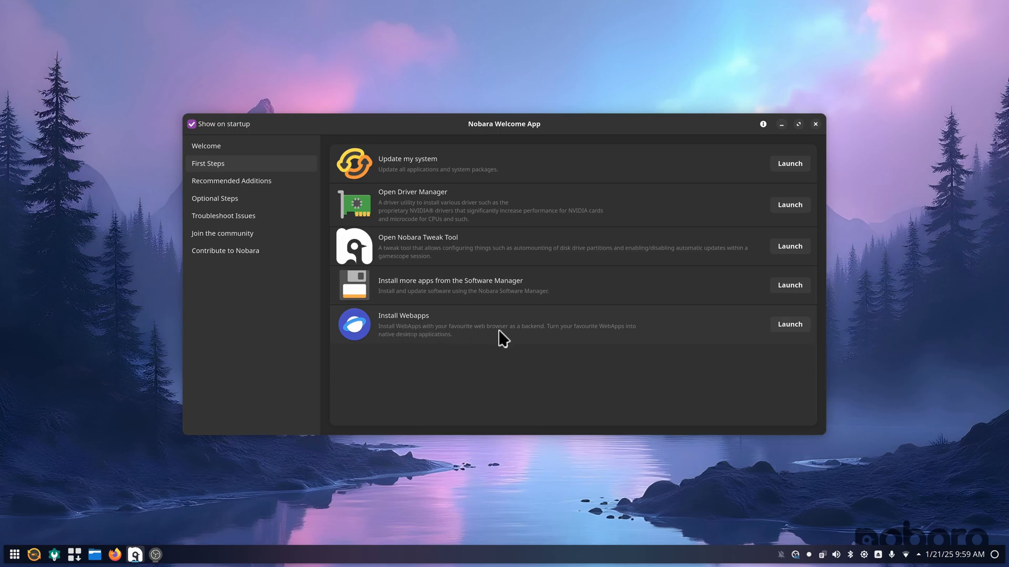
pyautogui.moveTo(250, 180)
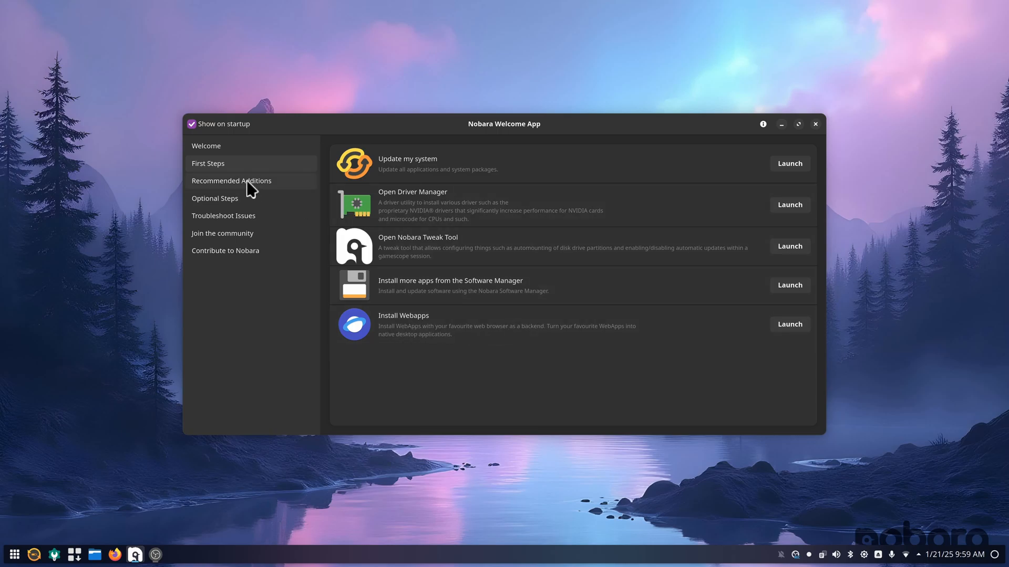
# Show the Recommended Additions page offering Blender, Kdenlive, OBS Studio and Discord.
pyautogui.click(231, 181)
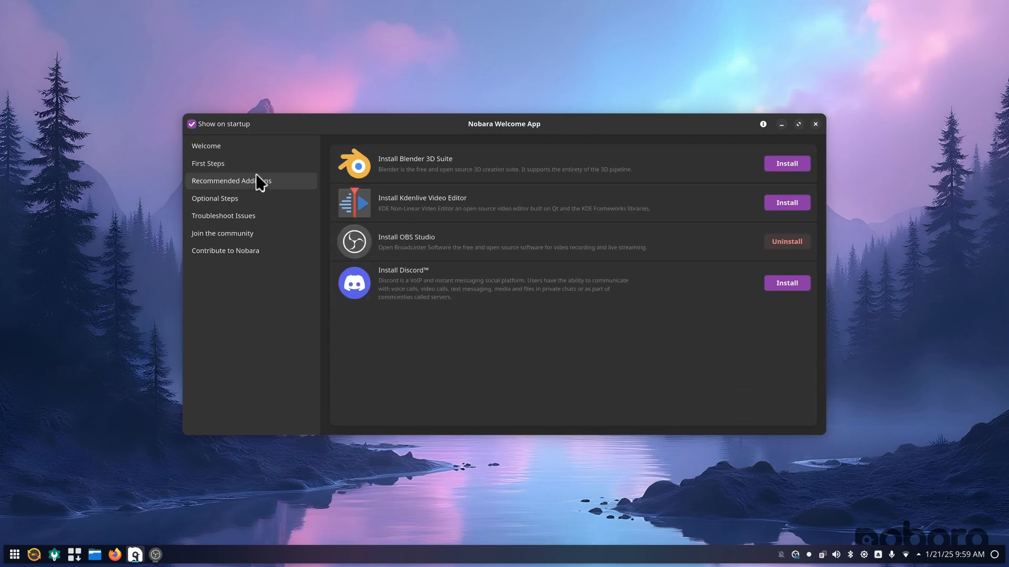
pyautogui.moveTo(707, 251)
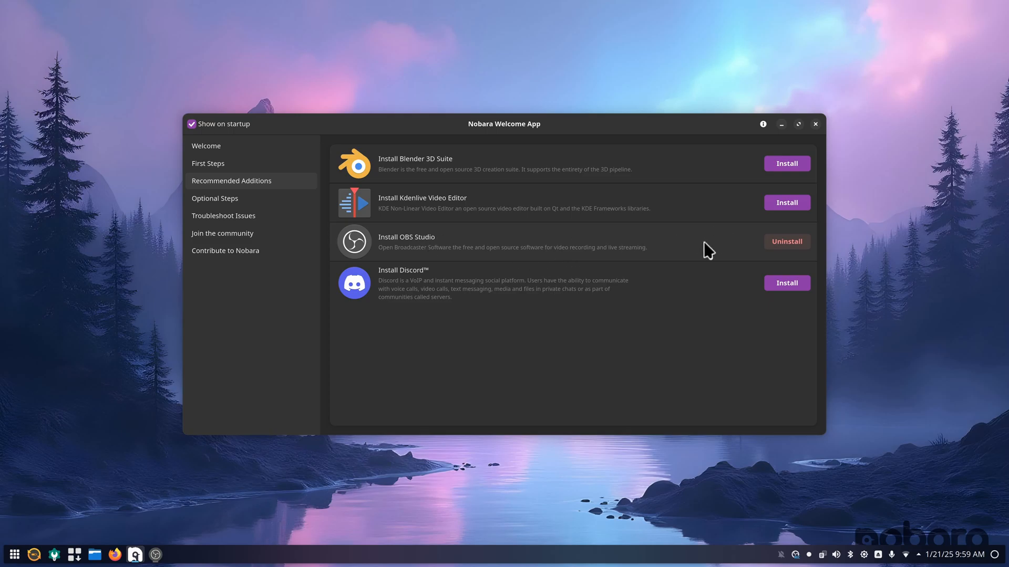
pyautogui.moveTo(555, 324)
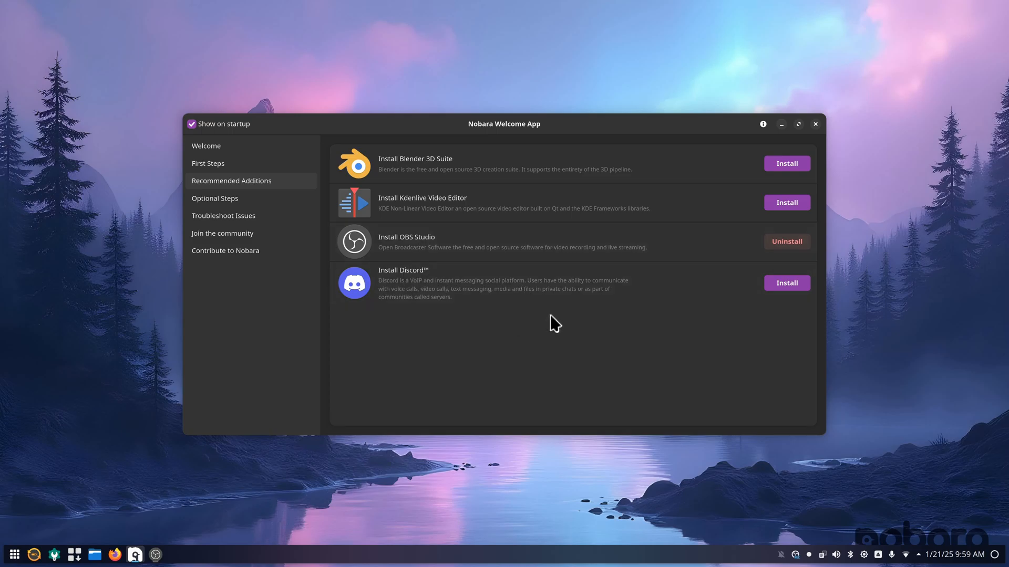
pyautogui.moveTo(231, 202)
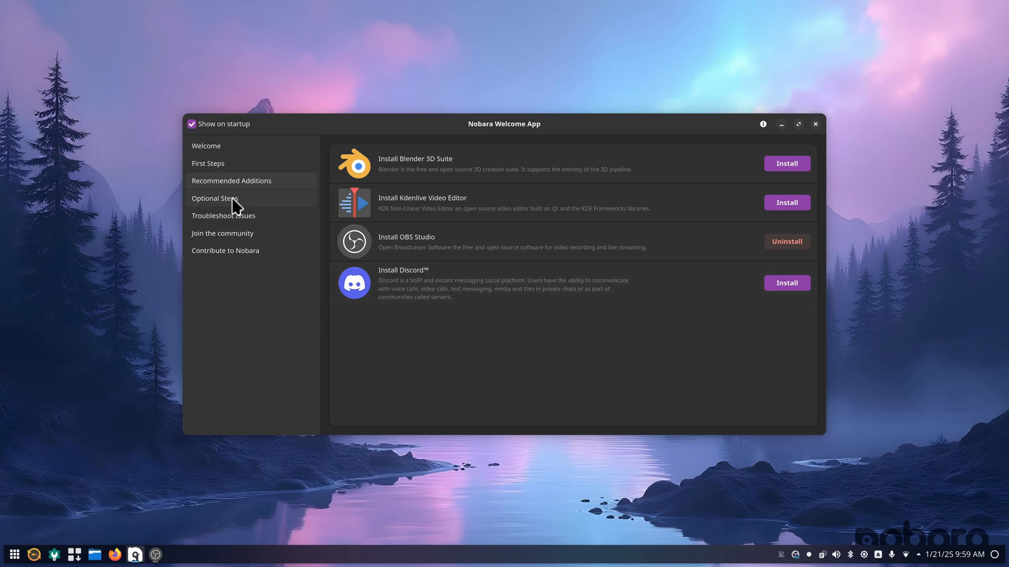
# From Optional Steps, start the DaVinci Resolve installer and follow its download link into Firefox.
pyautogui.click(214, 198)
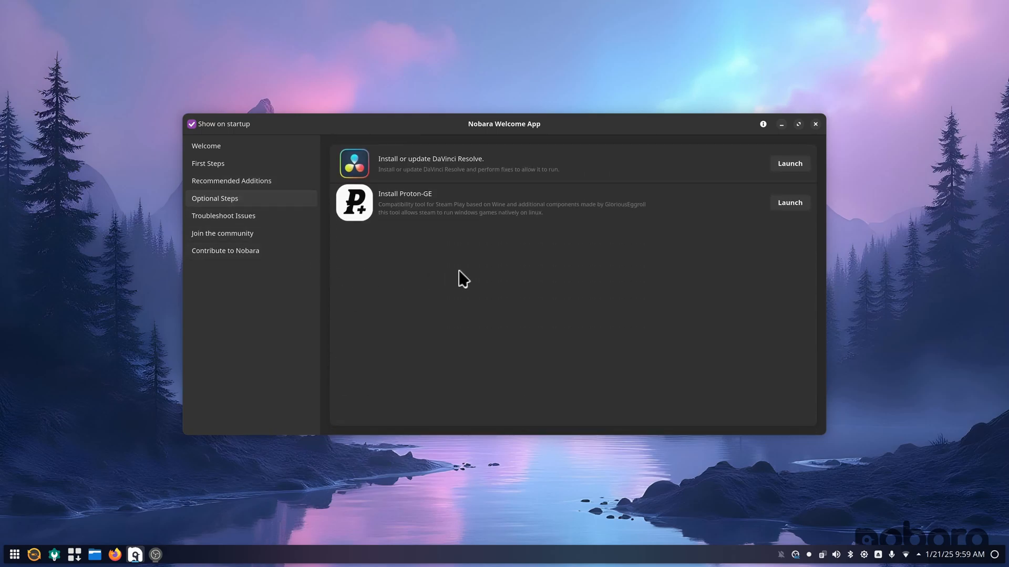
pyautogui.moveTo(467, 282)
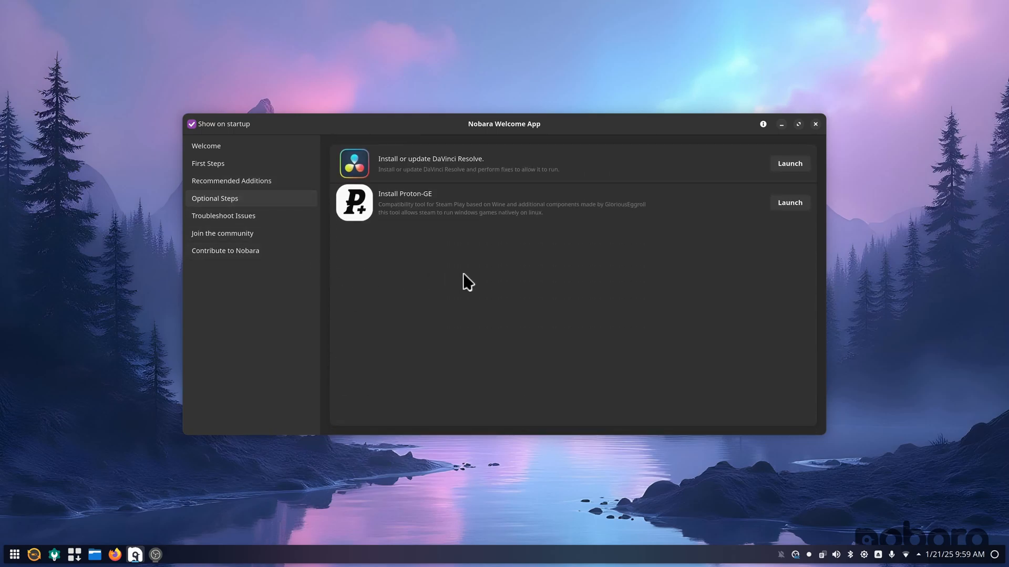
pyautogui.moveTo(508, 283)
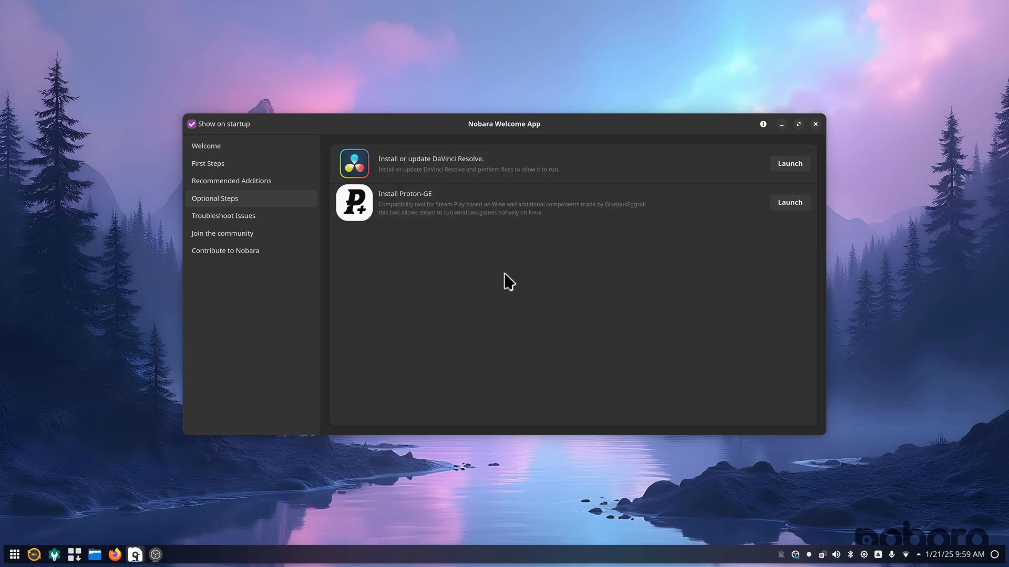
pyautogui.moveTo(483, 224)
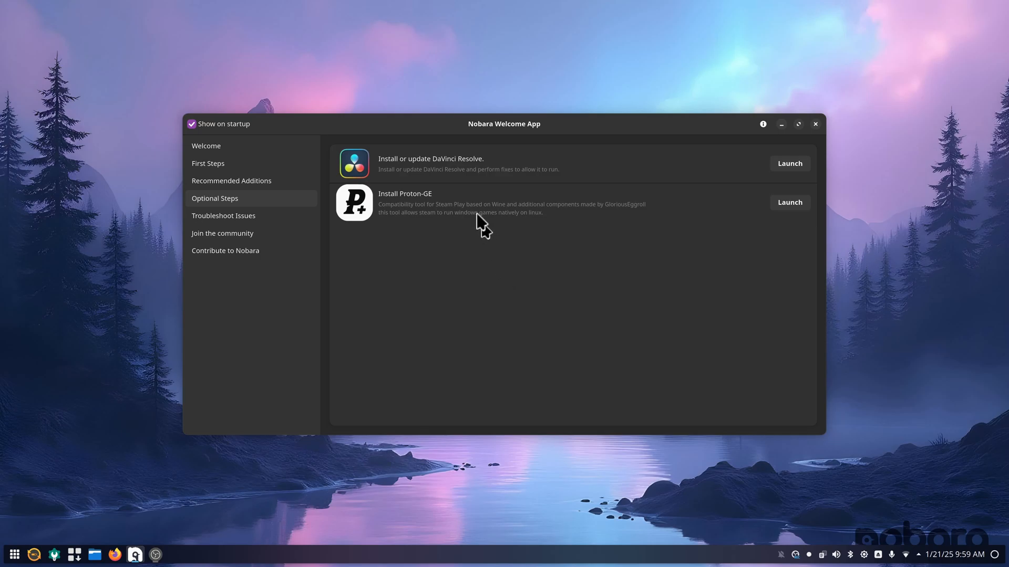
pyautogui.moveTo(773, 166)
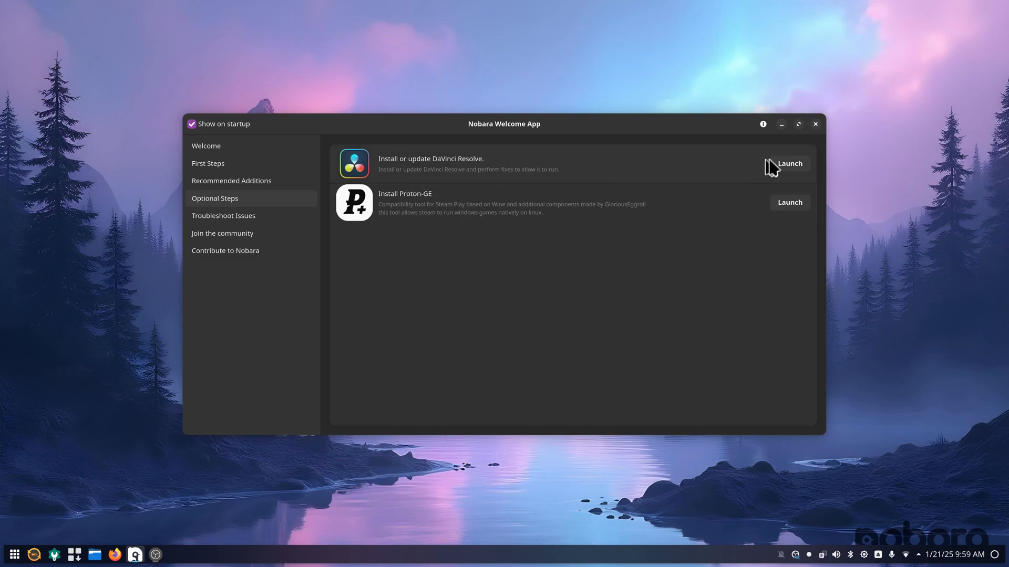
pyautogui.click(789, 163)
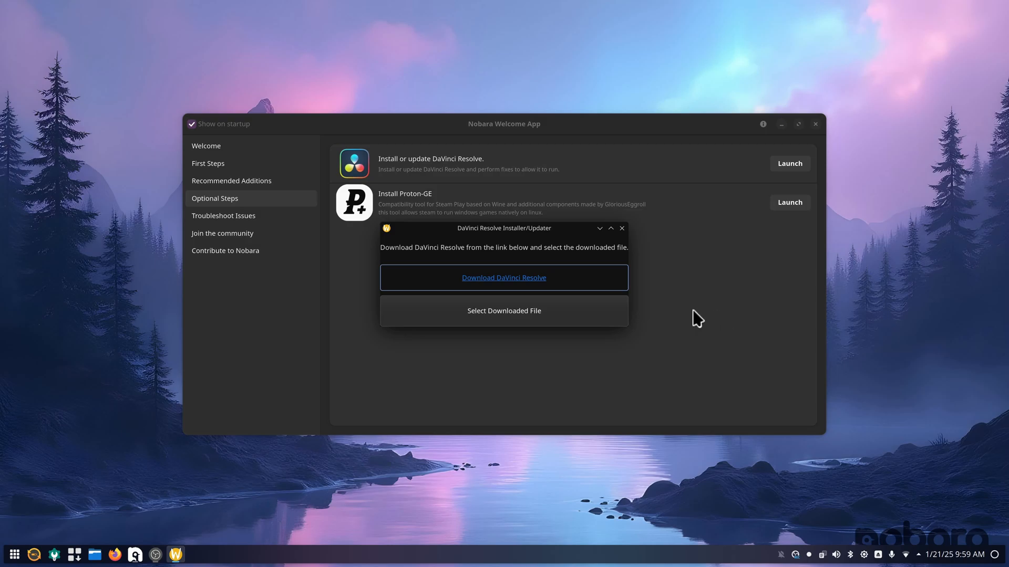
pyautogui.moveTo(503, 283)
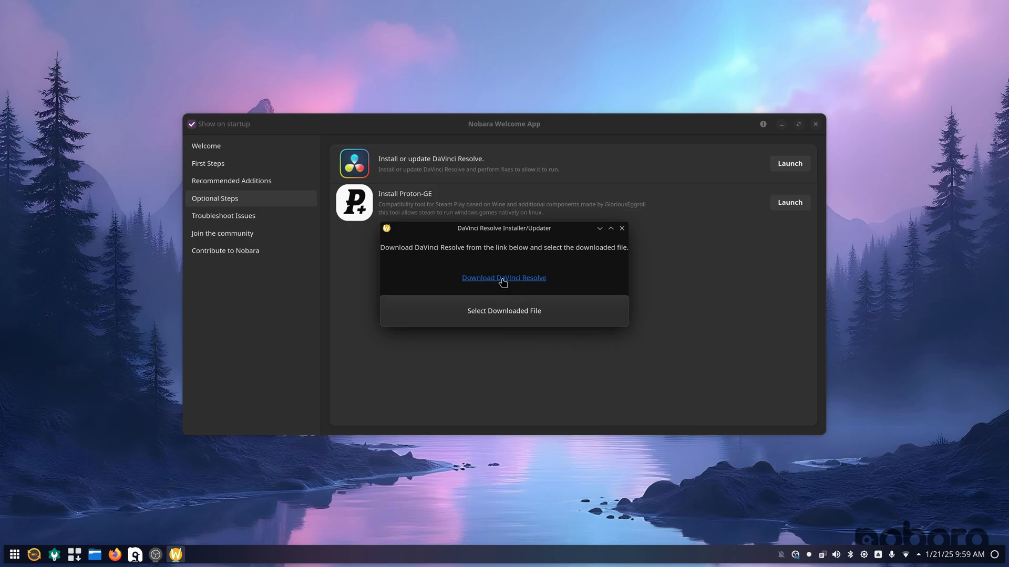
pyautogui.click(503, 277)
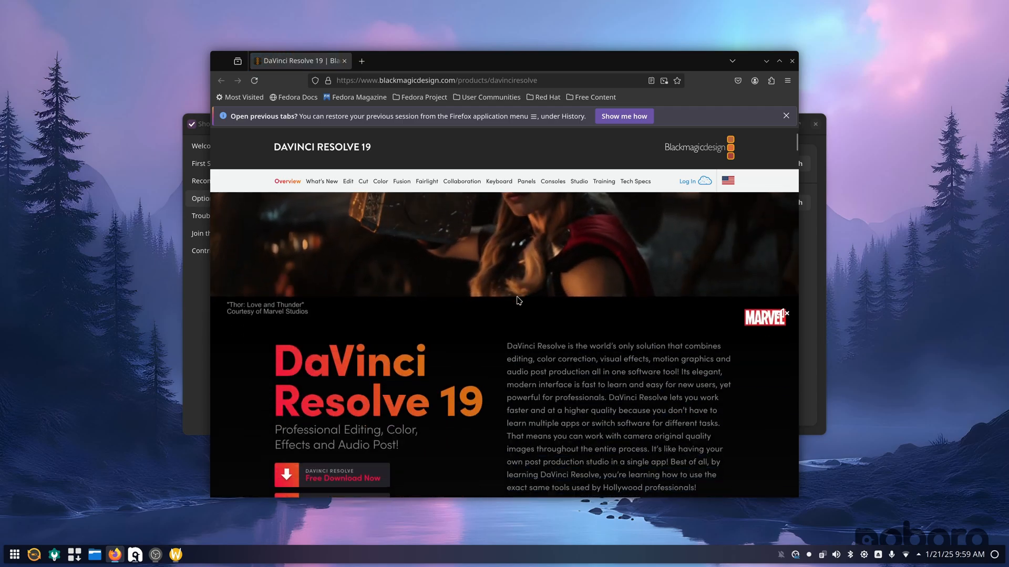
# Download Resolve free from Blackmagic and hand the DaVinci Resolve Studio 19.1.3 Linux zip to the installer.
pyautogui.scroll(-3)
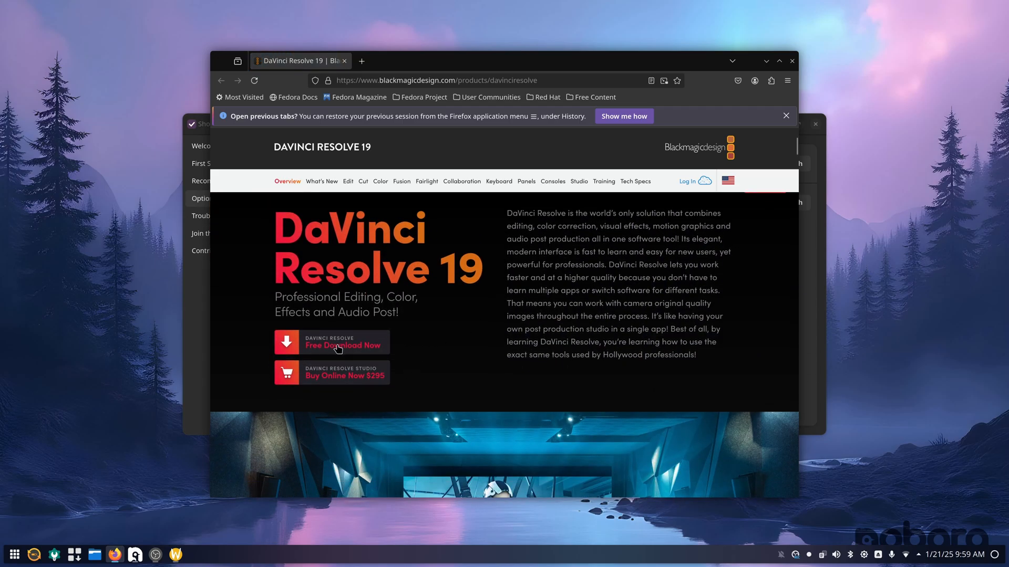
pyautogui.click(331, 342)
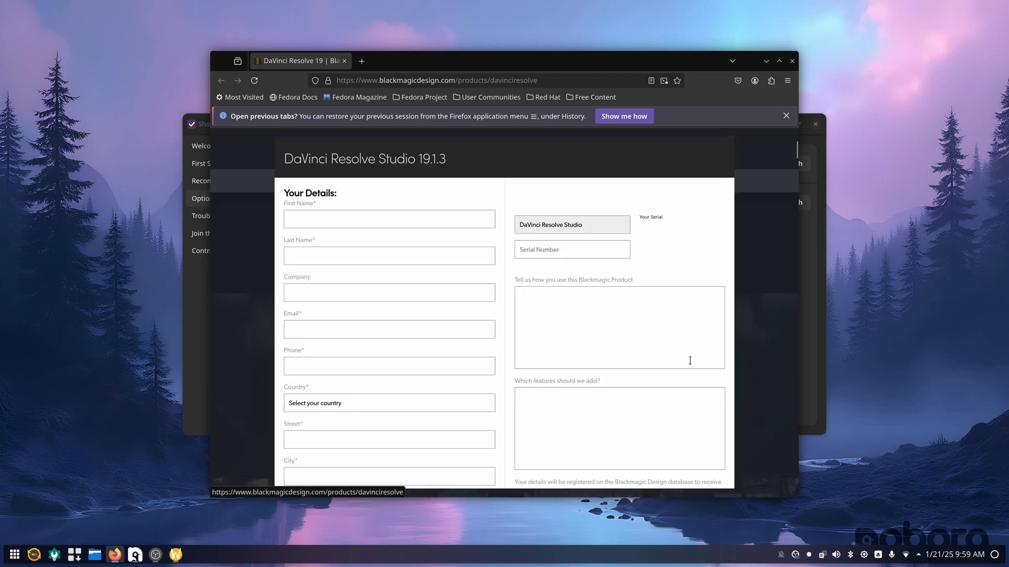
pyautogui.scroll(-3)
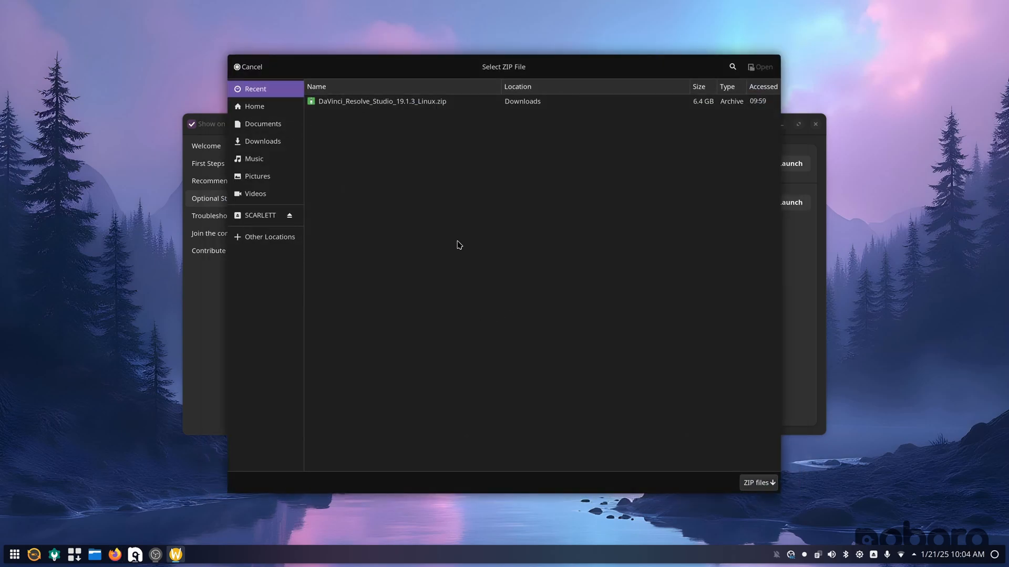
pyautogui.click(382, 101)
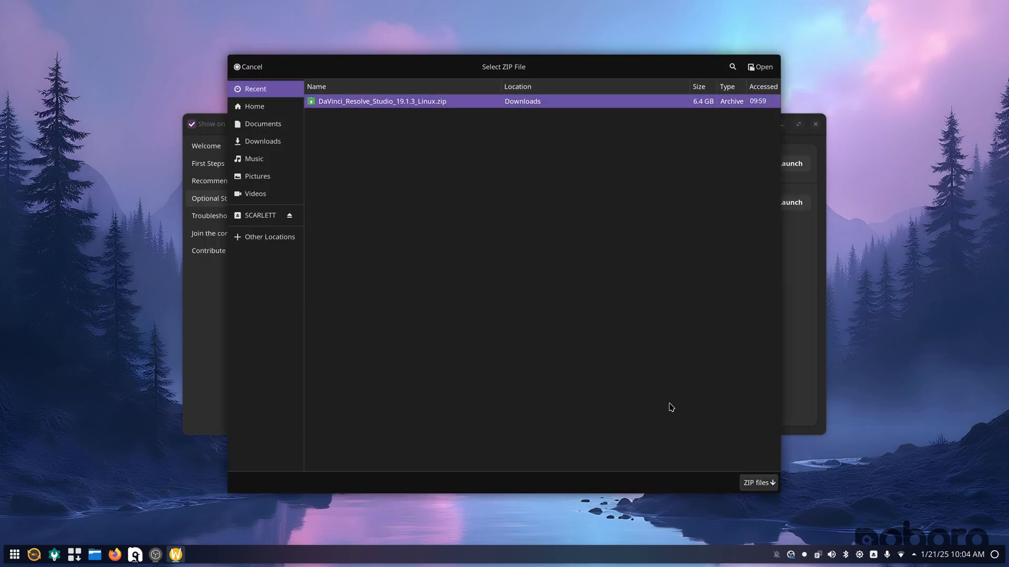
pyautogui.click(763, 66)
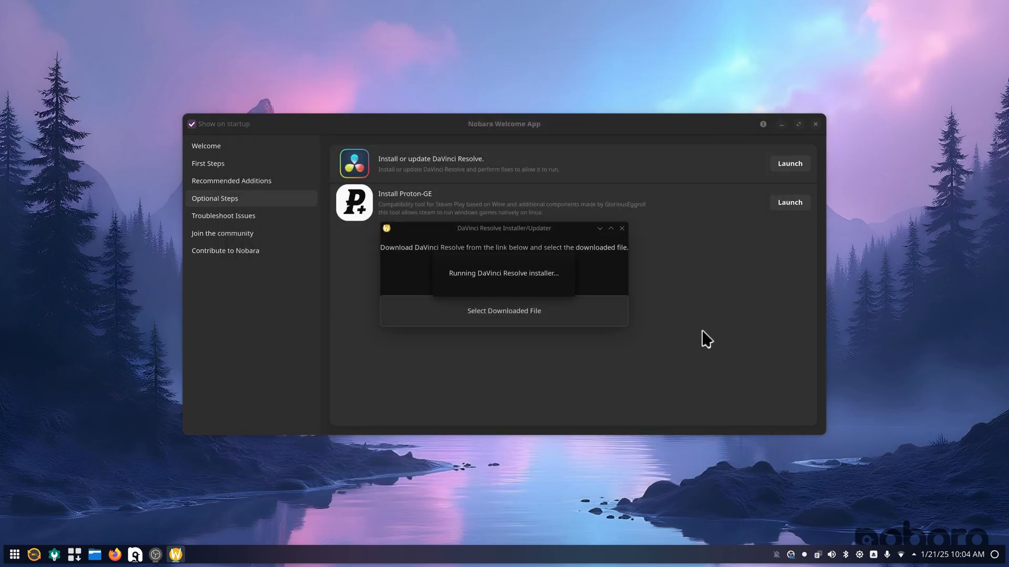
pyautogui.moveTo(636, 354)
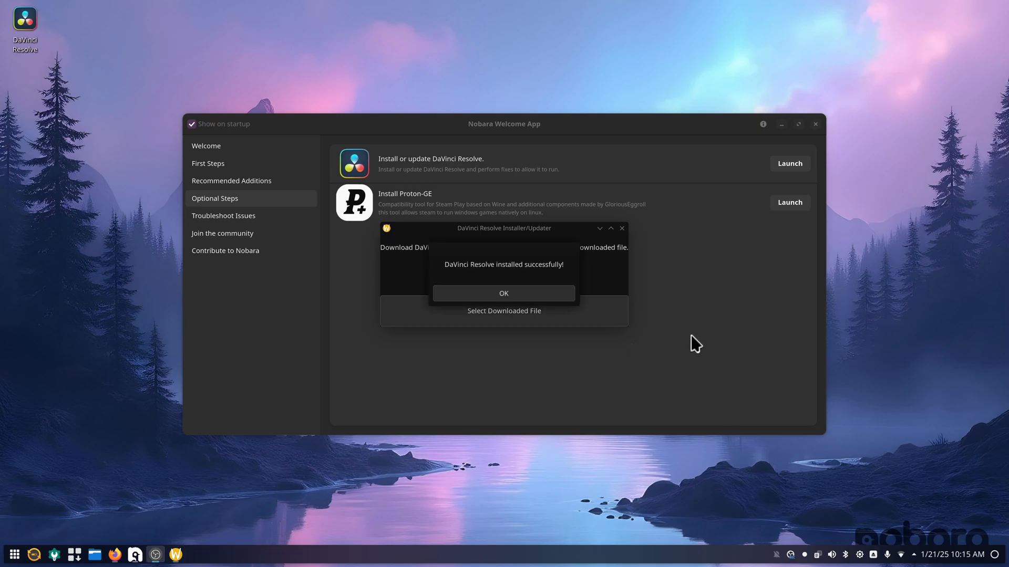
pyautogui.moveTo(580, 271)
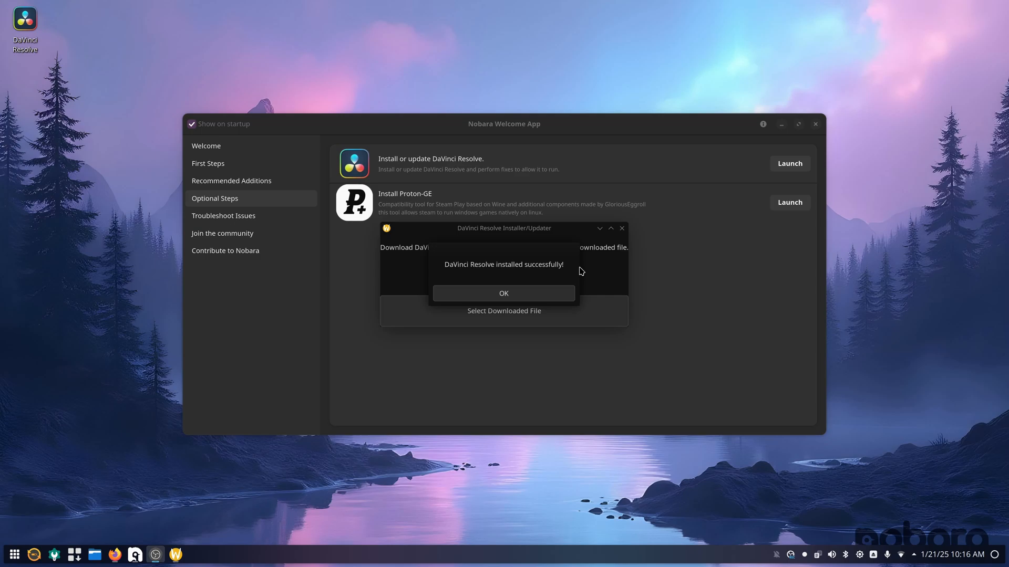
pyautogui.moveTo(476, 274)
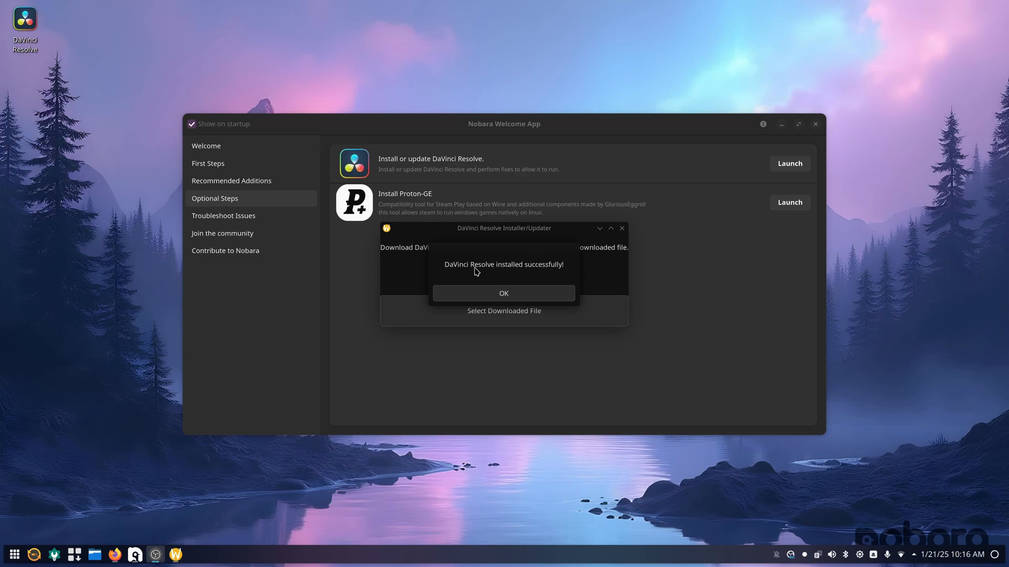
pyautogui.moveTo(500, 275)
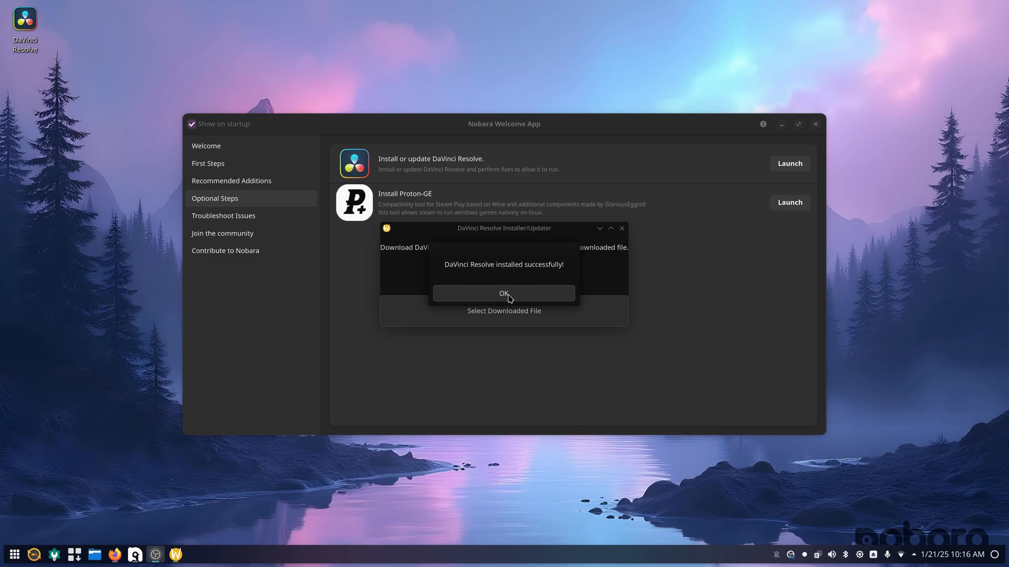
# Acknowledge the install success and read the Nobara wiki Resolve guide down to Usage with AMD.
pyautogui.click(503, 293)
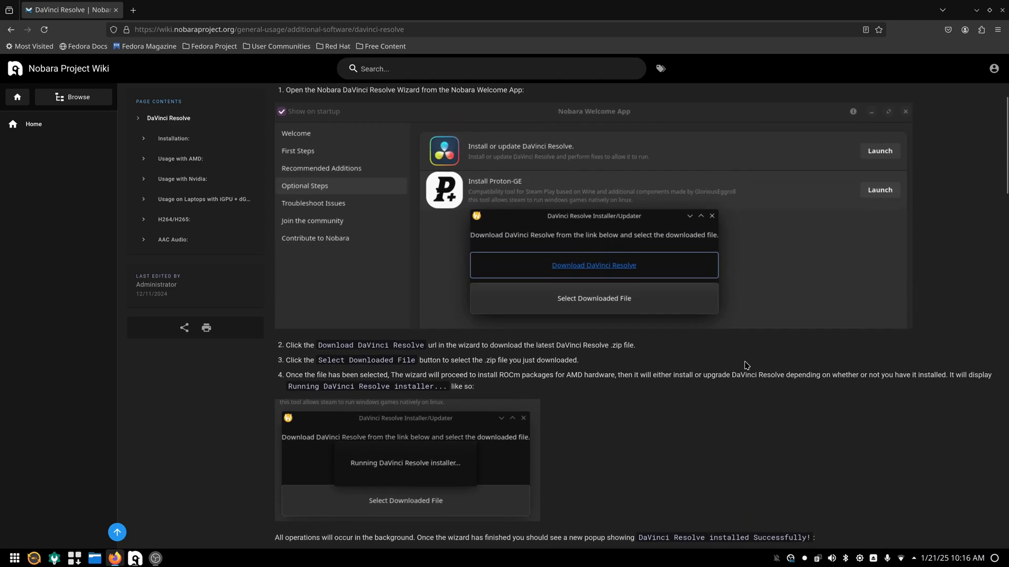
pyautogui.scroll(3)
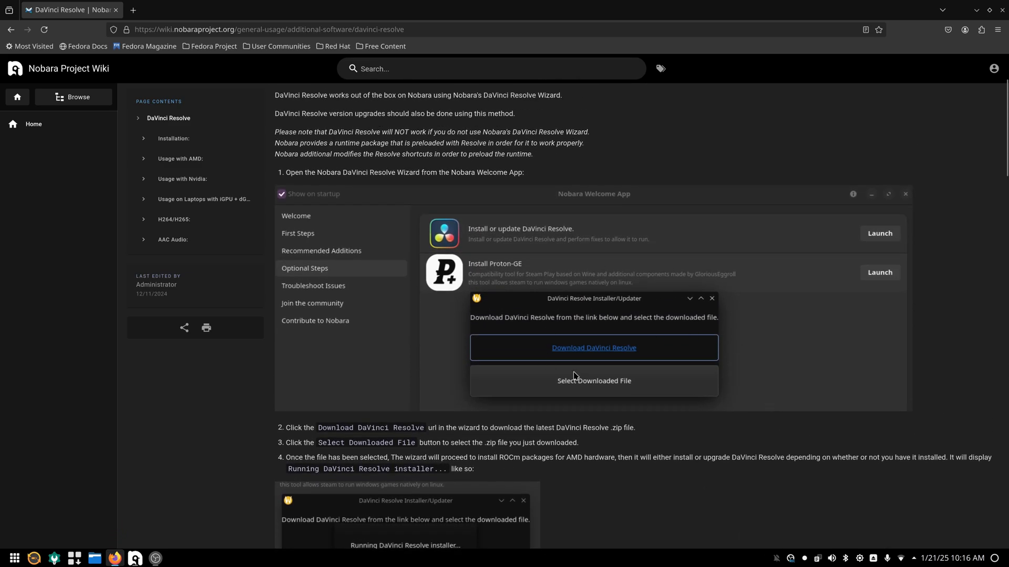
pyautogui.scroll(-3)
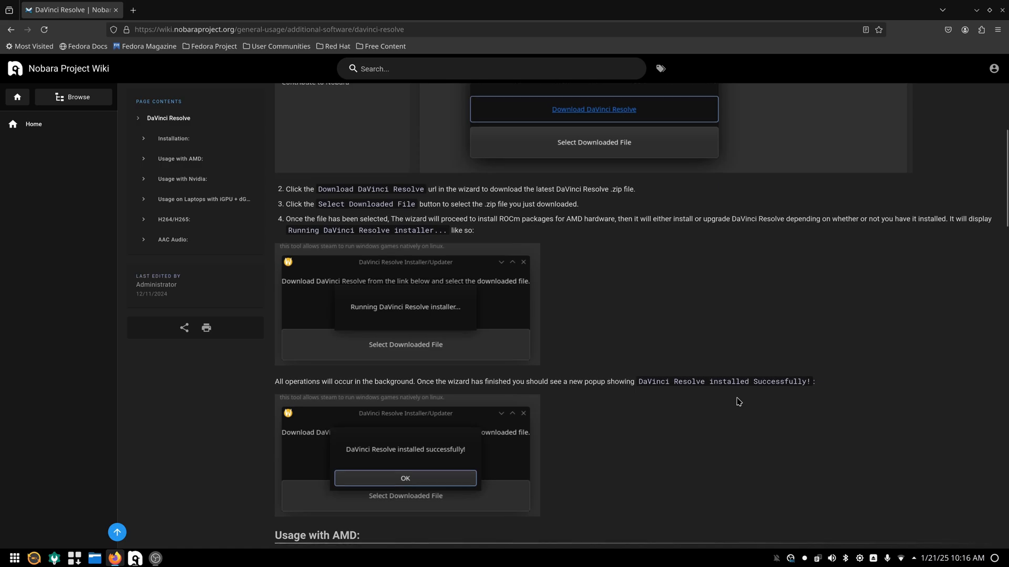
pyautogui.scroll(-3)
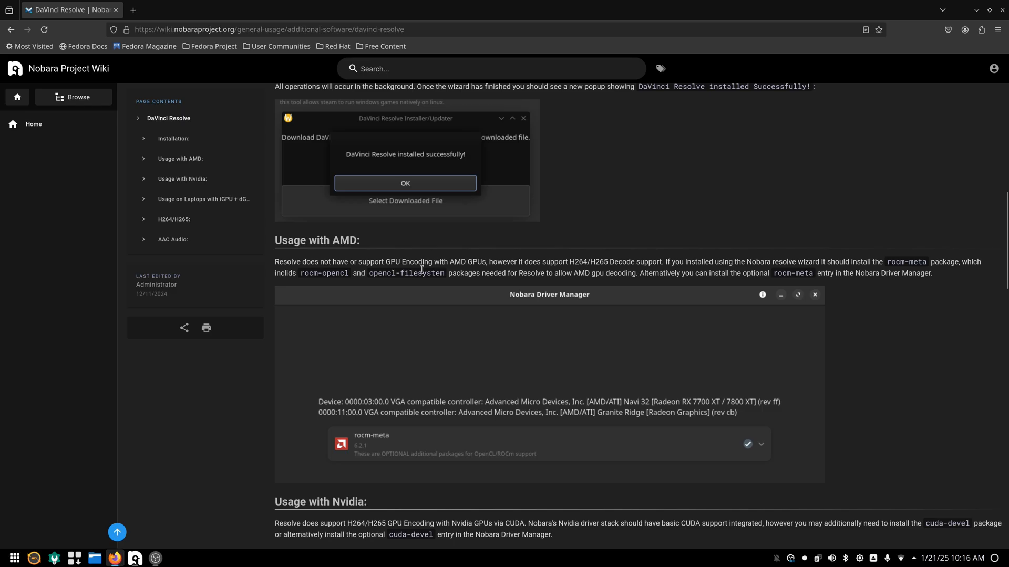
pyautogui.moveTo(545, 305)
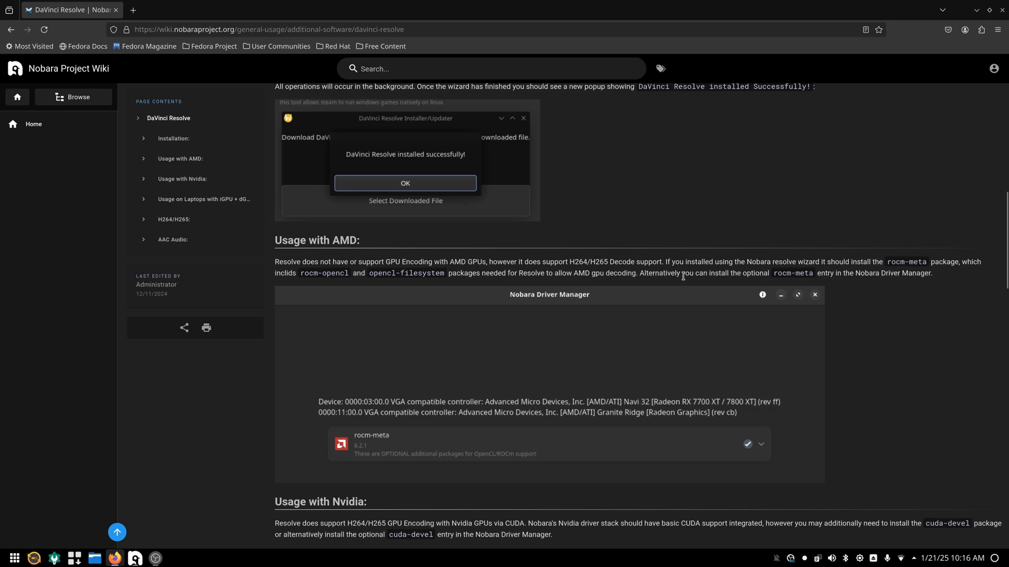
pyautogui.moveTo(686, 299)
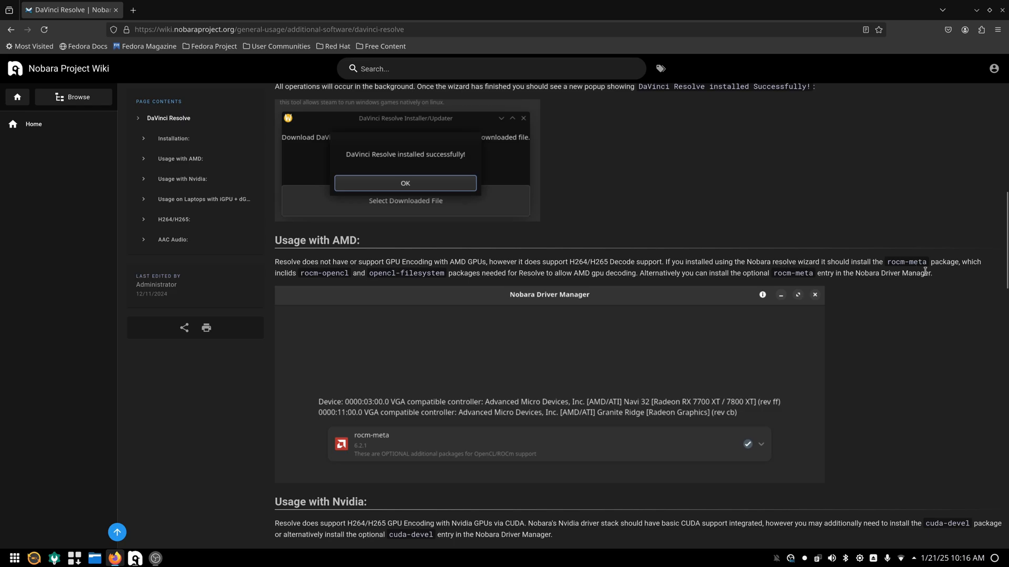
pyautogui.moveTo(315, 293)
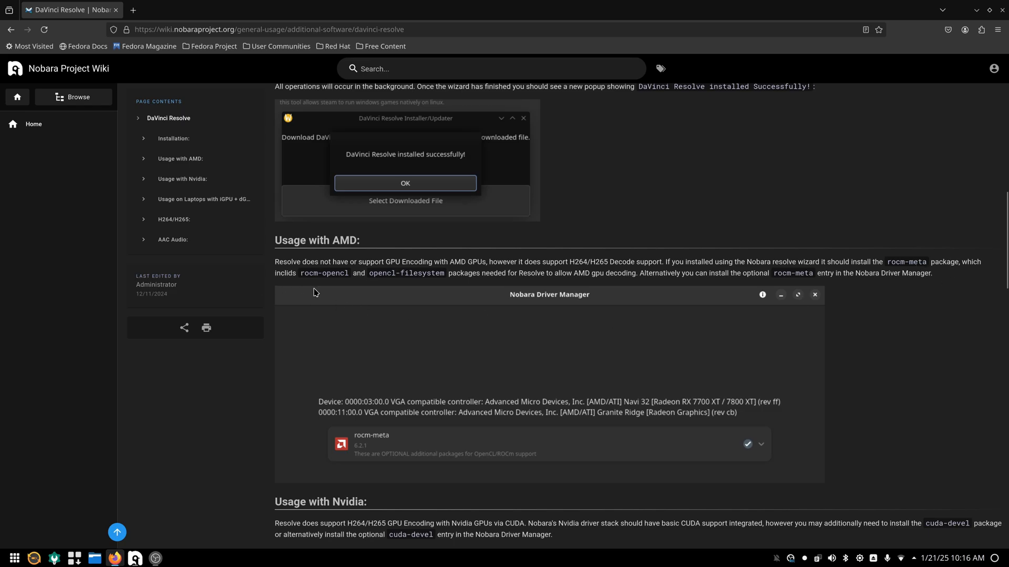
pyautogui.moveTo(406, 282)
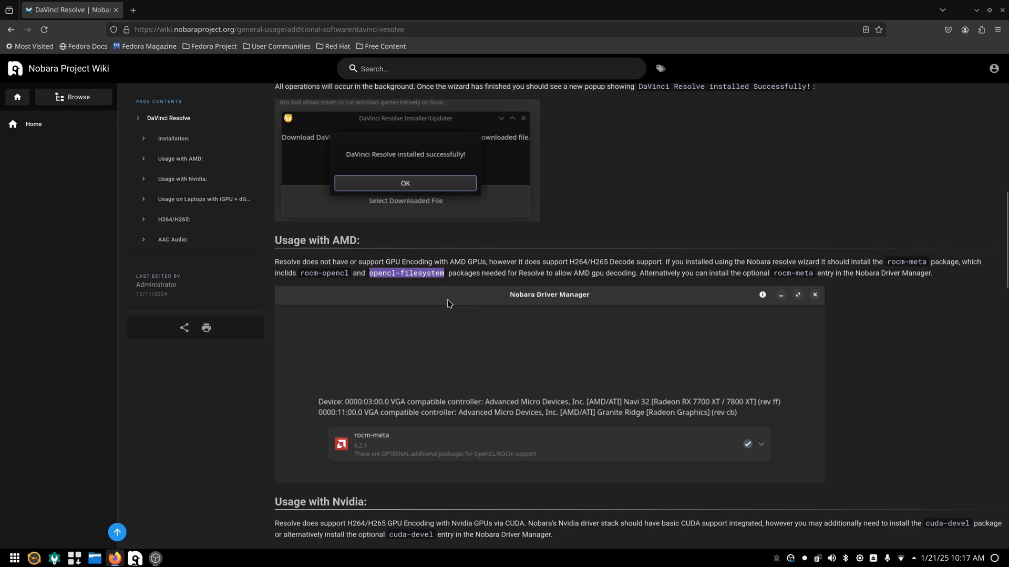
pyautogui.moveTo(856, 218)
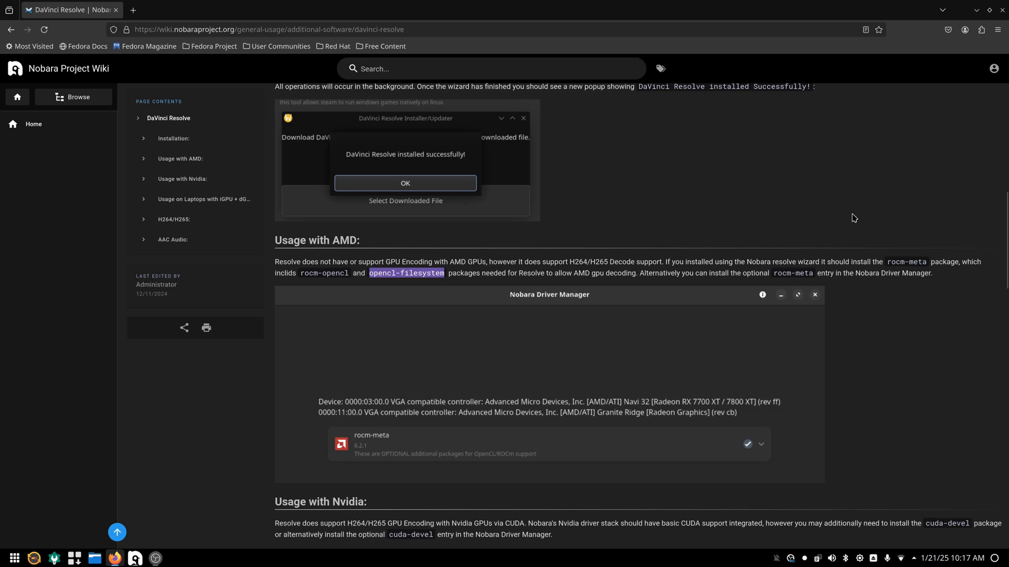
pyautogui.moveTo(842, 14)
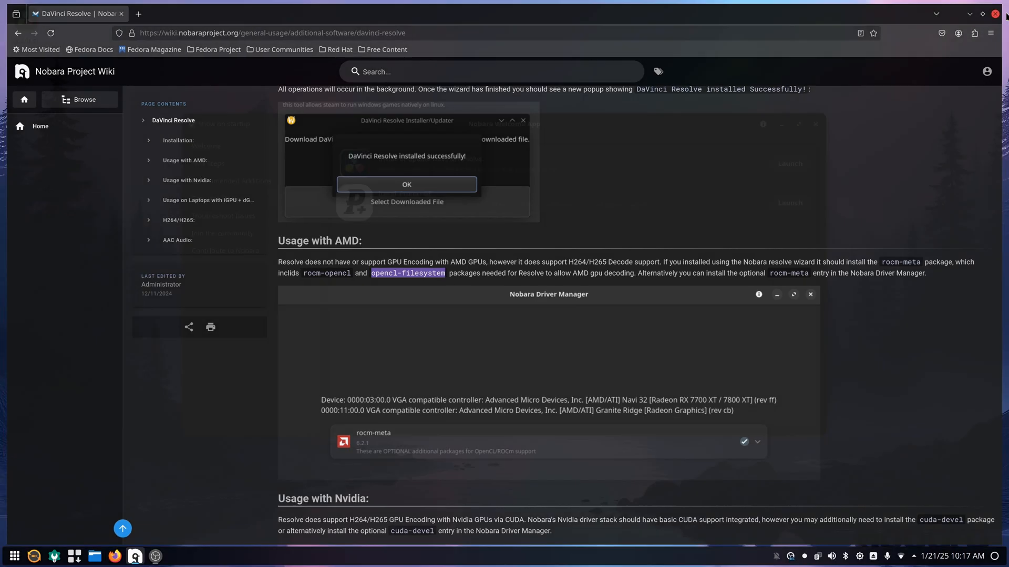
# Close Firefox and browse Troubleshoot, Community and Contribute pages, ending on Recommended Additions.
pyautogui.click(406, 185)
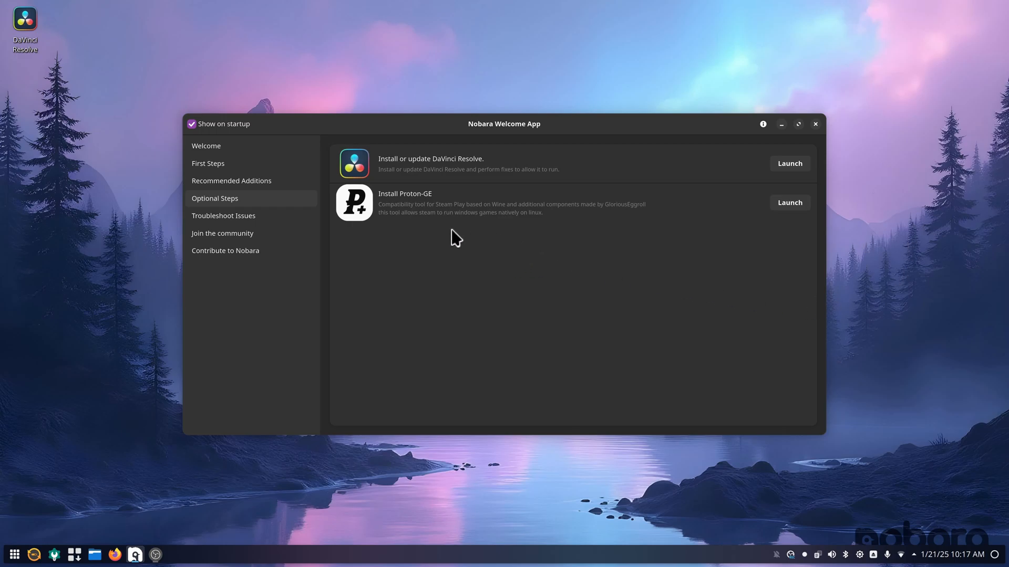
pyautogui.moveTo(433, 212)
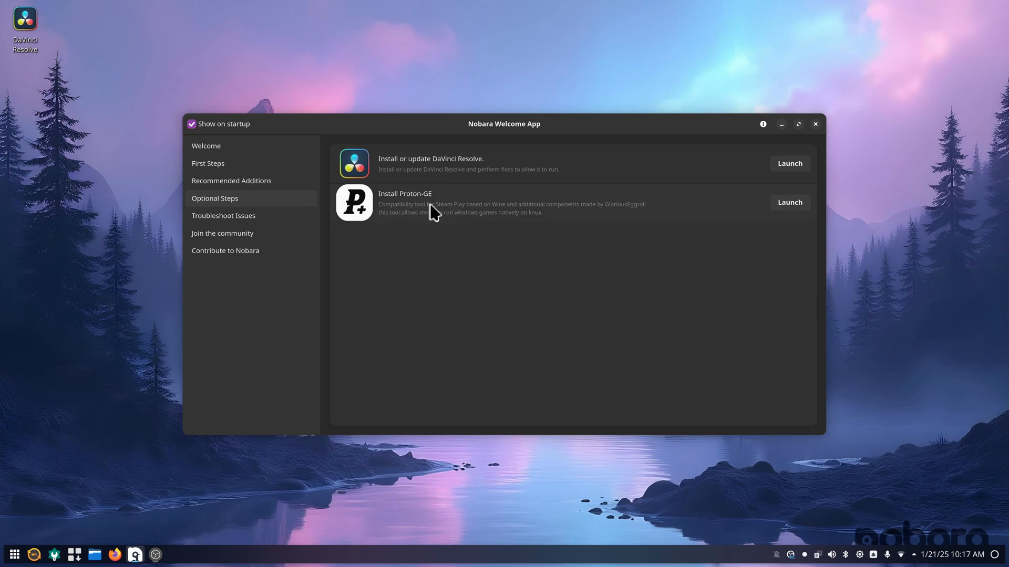
pyautogui.moveTo(411, 270)
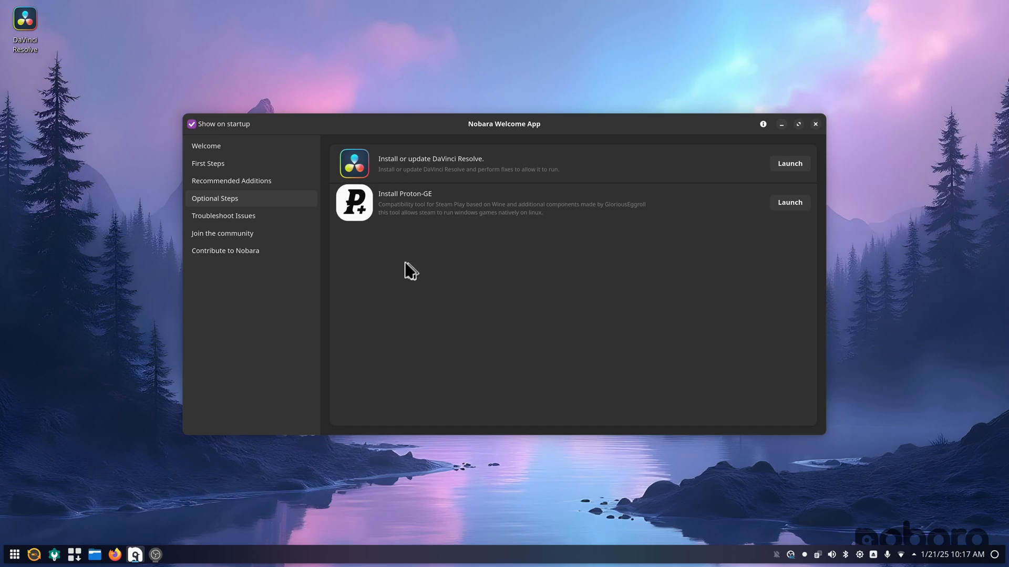
pyautogui.click(223, 216)
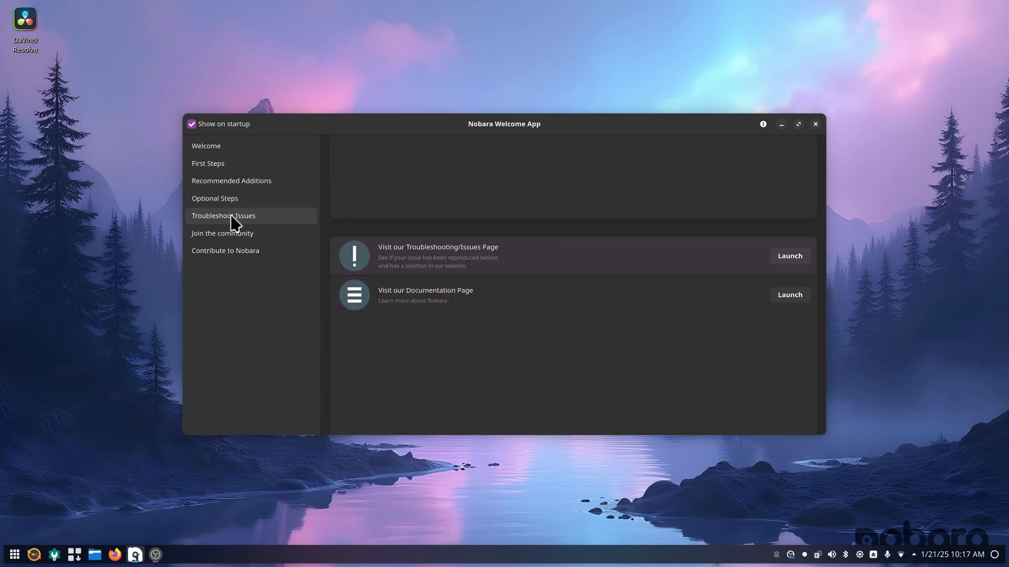
pyautogui.click(222, 233)
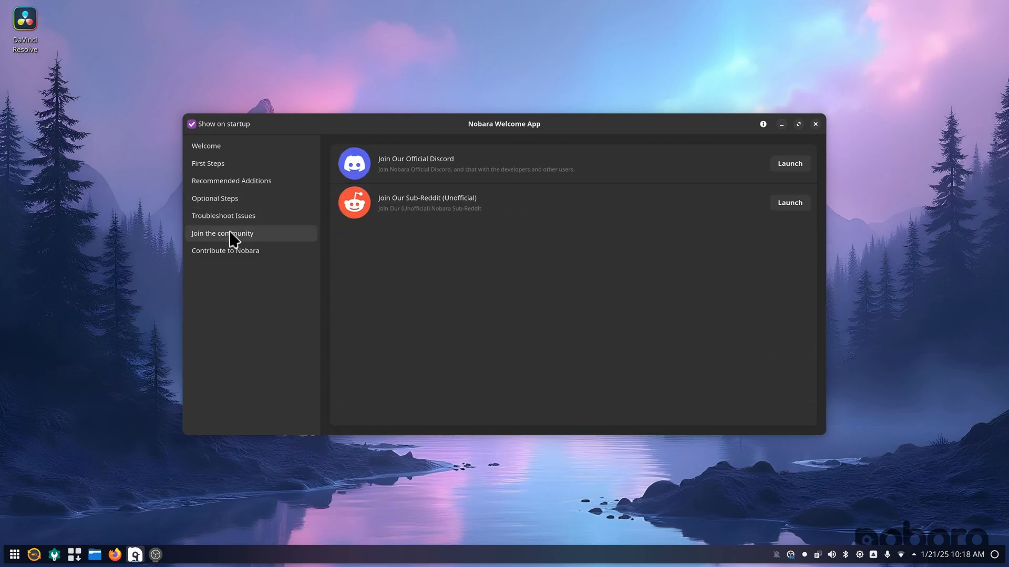
pyautogui.click(225, 250)
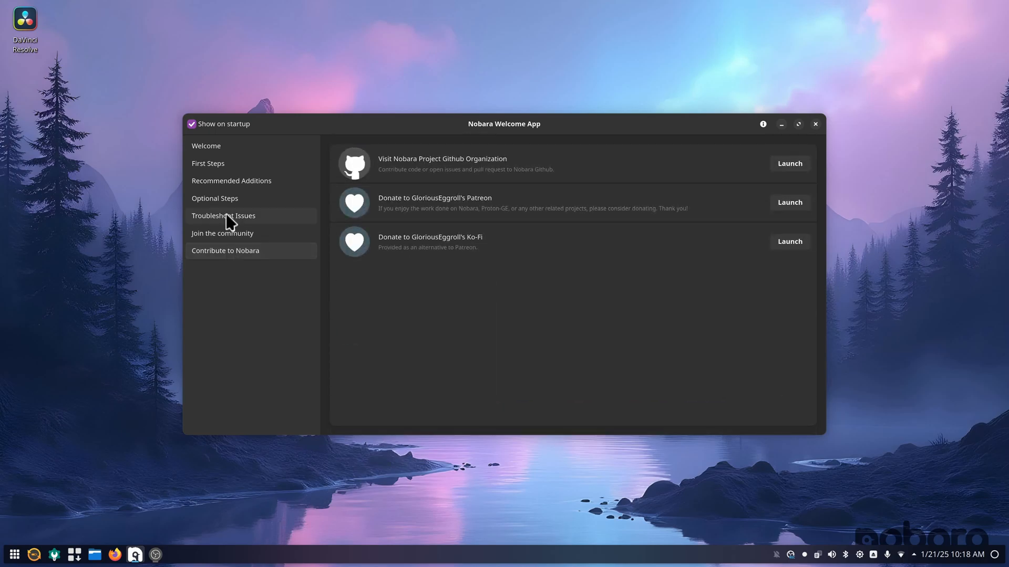
pyautogui.click(231, 181)
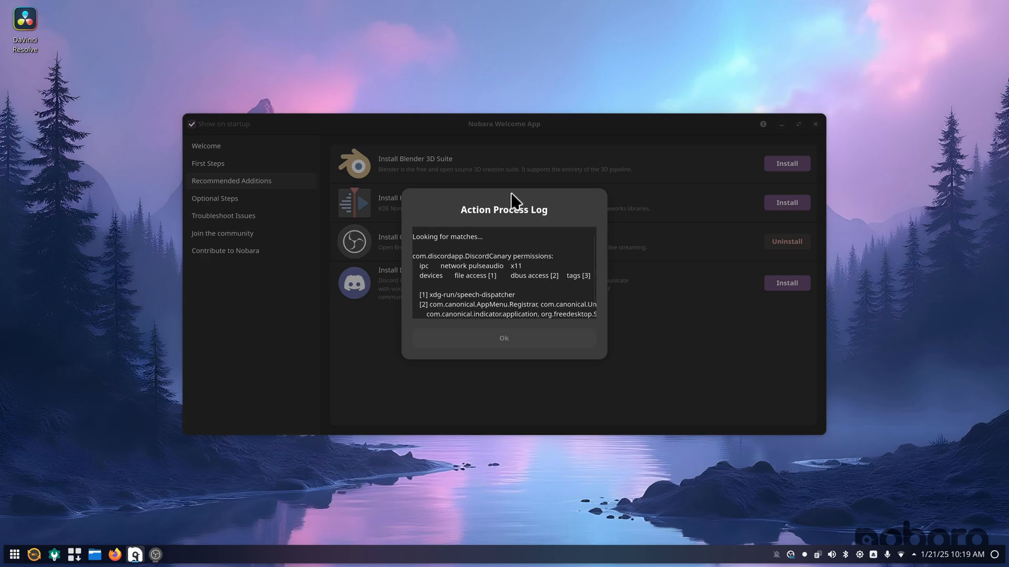
# Follow the Discord install's Action Process Log until it reports Action Process Successful.
pyautogui.scroll(-3)
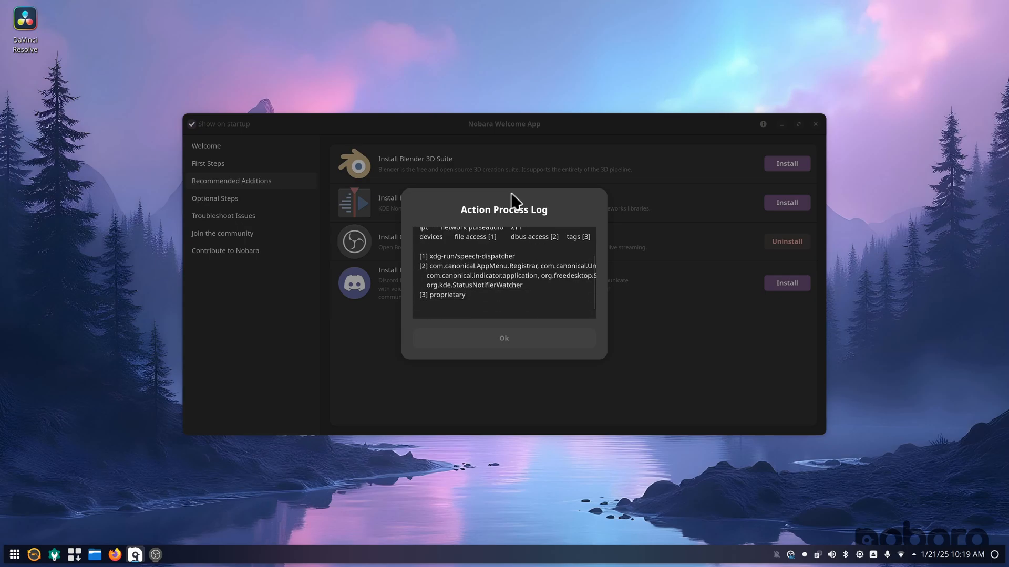
pyautogui.scroll(-3)
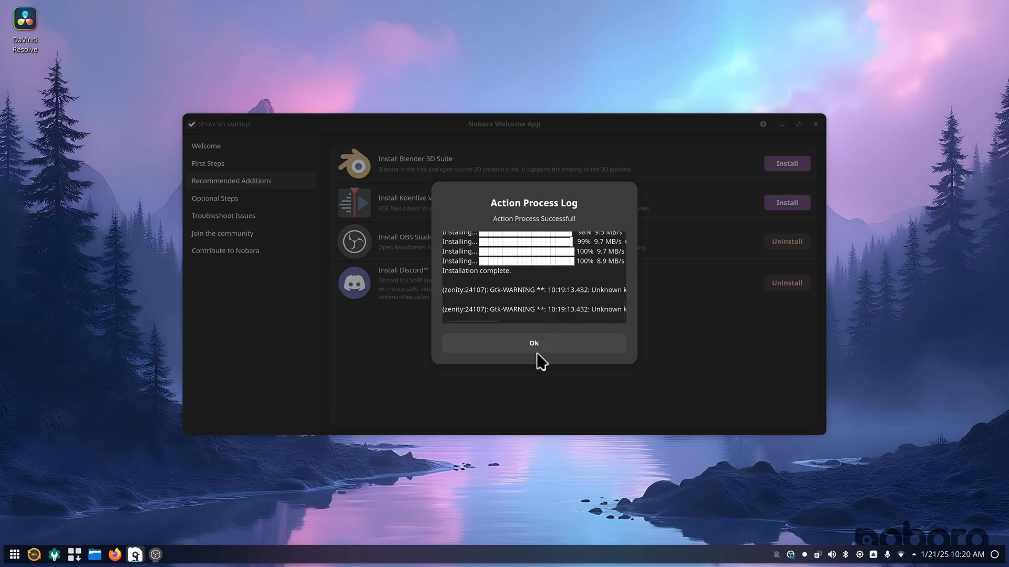
pyautogui.click(533, 342)
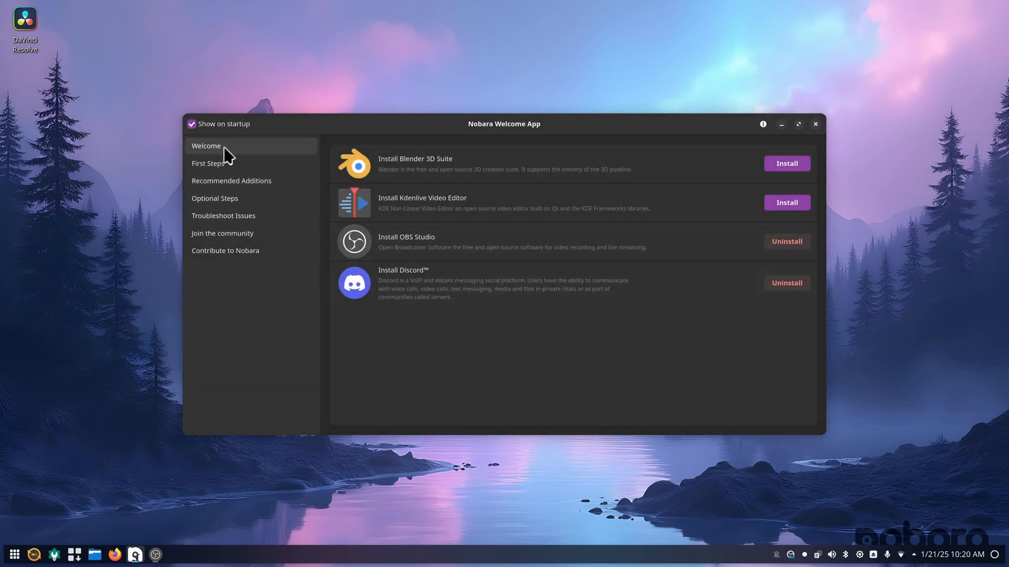
pyautogui.click(208, 163)
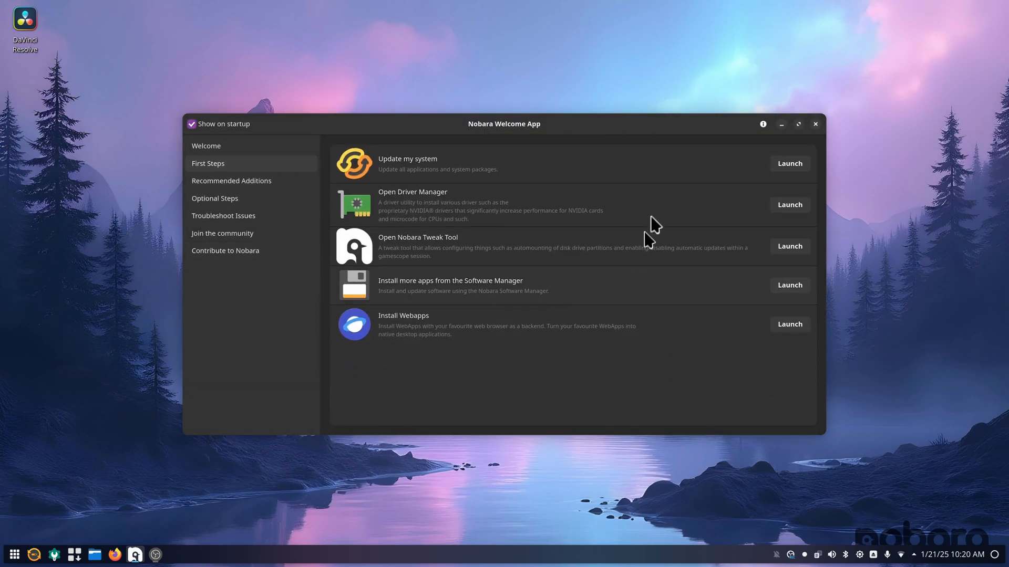
pyautogui.moveTo(658, 168)
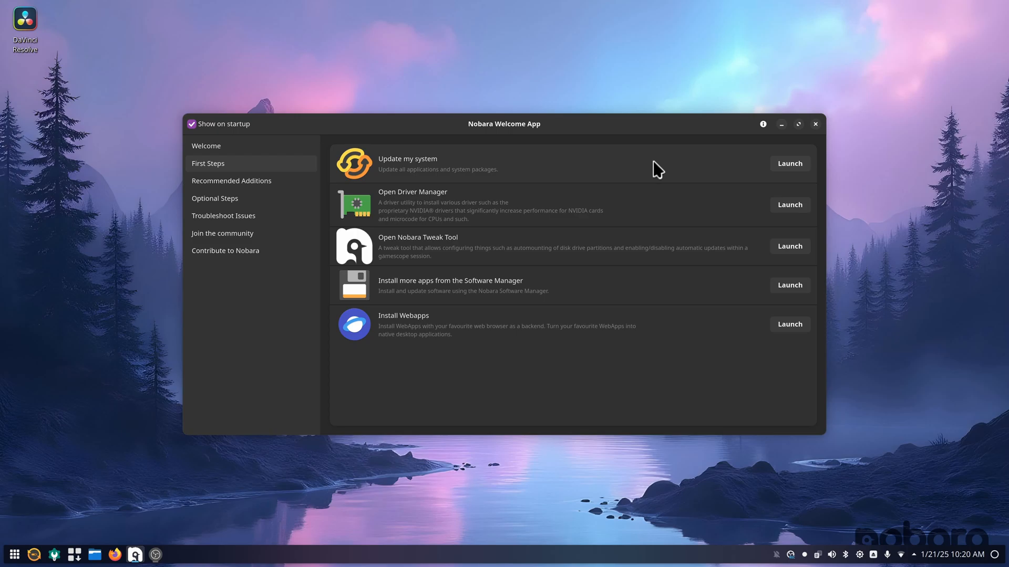
pyautogui.moveTo(503, 206)
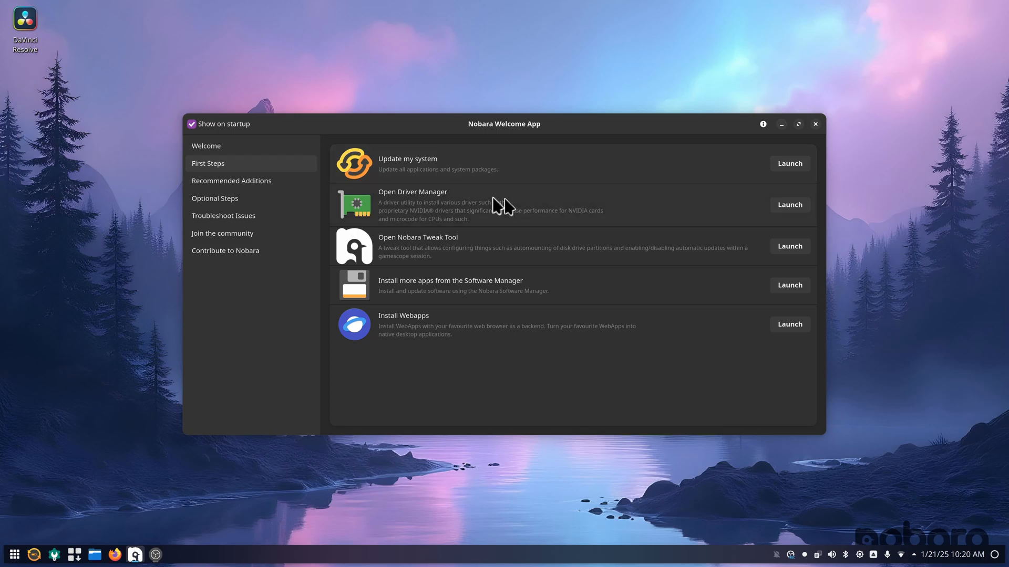
pyautogui.moveTo(731, 228)
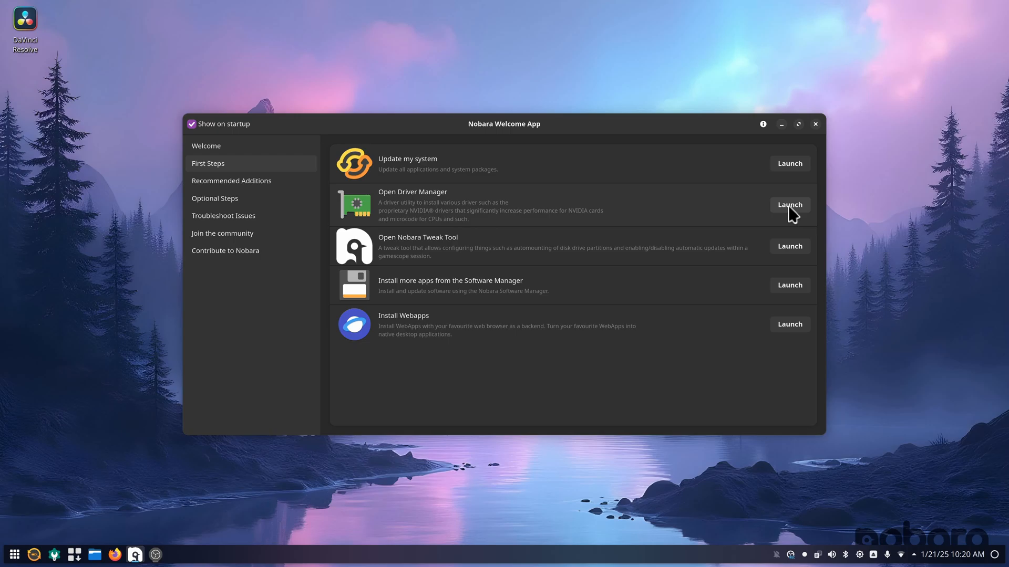
# Launch Nobara Driver Manager, review rocm-meta and mesa-vulkan-drivers-git for the Radeon RX 7900, then close it.
pyautogui.click(789, 205)
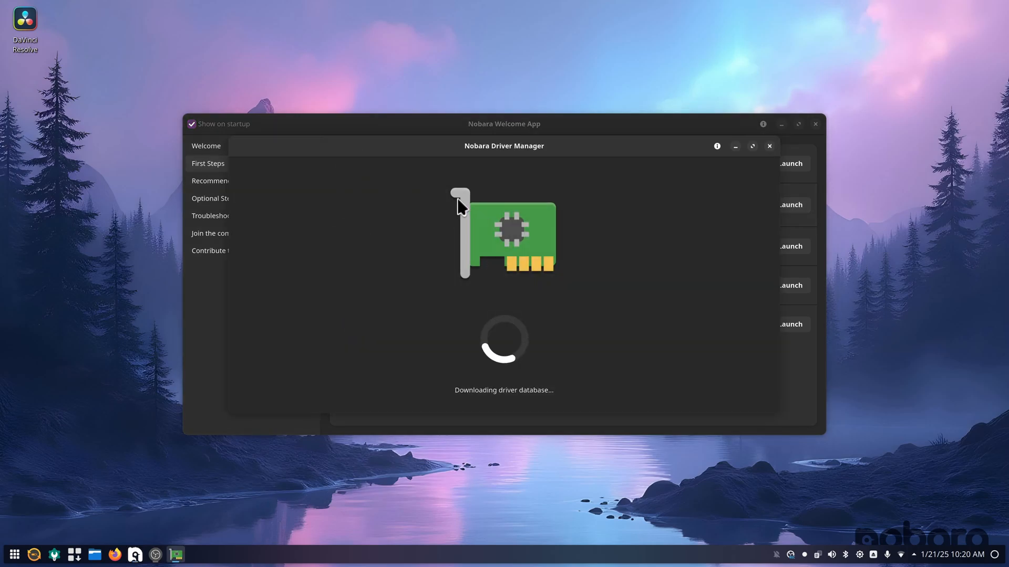
pyautogui.moveTo(636, 321)
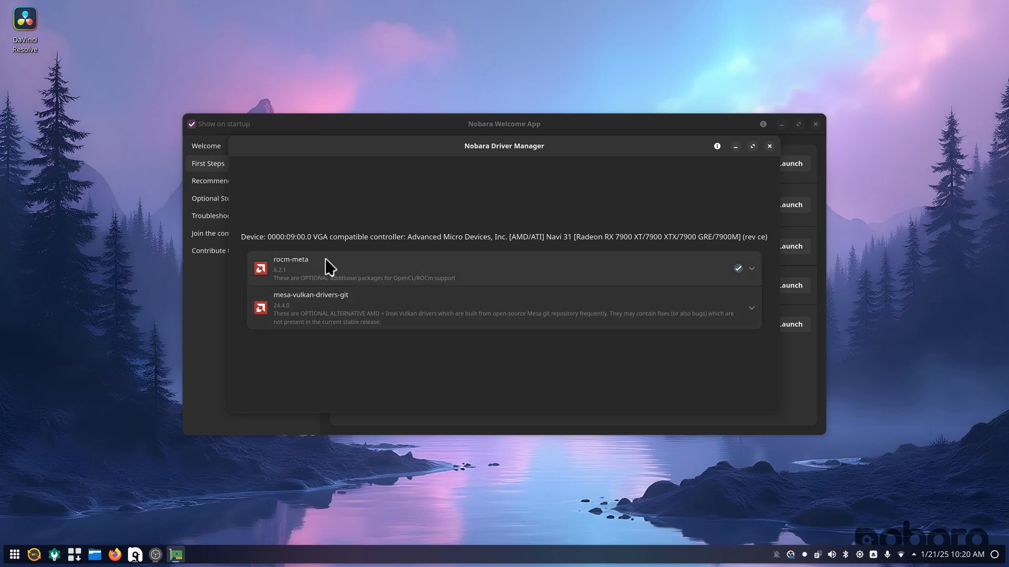
pyautogui.moveTo(311, 267)
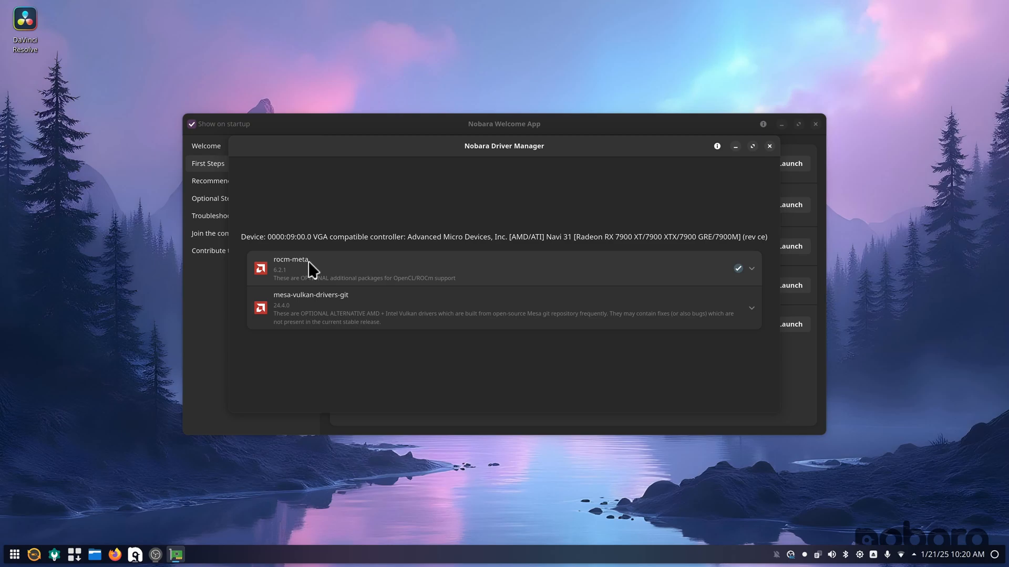
pyautogui.moveTo(287, 306)
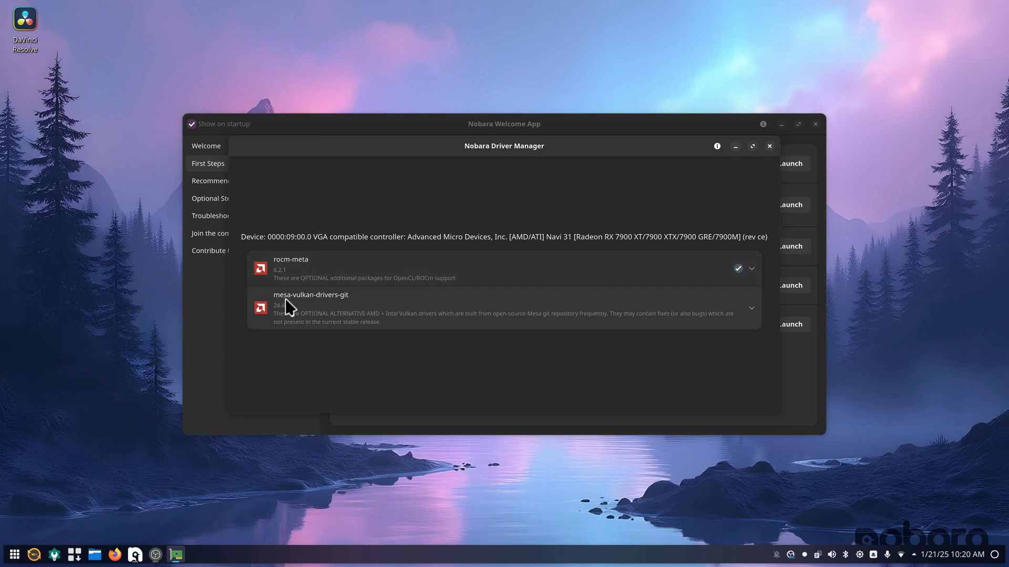
pyautogui.moveTo(358, 309)
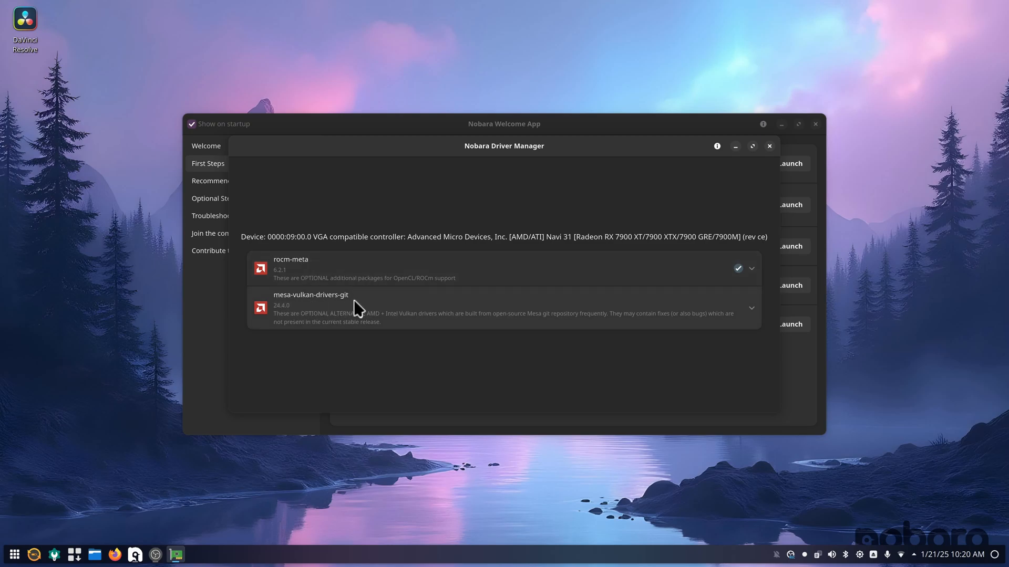
pyautogui.moveTo(391, 317)
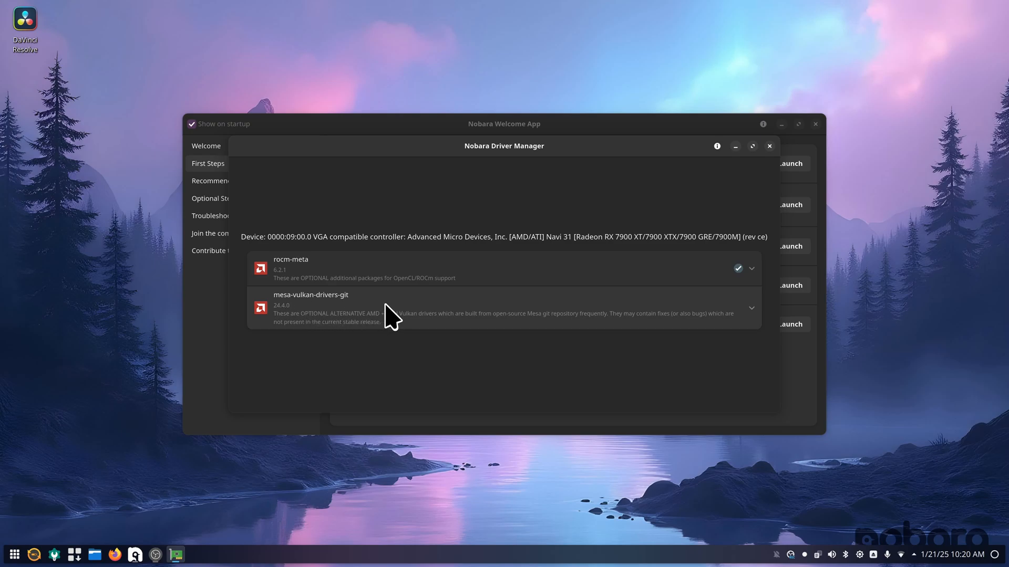
pyautogui.moveTo(482, 331)
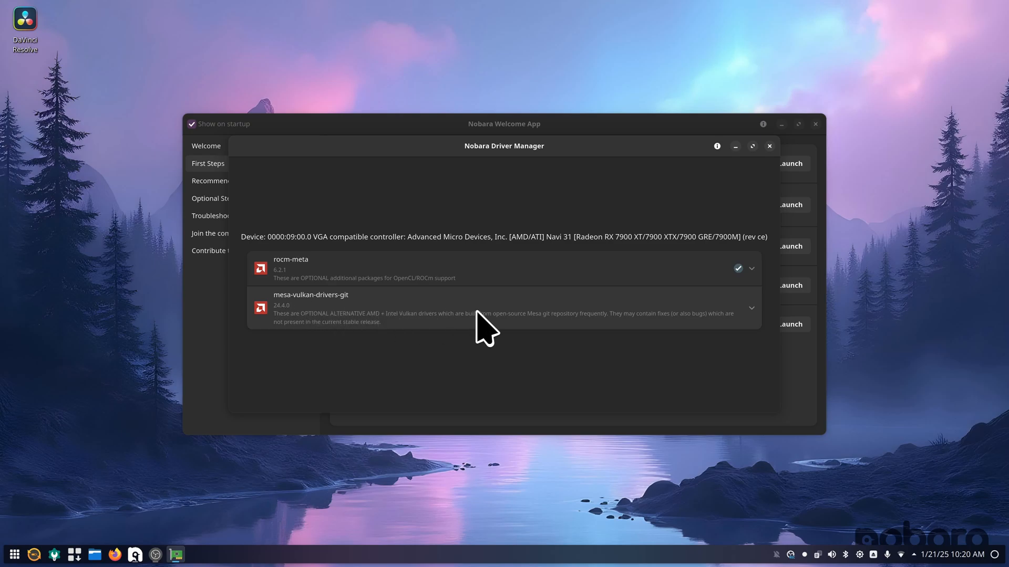
pyautogui.moveTo(334, 315)
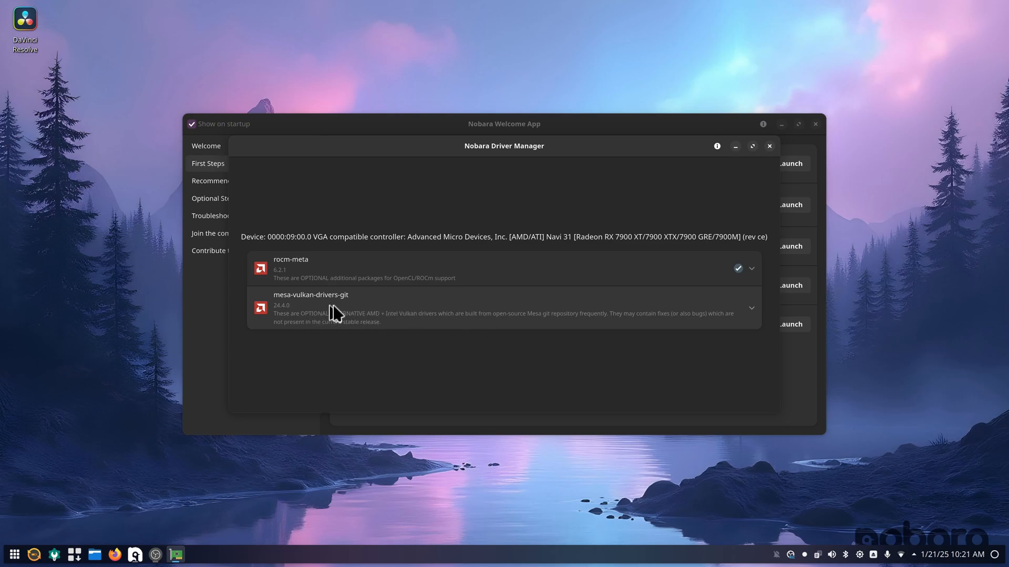
pyautogui.moveTo(540, 334)
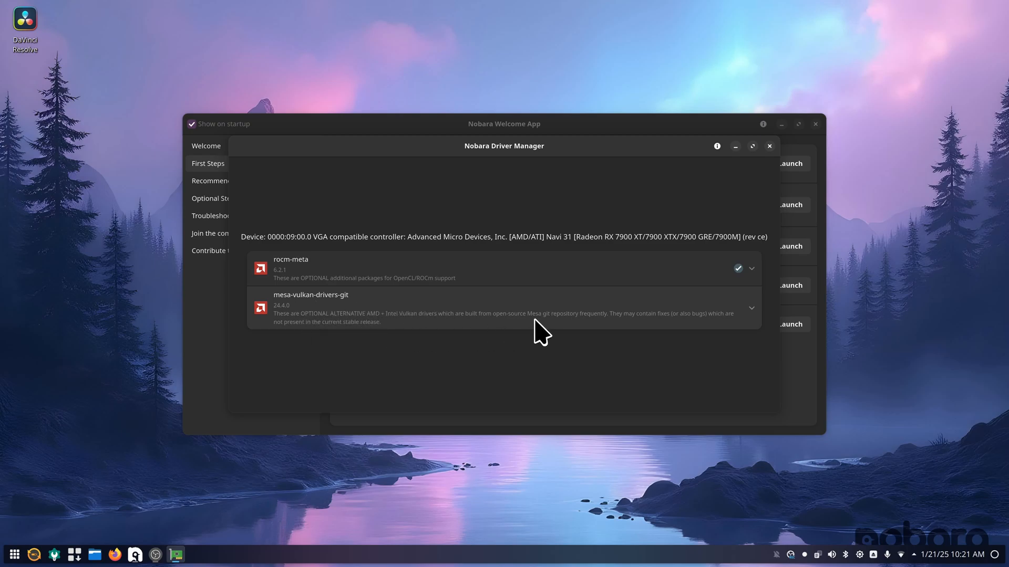
pyautogui.moveTo(554, 312)
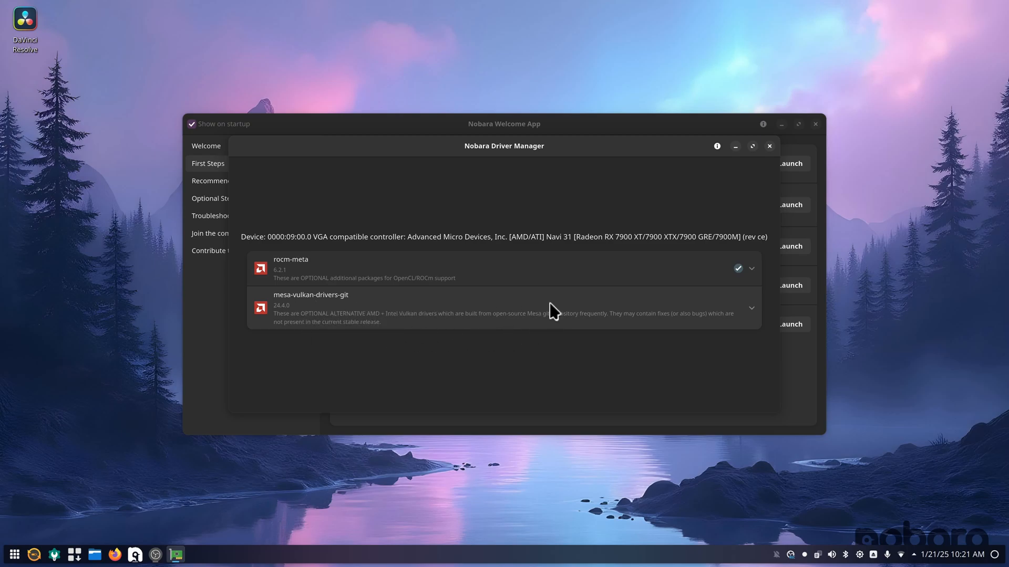
pyautogui.moveTo(772, 154)
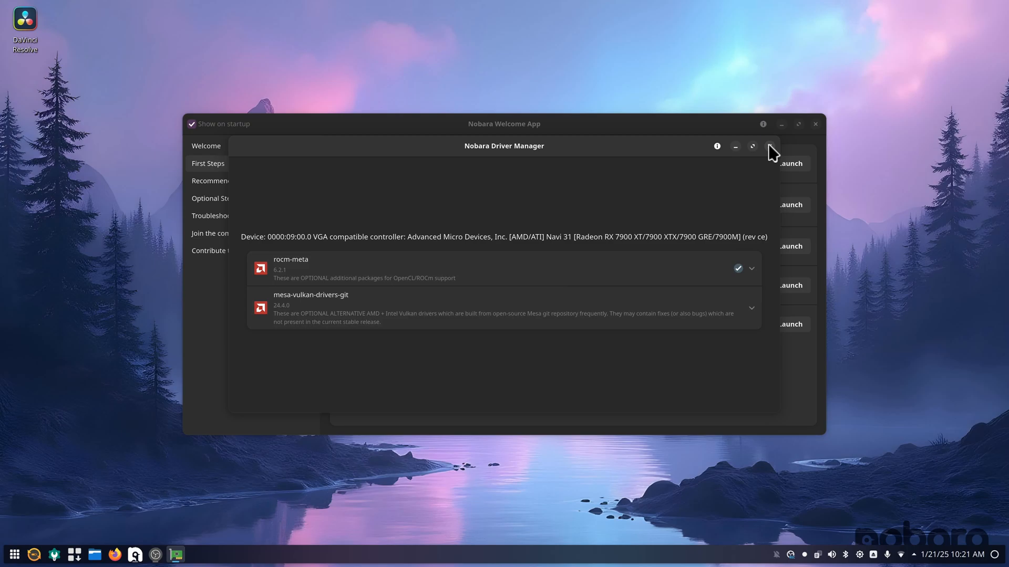
pyautogui.click(768, 146)
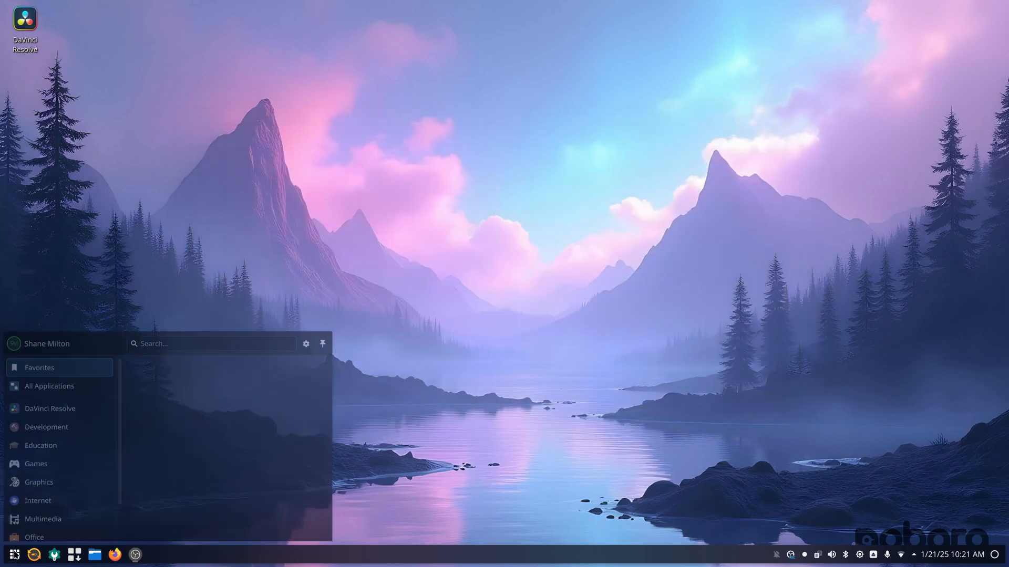
# Browse Settings and Utilities, then scroll the System category to Nobara Driver Manager, Package Manager and Tweak Tool.
pyautogui.click(37, 435)
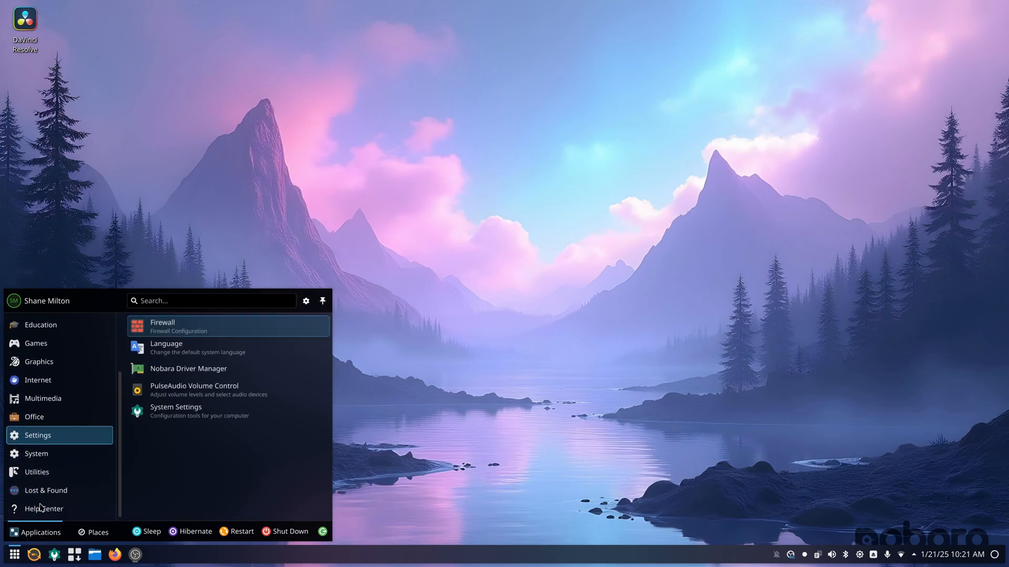
pyautogui.click(37, 472)
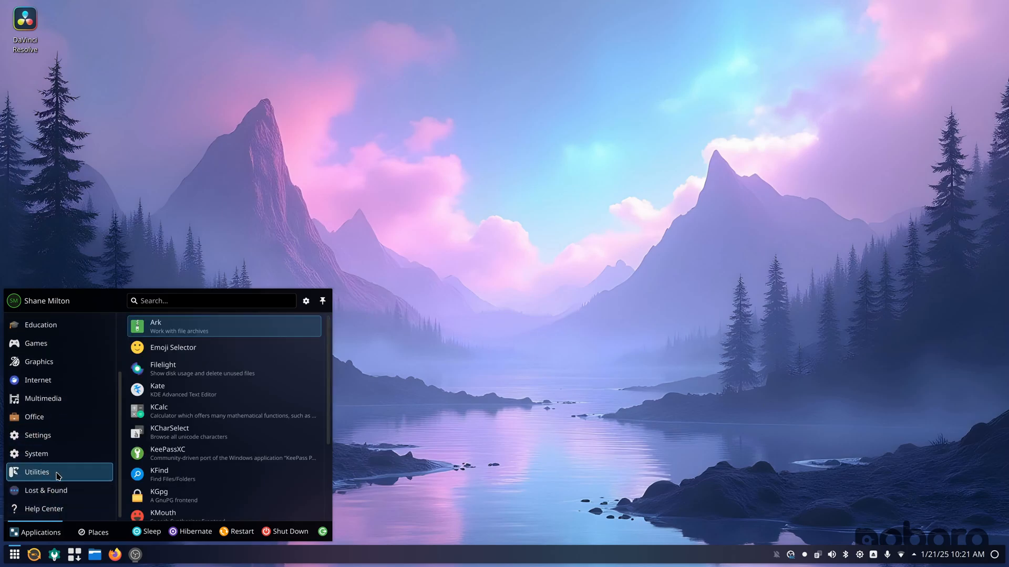
pyautogui.moveTo(228, 410)
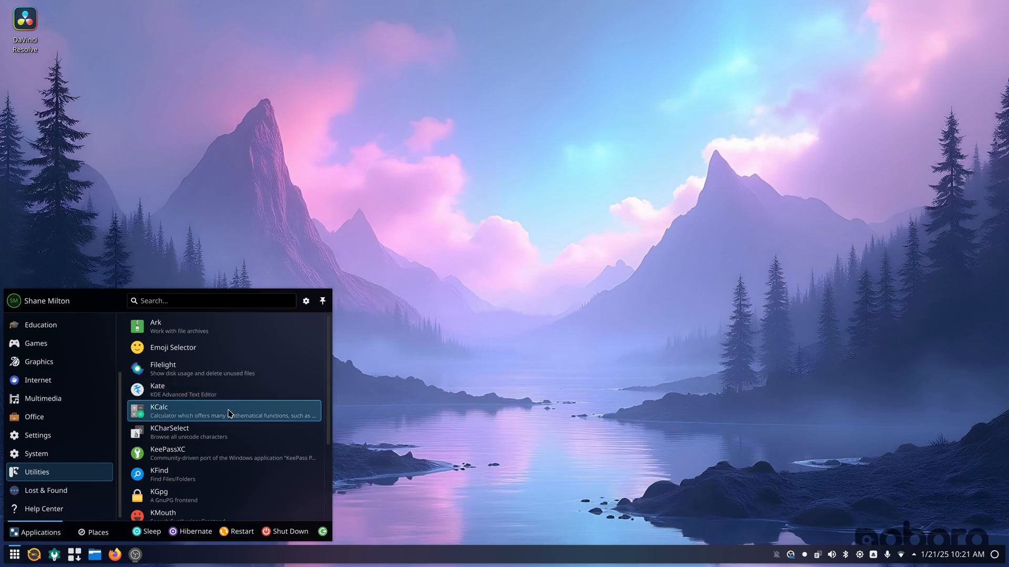
pyautogui.scroll(-3)
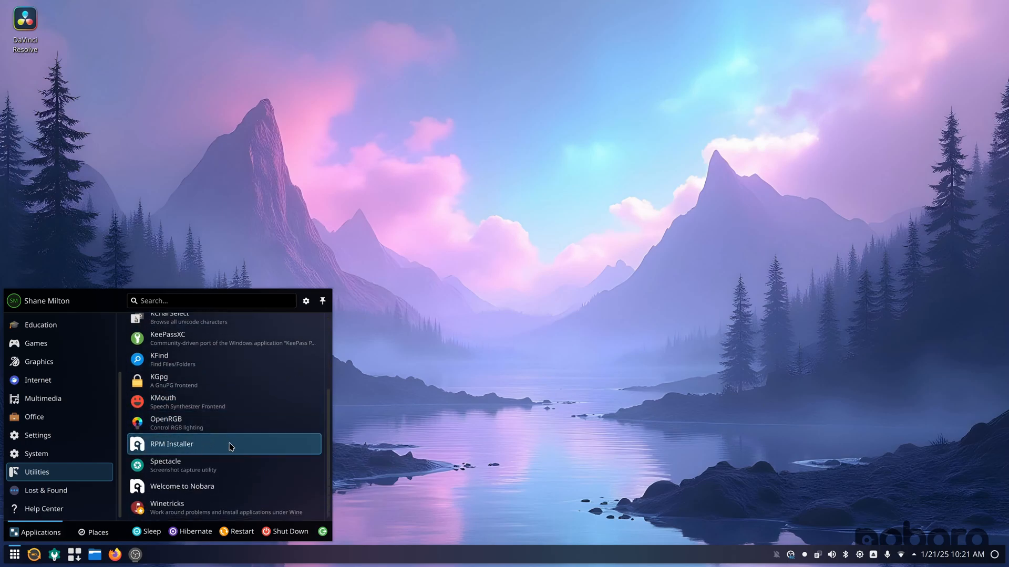
pyautogui.moveTo(196, 490)
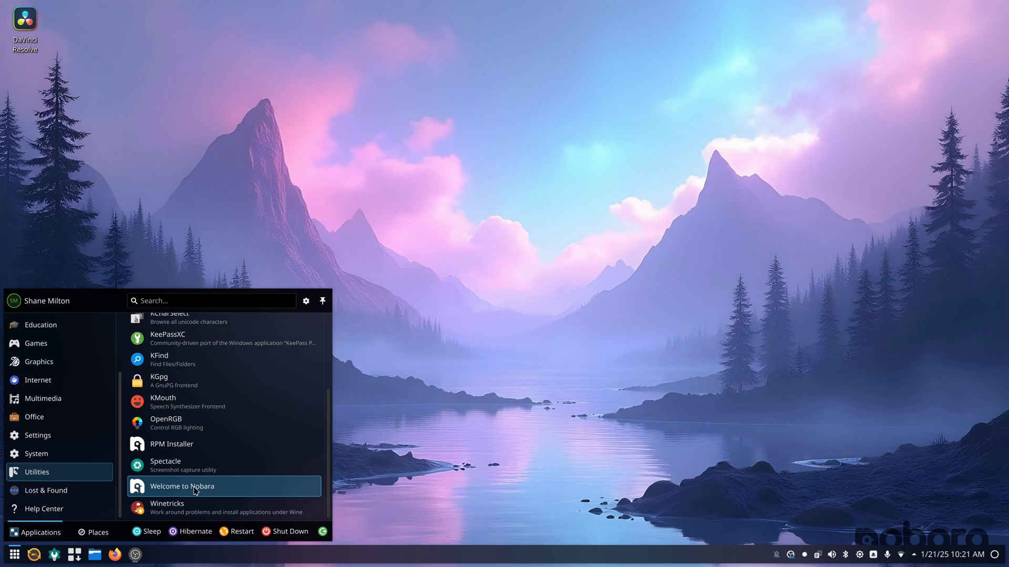
pyautogui.moveTo(216, 491)
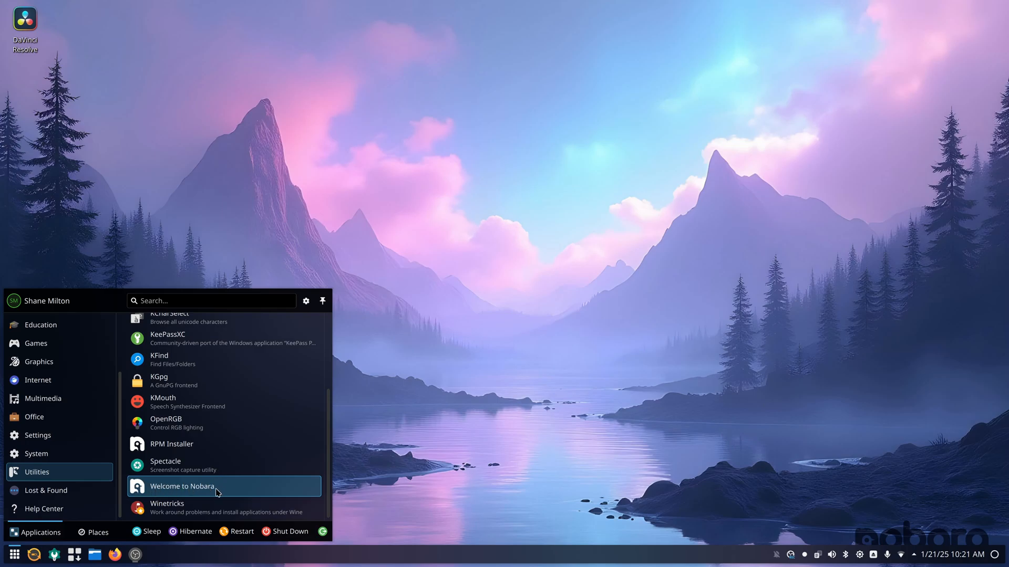
pyautogui.scroll(3)
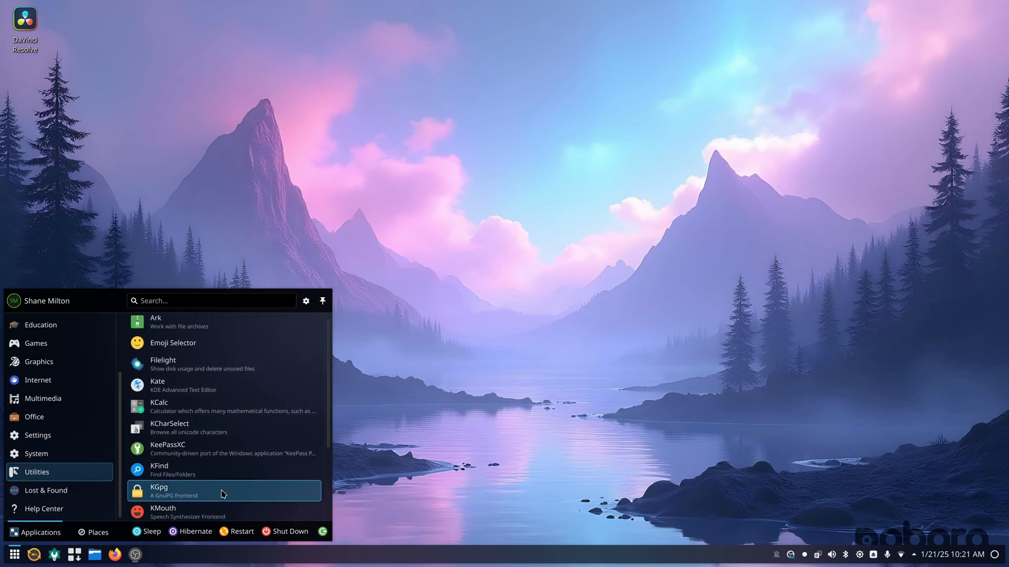
pyautogui.click(35, 454)
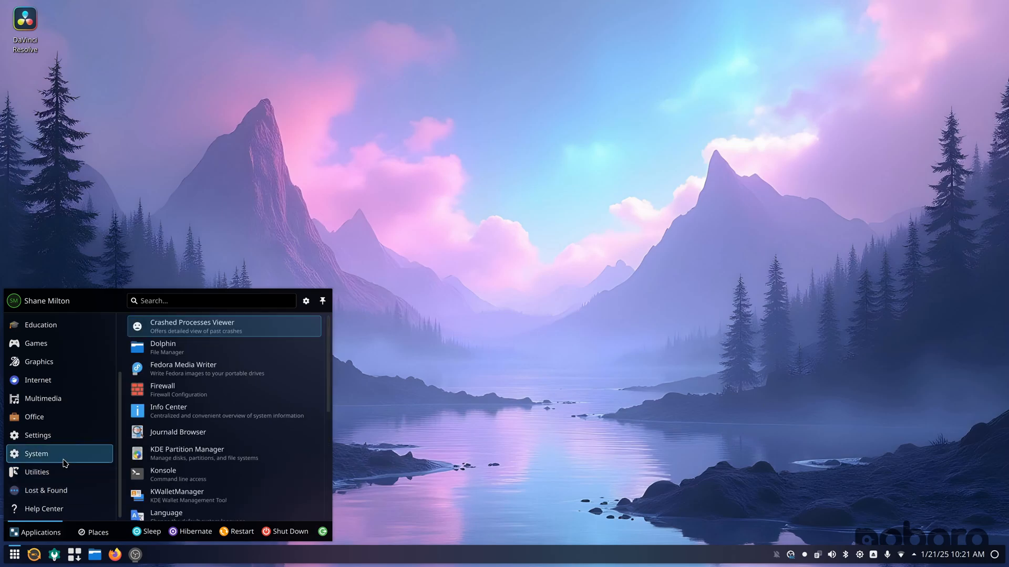
pyautogui.moveTo(220, 327)
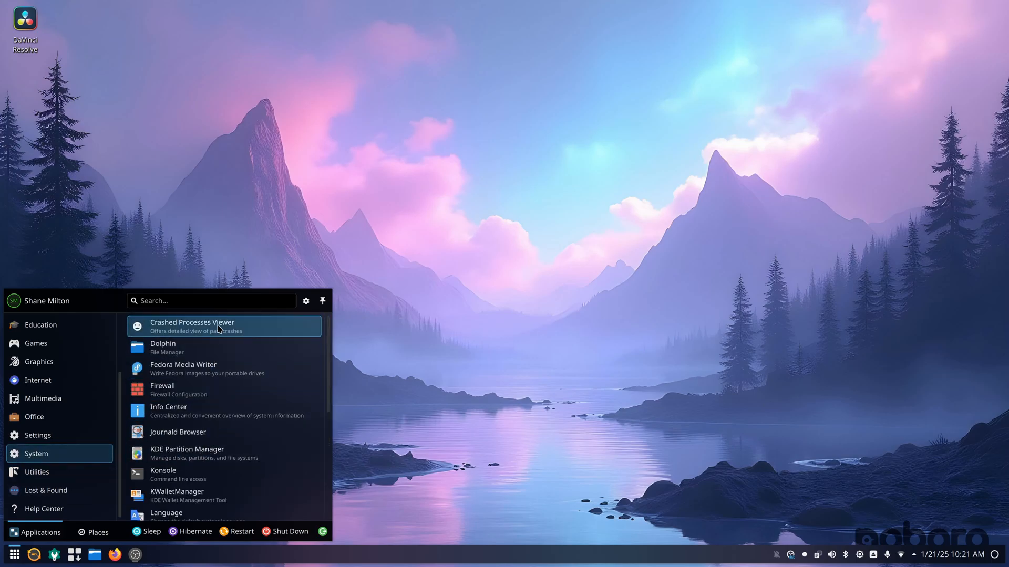
pyautogui.moveTo(178, 432)
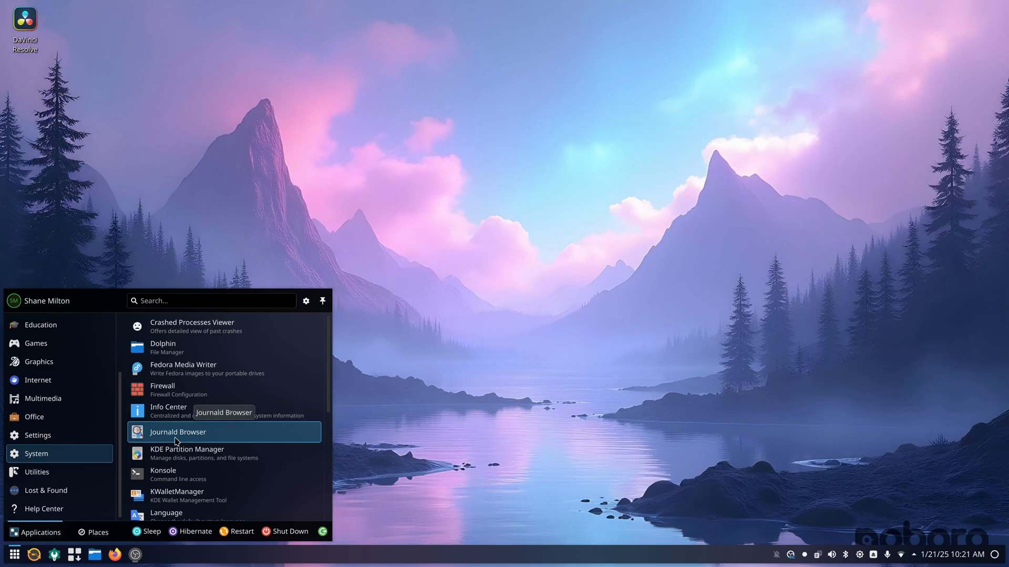
pyautogui.scroll(-3)
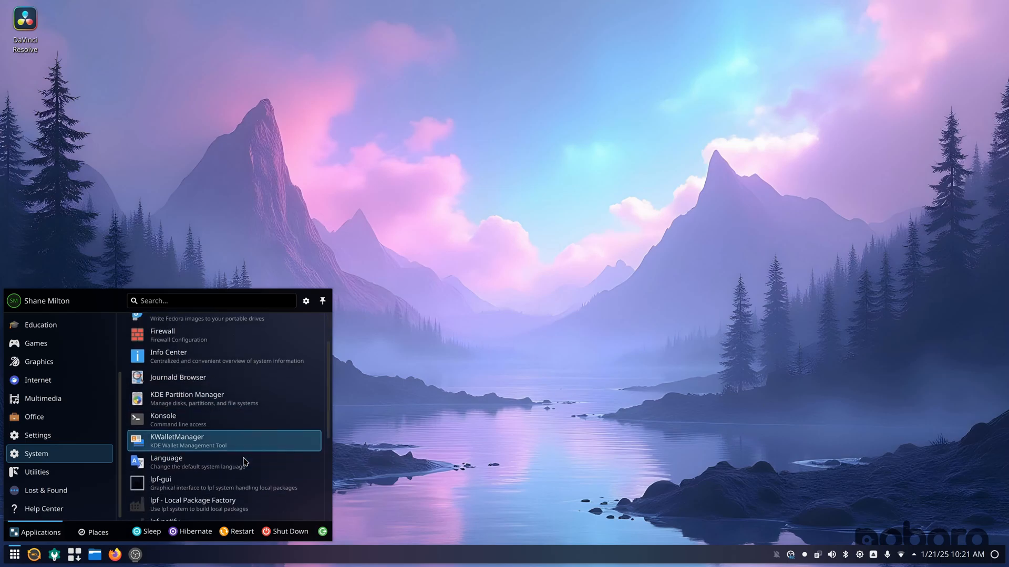
pyautogui.scroll(-3)
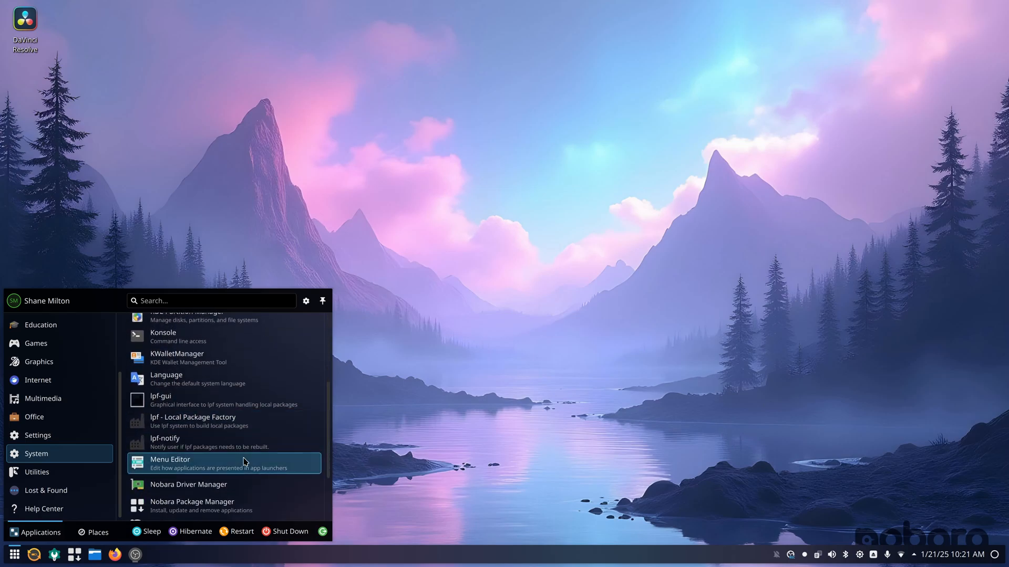
pyautogui.scroll(-3)
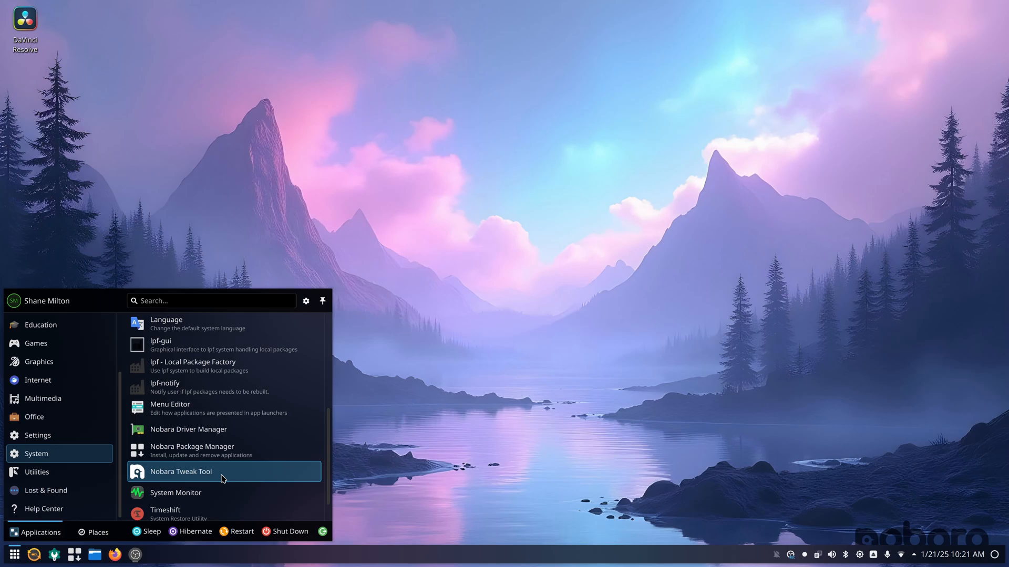
pyautogui.moveTo(194, 486)
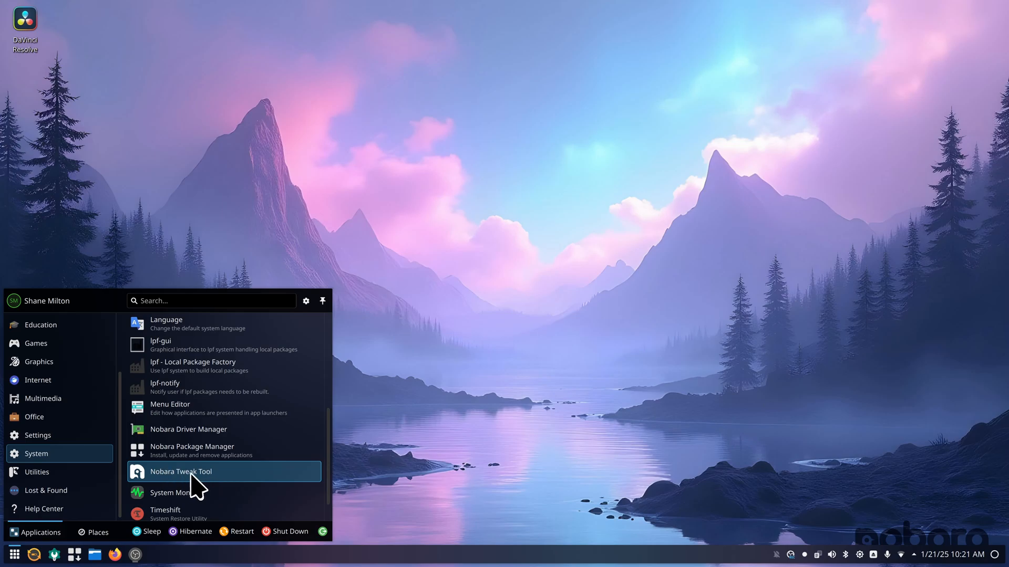
# Launch Nobara Tweak Tool and authenticate with the super-user password to reach its tweak options.
pyautogui.click(181, 472)
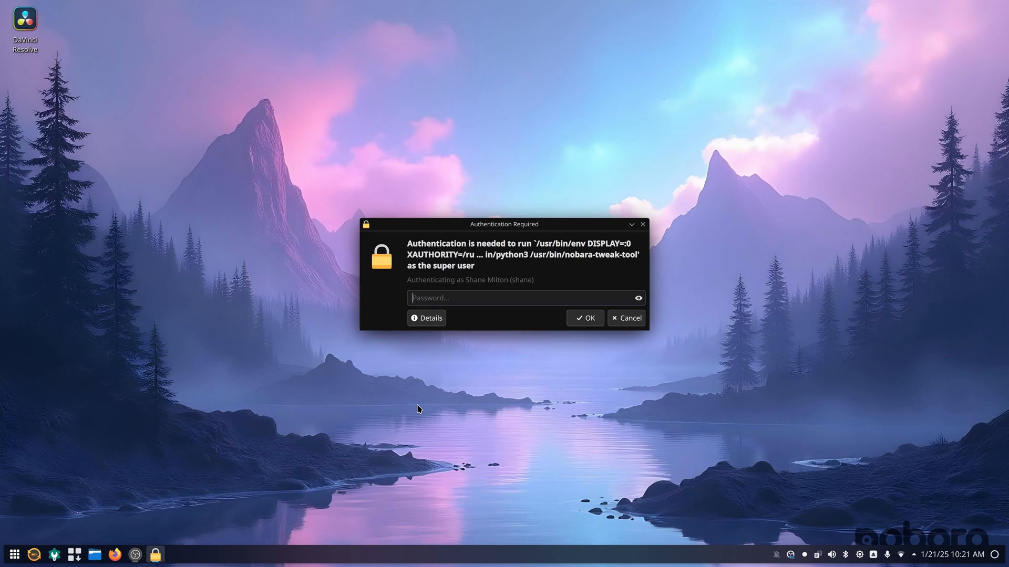
pyautogui.write('password')
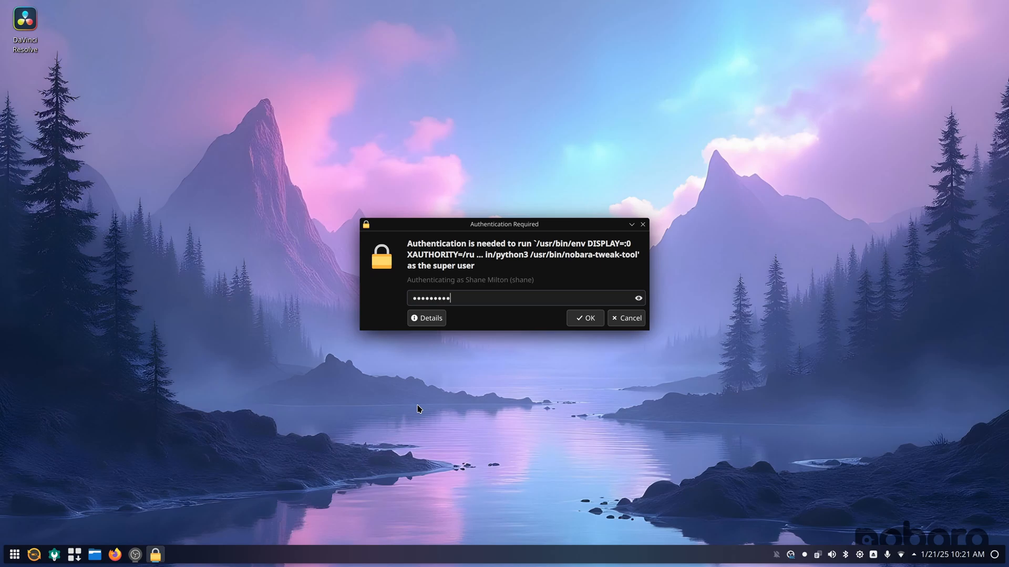
pyautogui.click(583, 317)
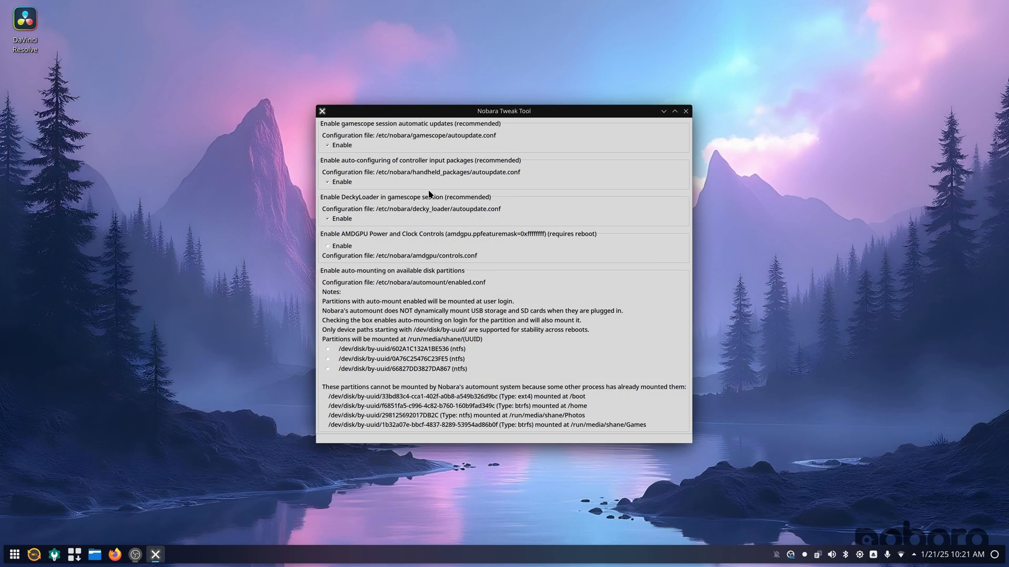
pyautogui.moveTo(356, 239)
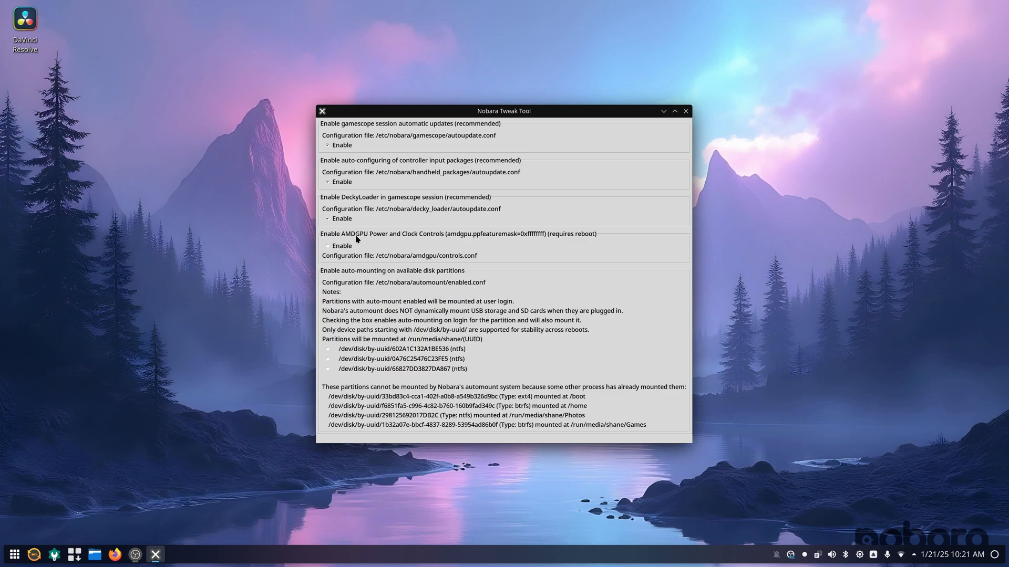
pyautogui.moveTo(410, 243)
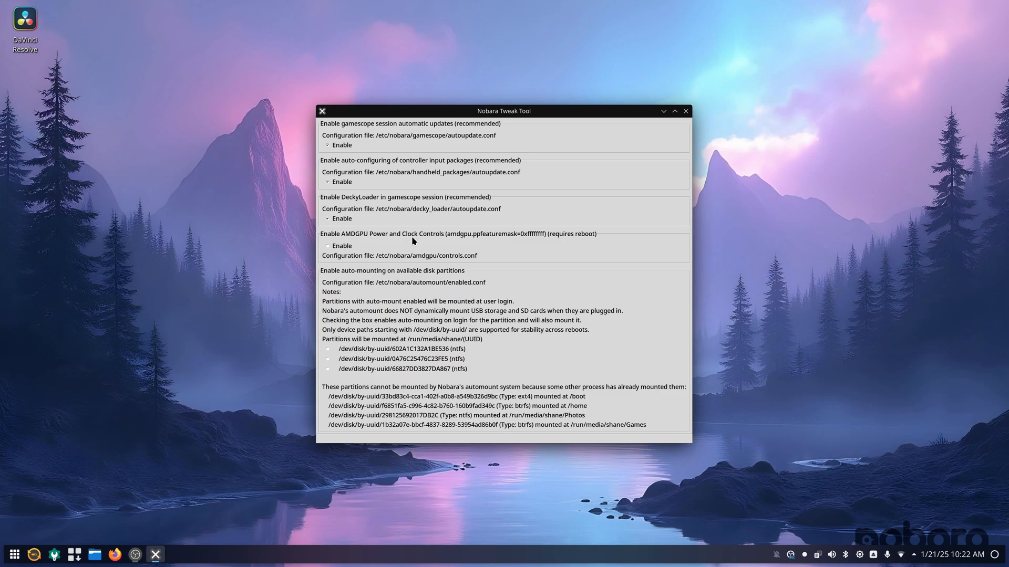
pyautogui.moveTo(552, 235)
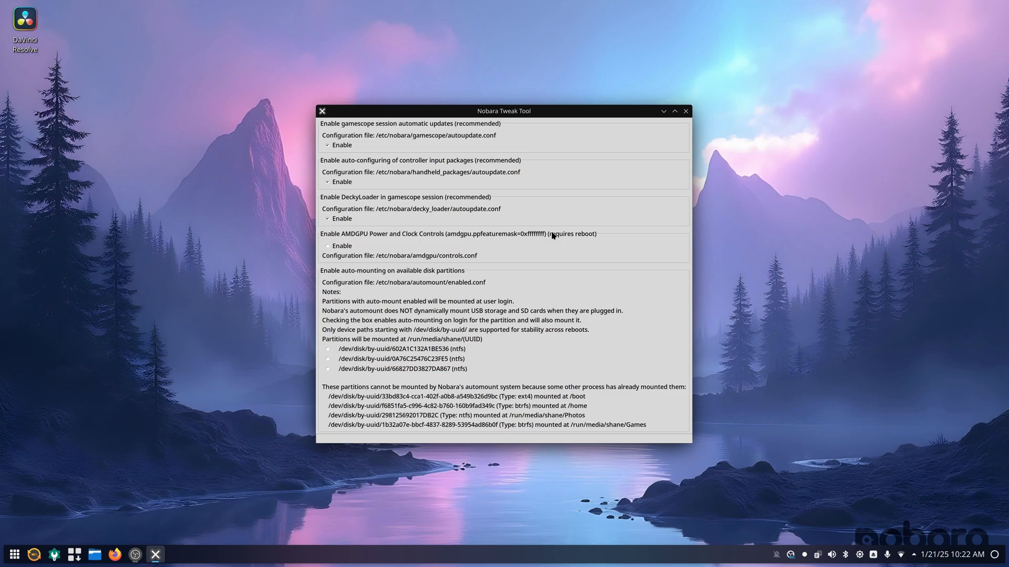
pyautogui.moveTo(522, 248)
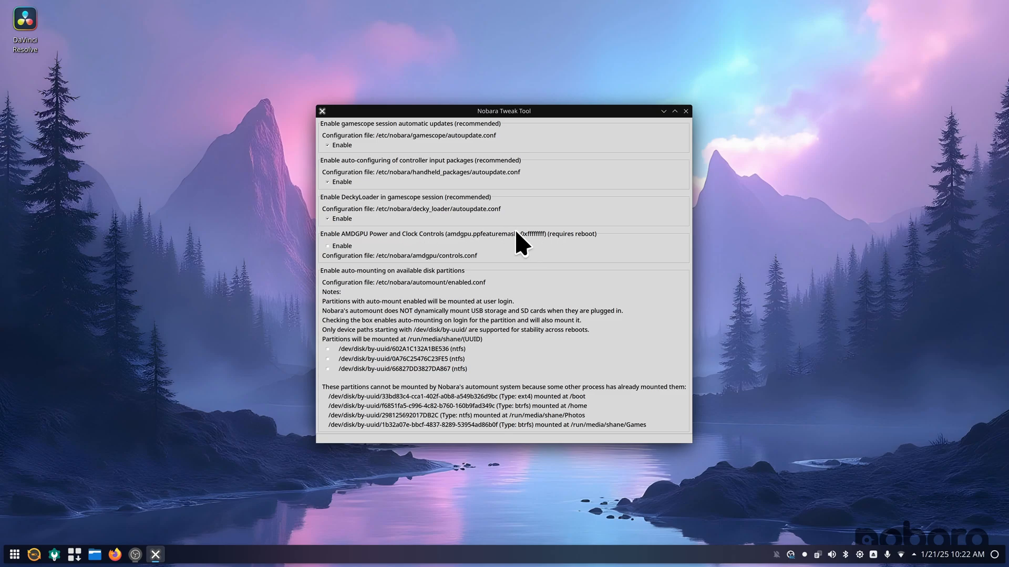
pyautogui.moveTo(544, 238)
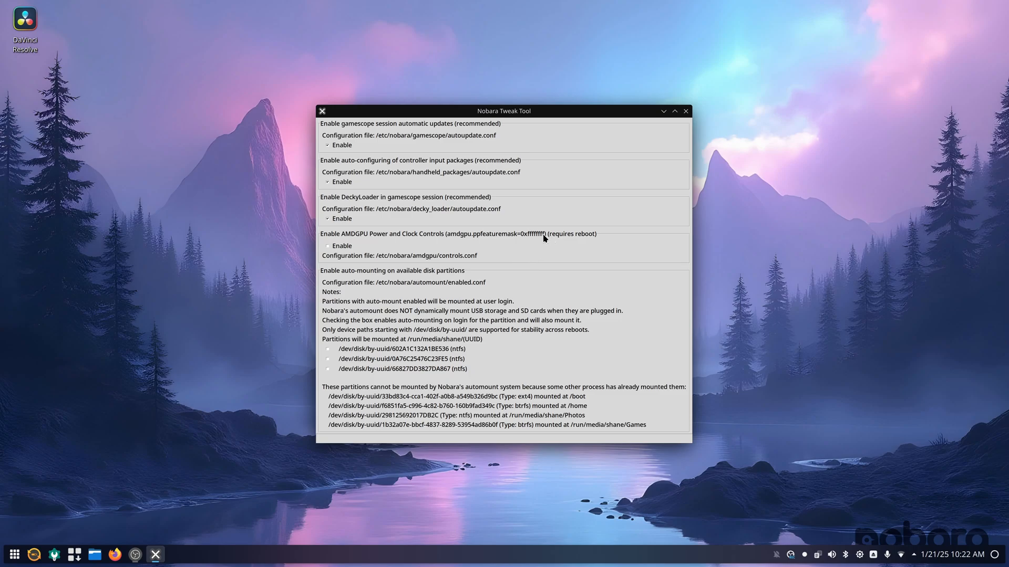
pyautogui.moveTo(517, 257)
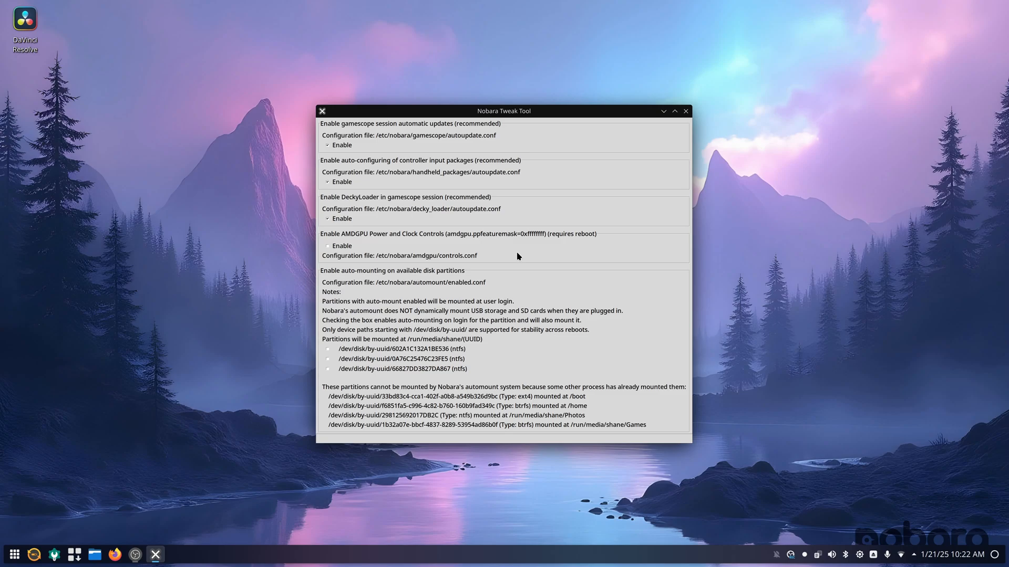
pyautogui.moveTo(477, 371)
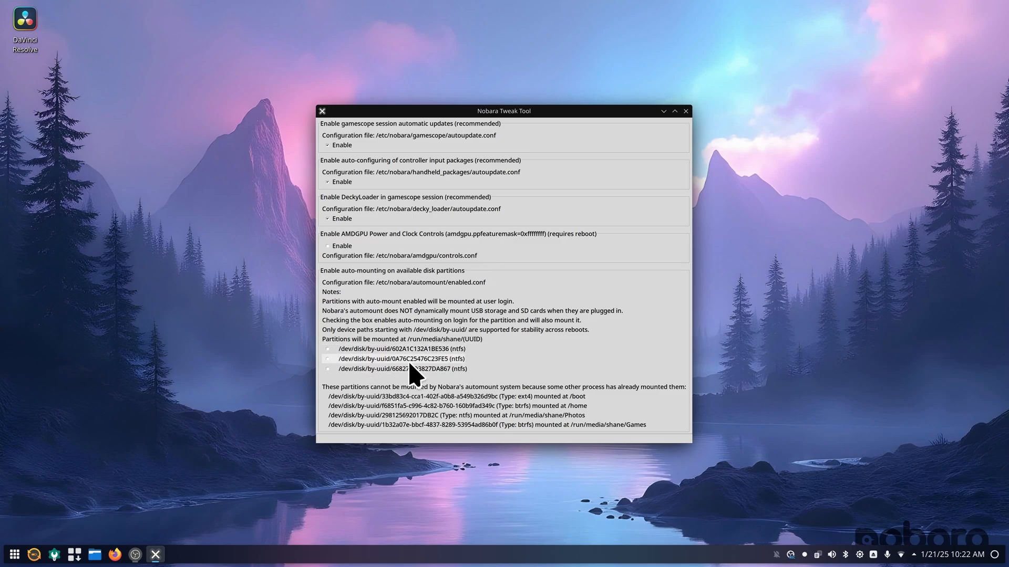
pyautogui.moveTo(470, 382)
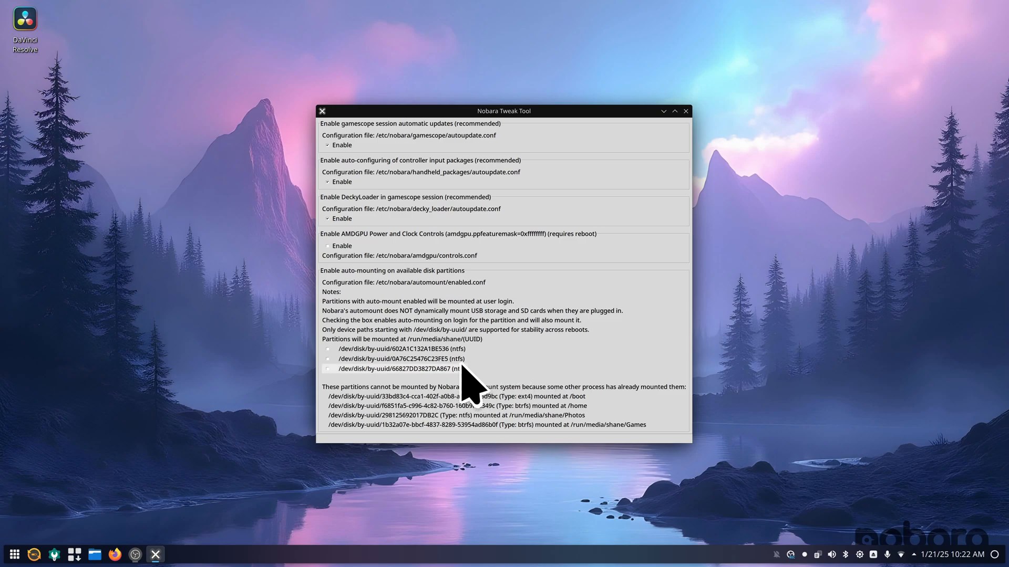
pyautogui.moveTo(462, 373)
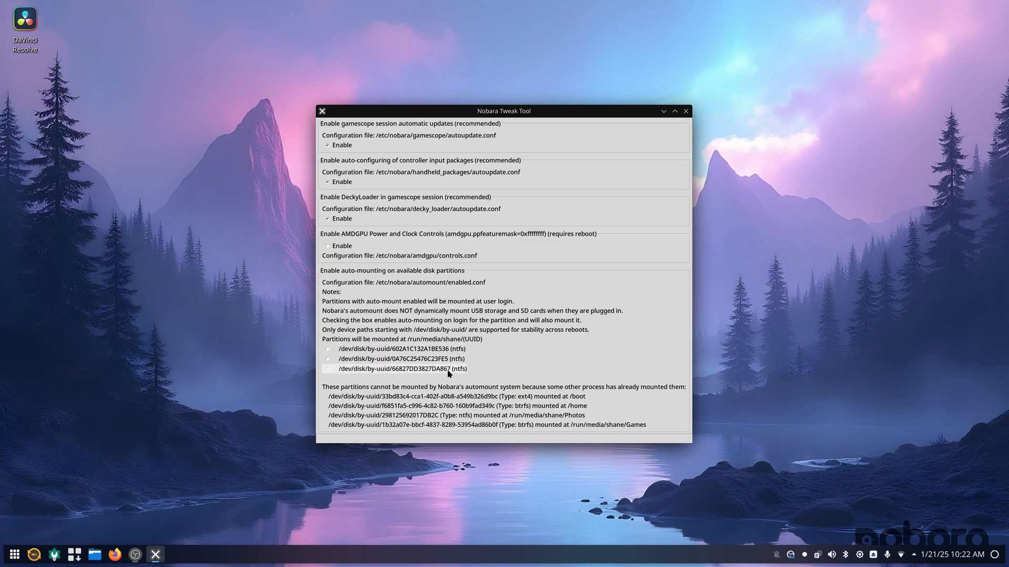
pyautogui.moveTo(505, 431)
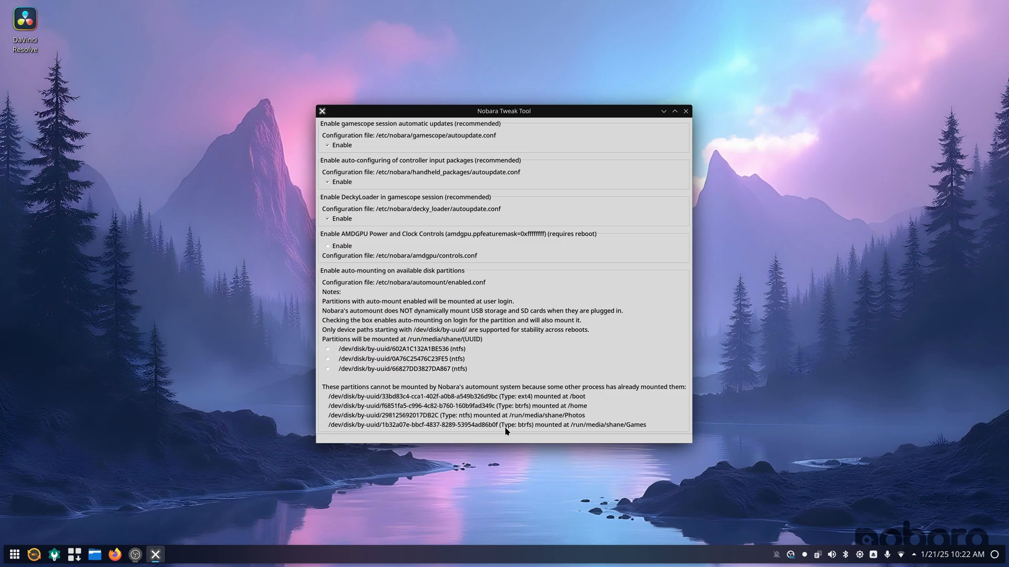
pyautogui.moveTo(557, 428)
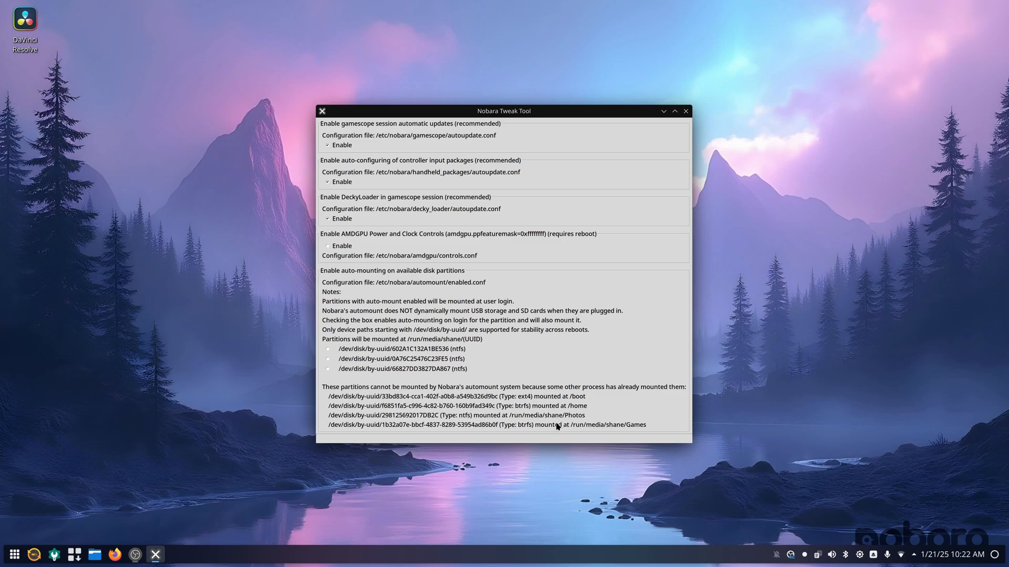
pyautogui.moveTo(360, 428)
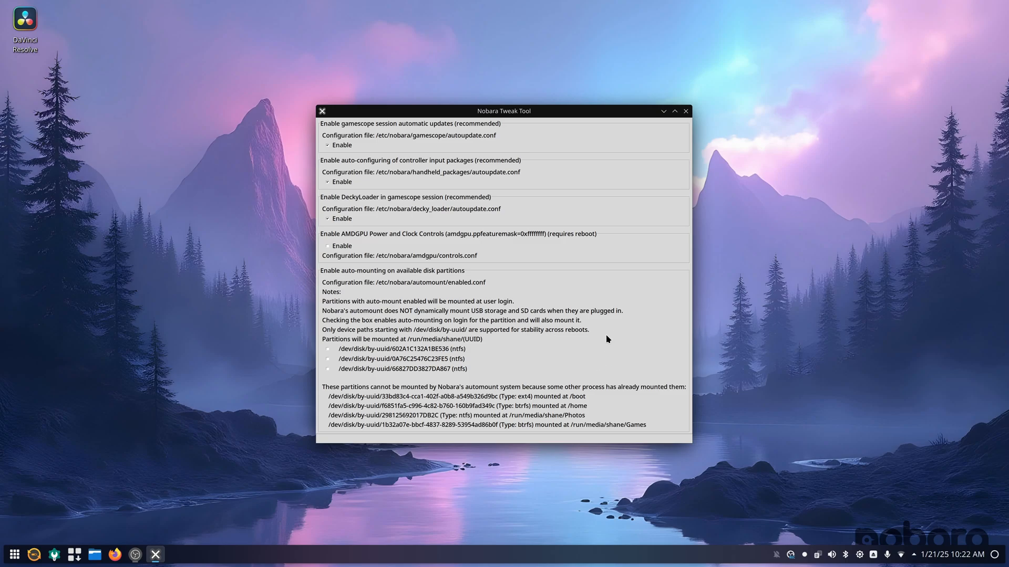
pyautogui.moveTo(337, 185)
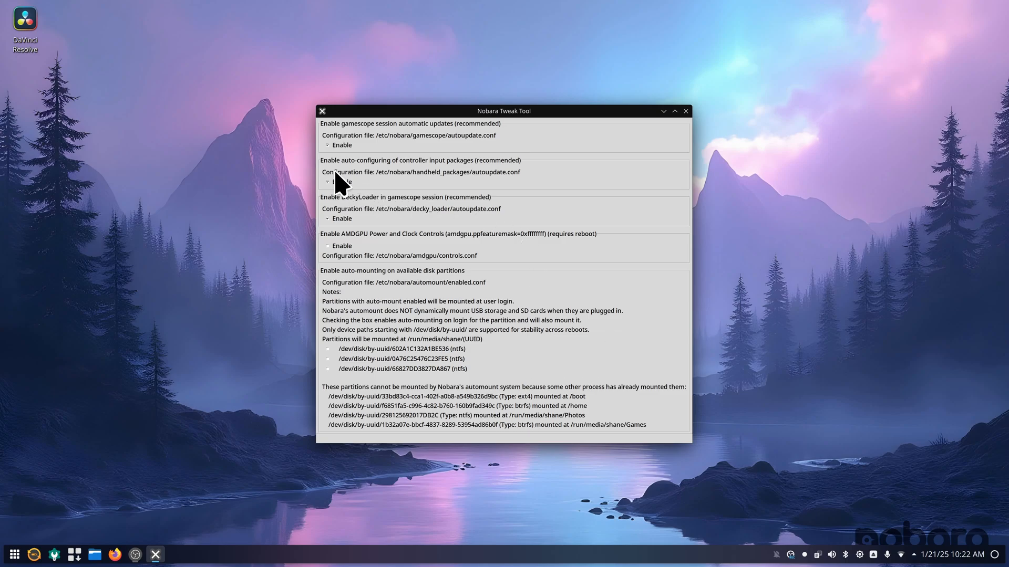
# Close the Nobara Tweak Tool and browse the application launcher's categories.
pyautogui.click(14, 554)
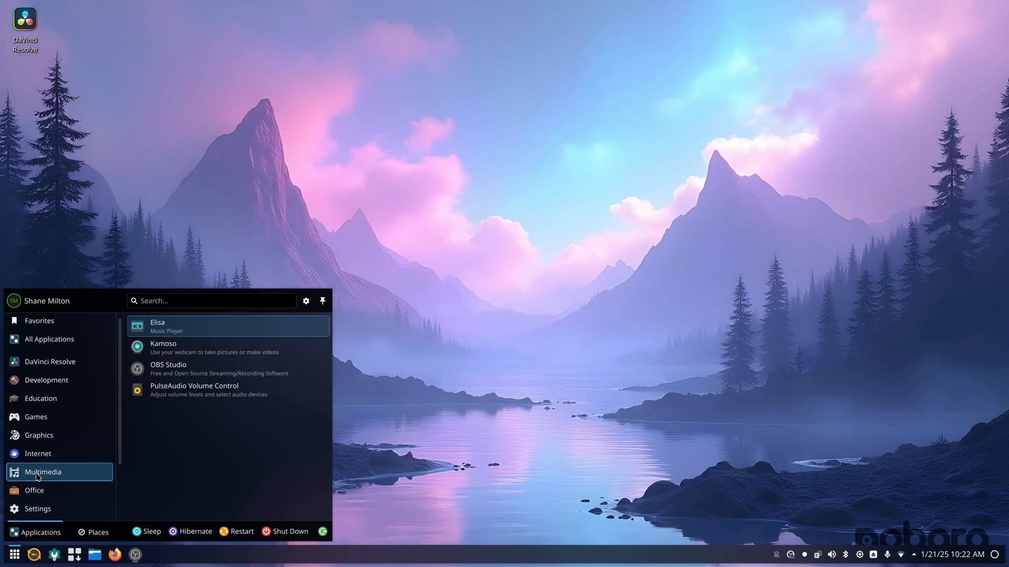
pyautogui.click(49, 361)
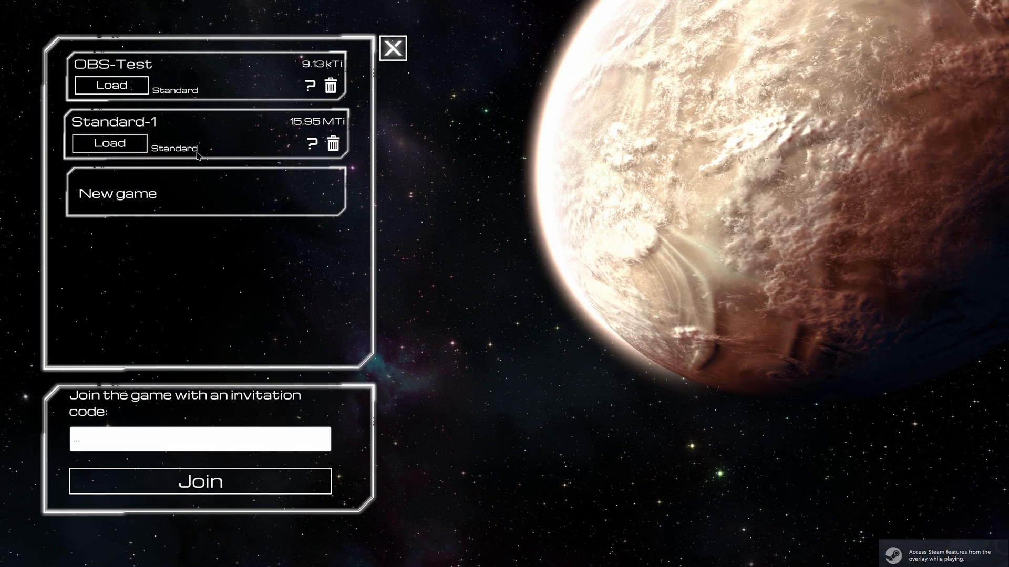
# Load the OBS-Test save, play briefly, exit to the main menu and quit The Planet Crafter.
pyautogui.click(108, 143)
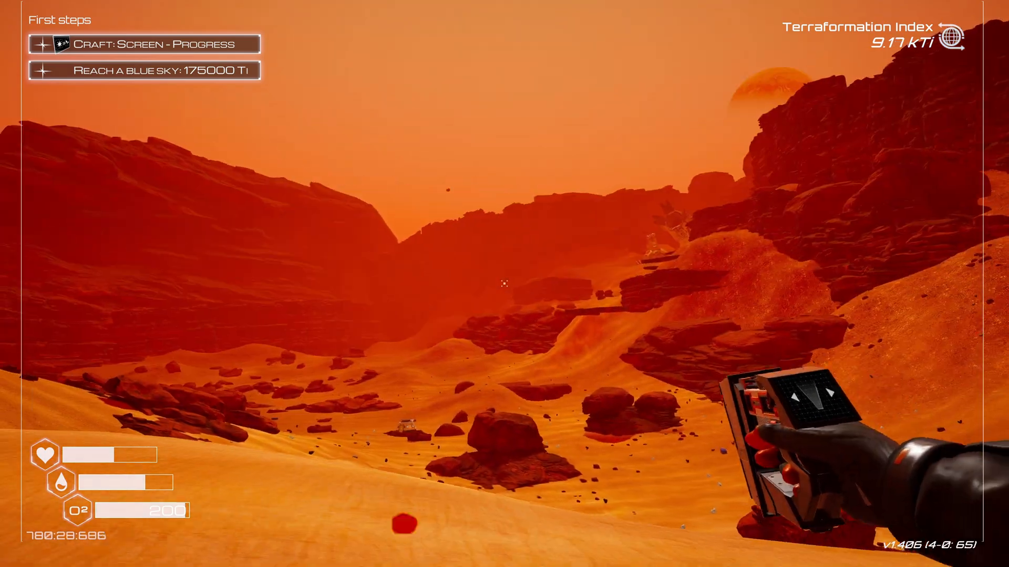
pyautogui.moveTo(505, 284)
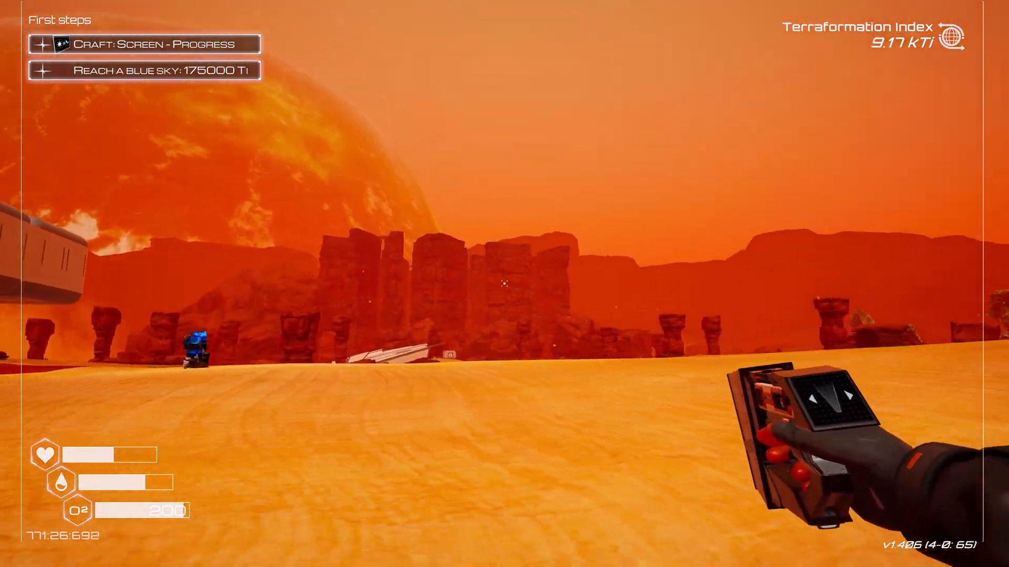
pyautogui.moveTo(505, 284)
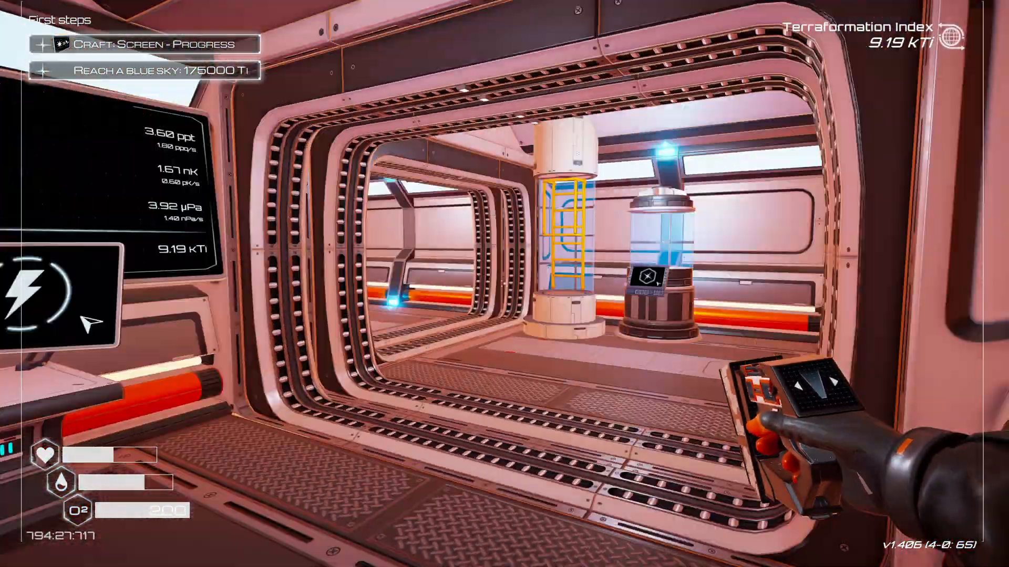
pyautogui.press('Escape')
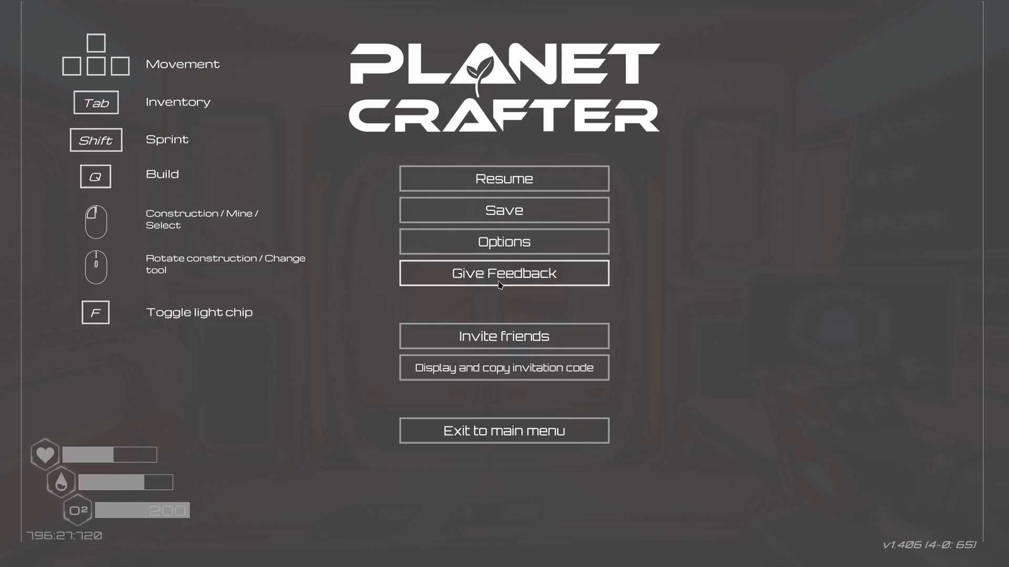
pyautogui.click(504, 431)
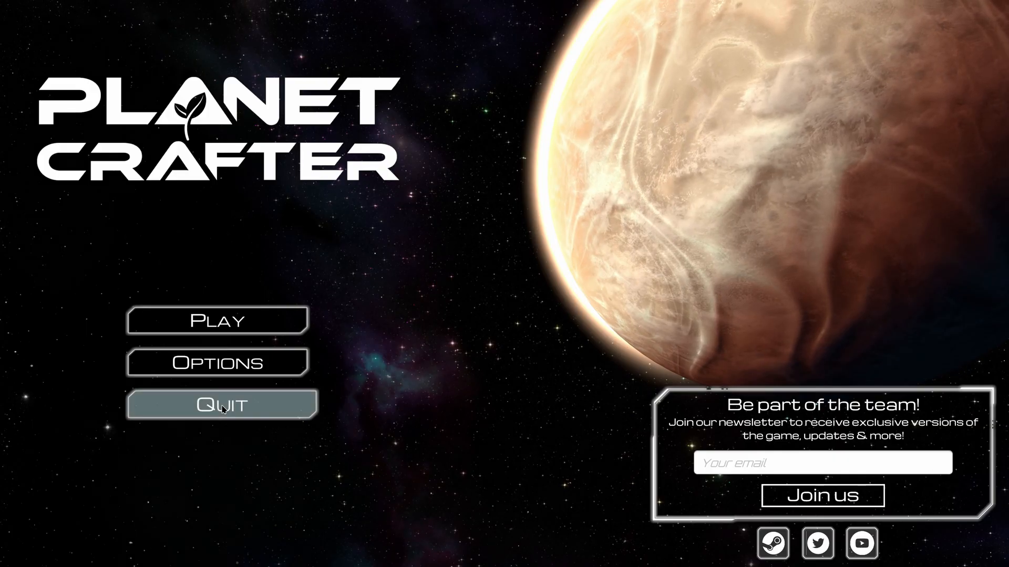
pyautogui.click(219, 403)
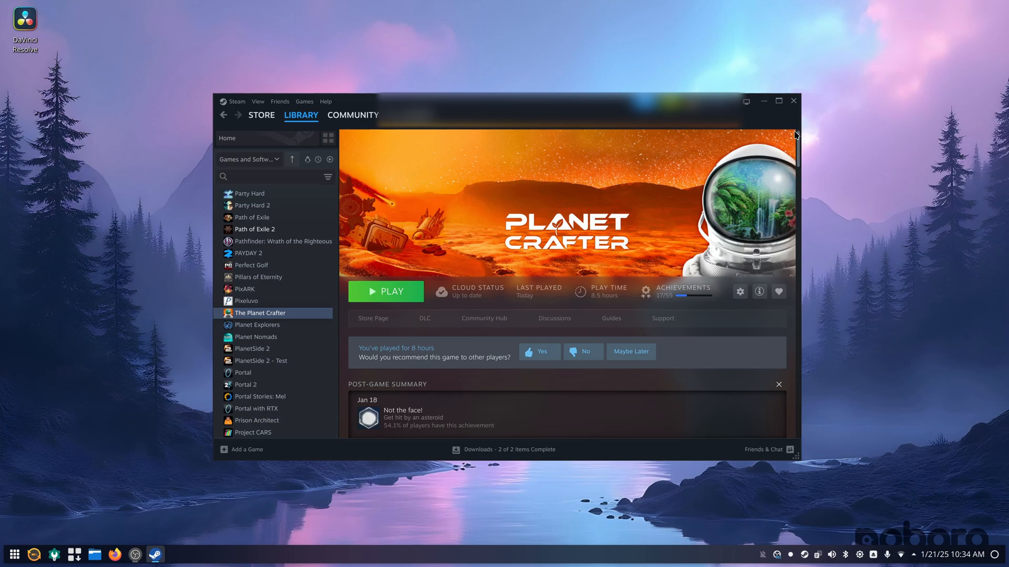
# Filter the Steam library sidebar to installed games only.
pyautogui.click(328, 159)
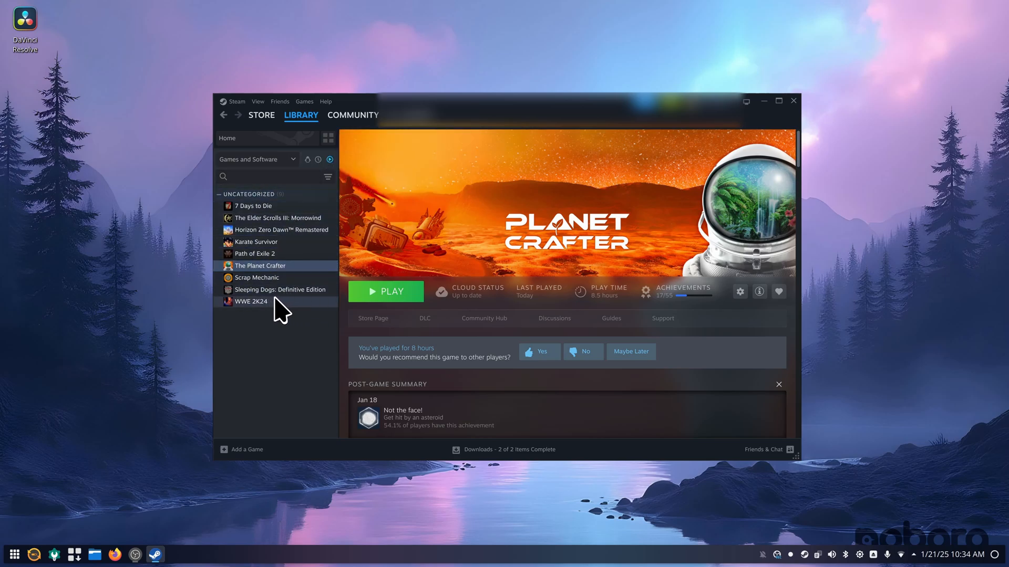
pyautogui.moveTo(297, 218)
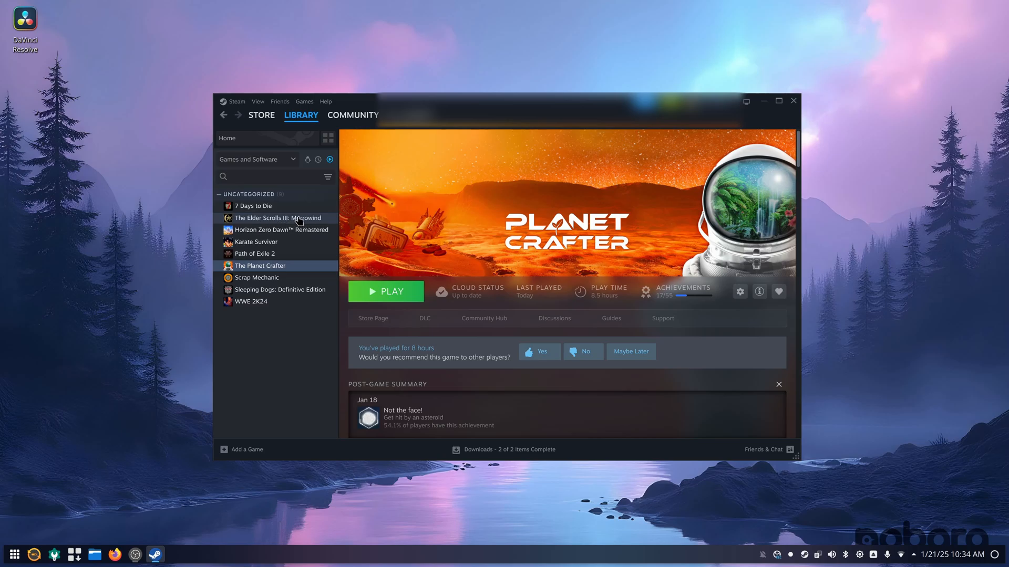
pyautogui.moveTo(230, 218)
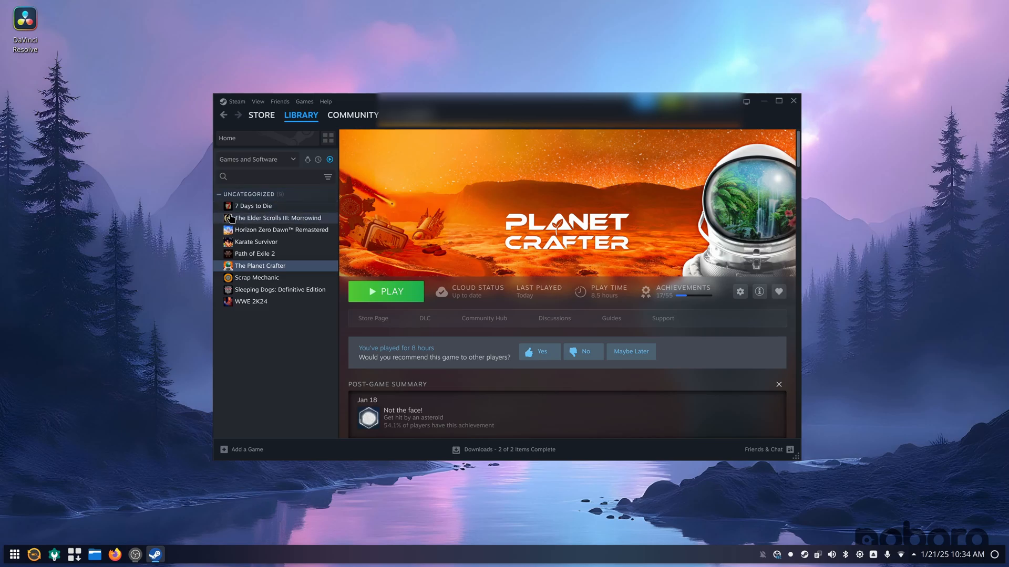
pyautogui.moveTo(278, 222)
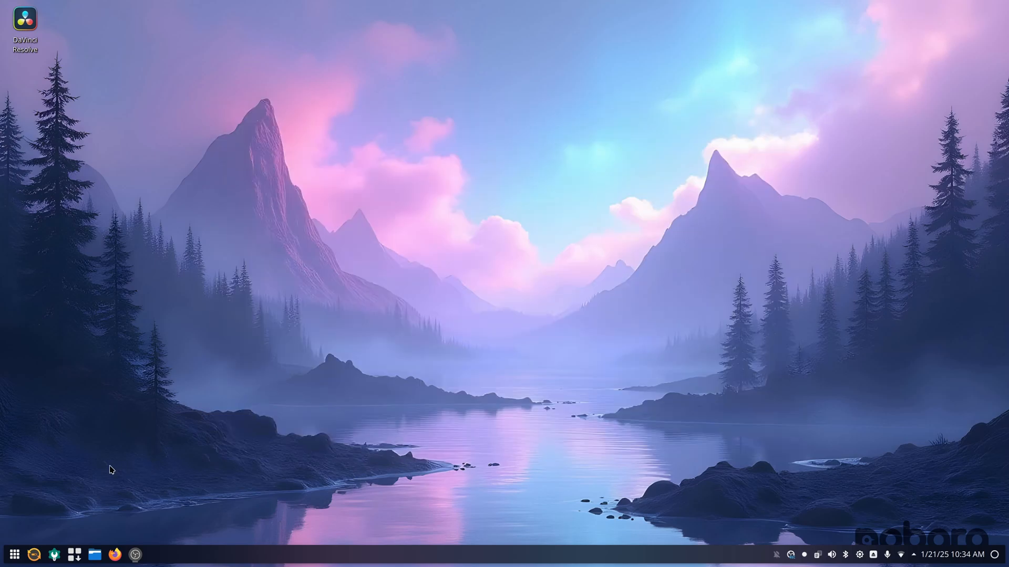
# Launch ProtonPlus from the Games category and start downloading GE-Proton9-23 under Proton-GE.
pyautogui.click(14, 554)
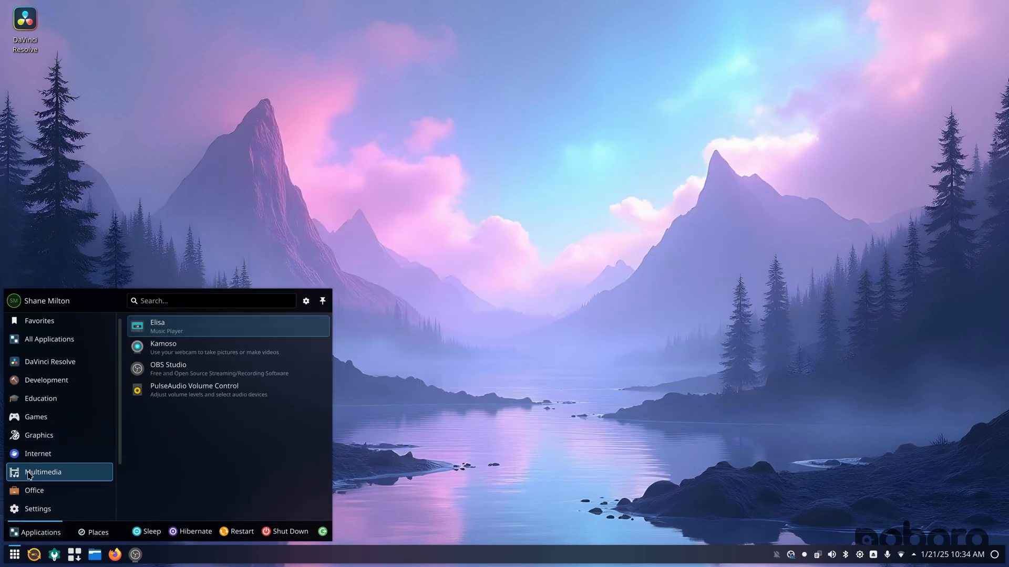
pyautogui.click(36, 417)
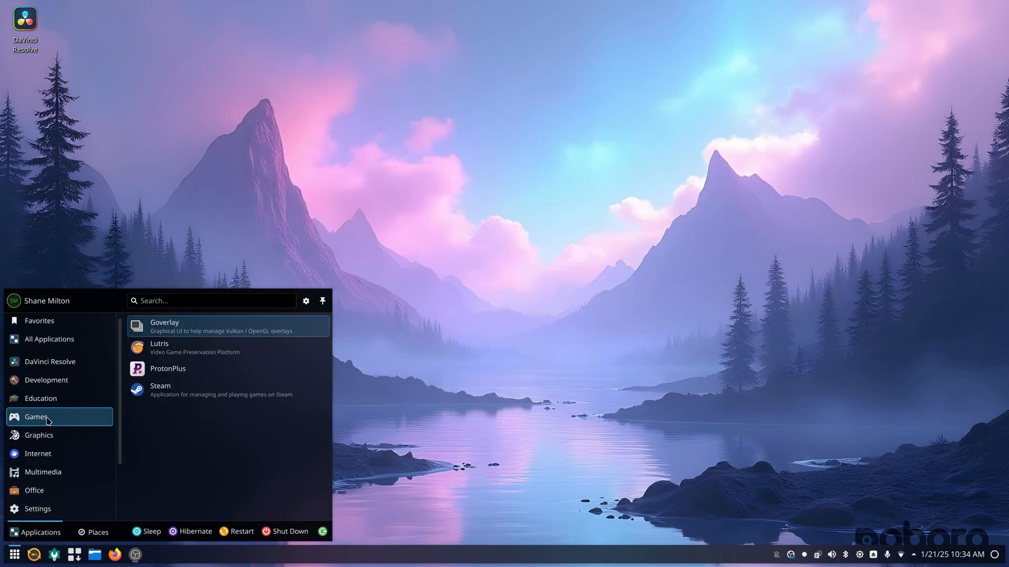
pyautogui.moveTo(170, 373)
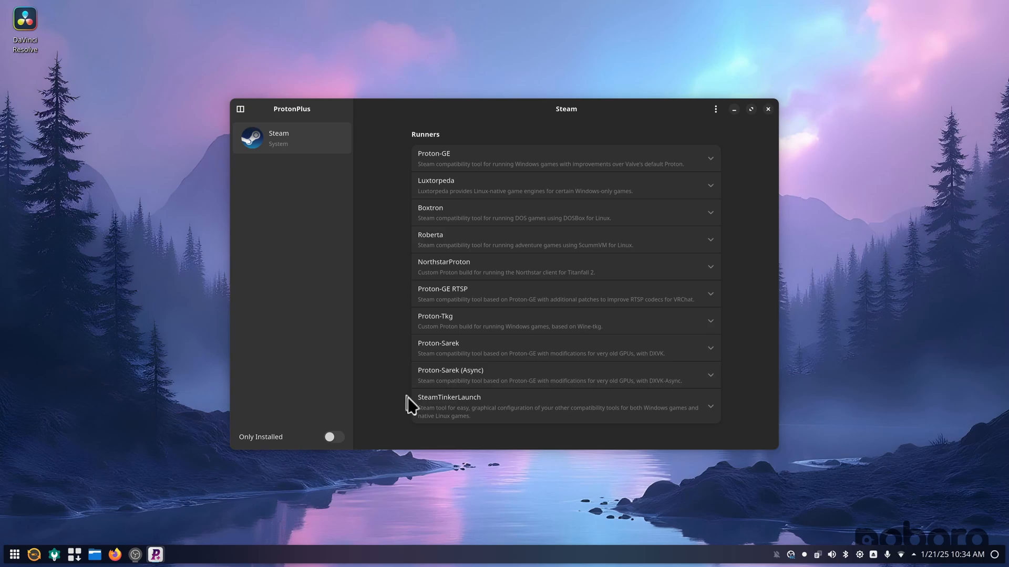
pyautogui.moveTo(503, 247)
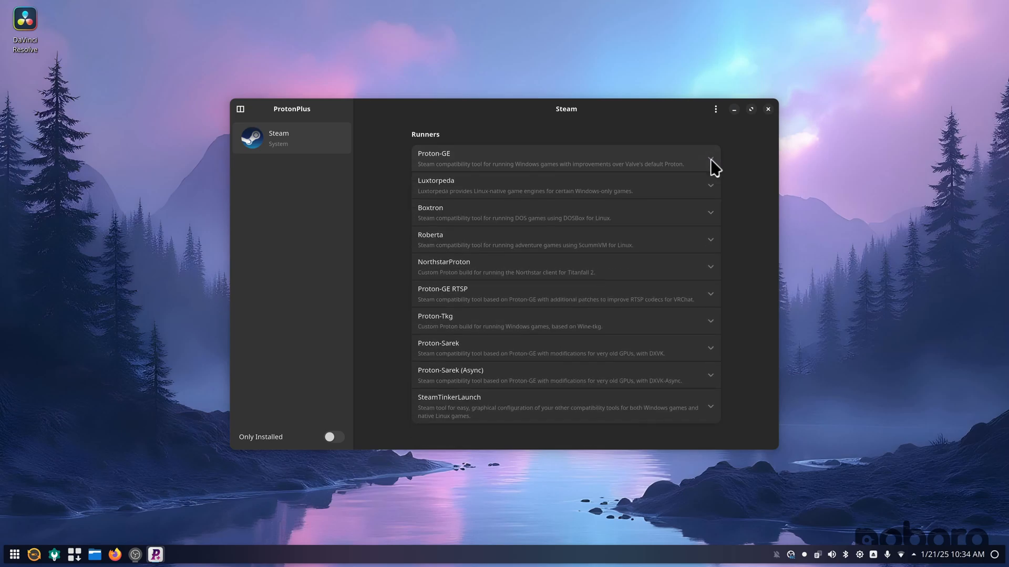
pyautogui.click(711, 159)
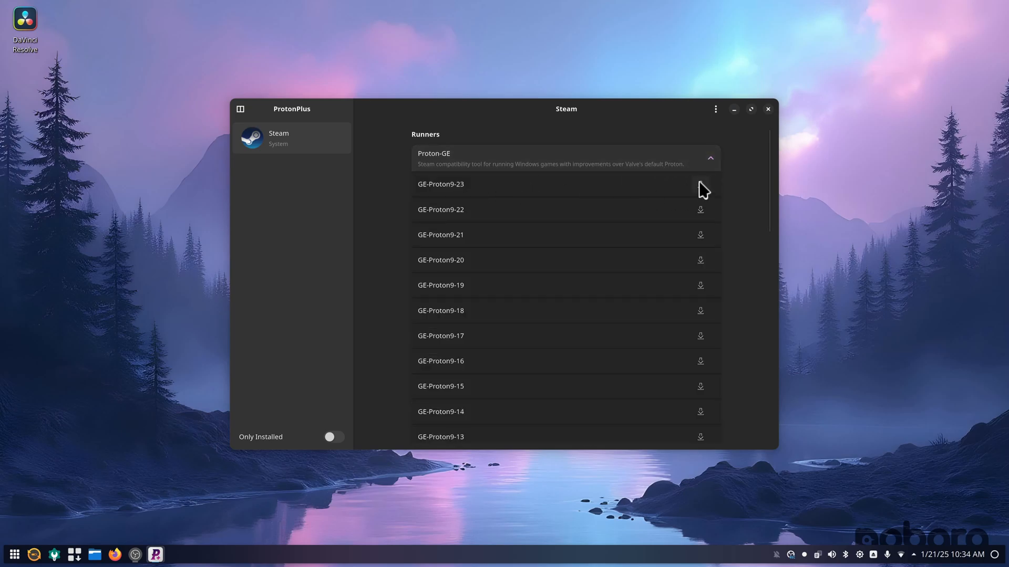
pyautogui.click(700, 184)
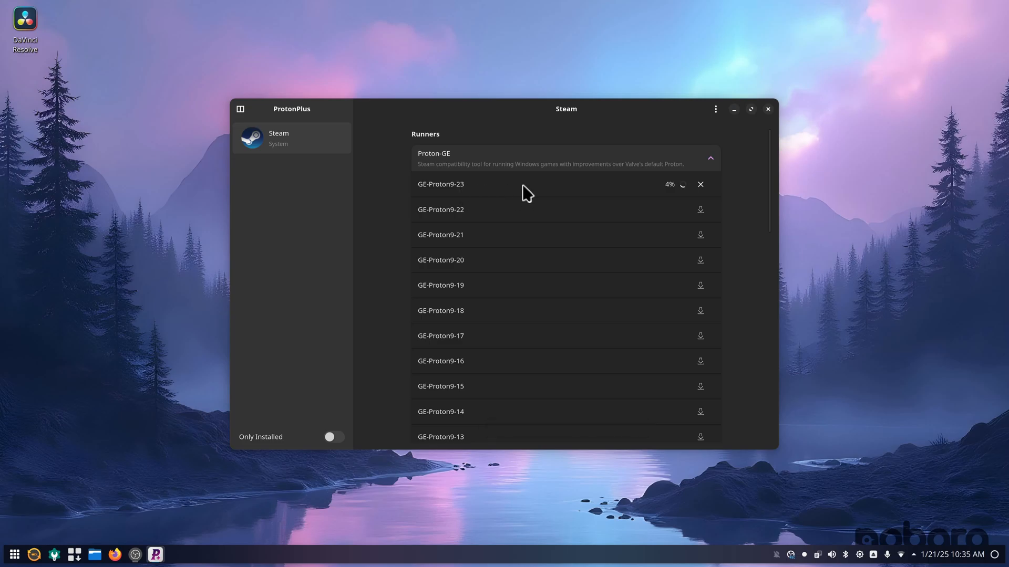
# Collapse and re-expand the Proton-GE list to monitor the GE-Proton9-23 download progress.
pyautogui.click(710, 158)
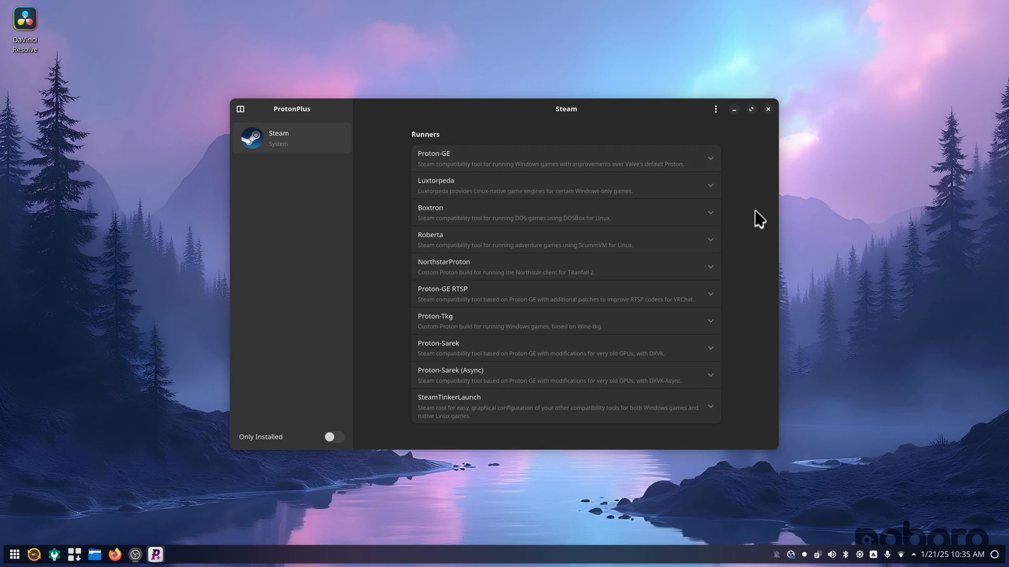
pyautogui.moveTo(715, 214)
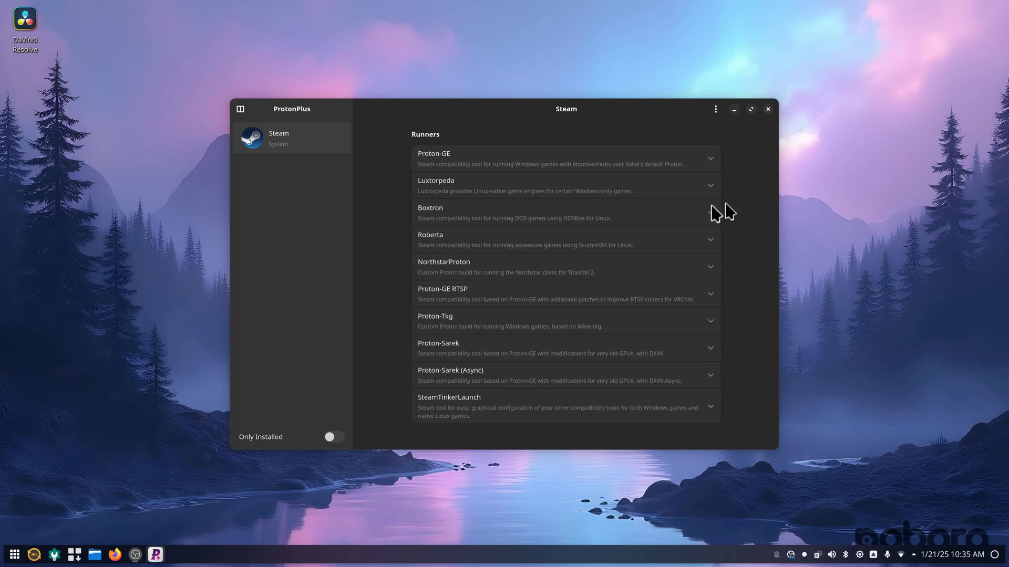
pyautogui.moveTo(439, 384)
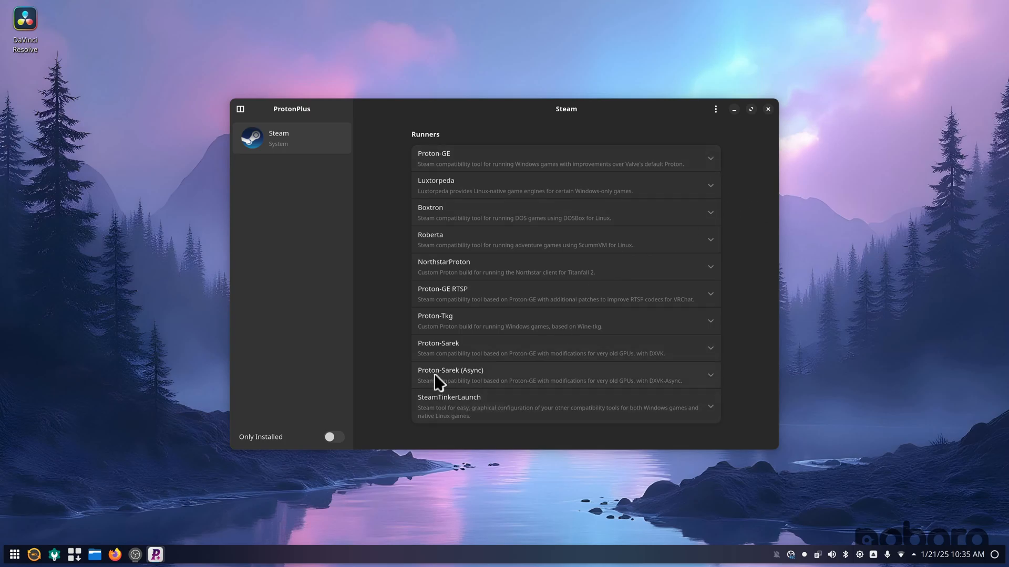
pyautogui.moveTo(443, 328)
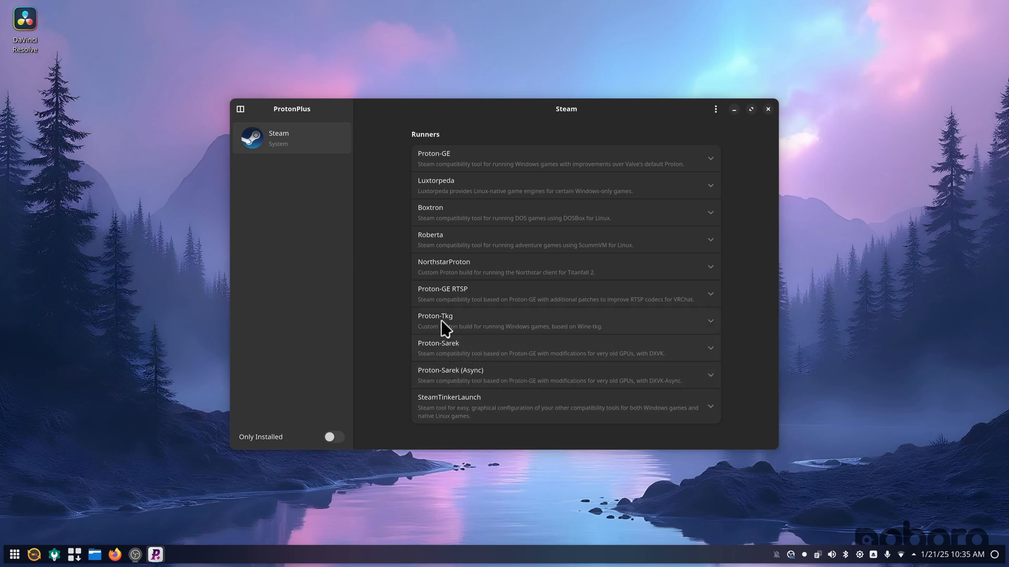
pyautogui.moveTo(462, 276)
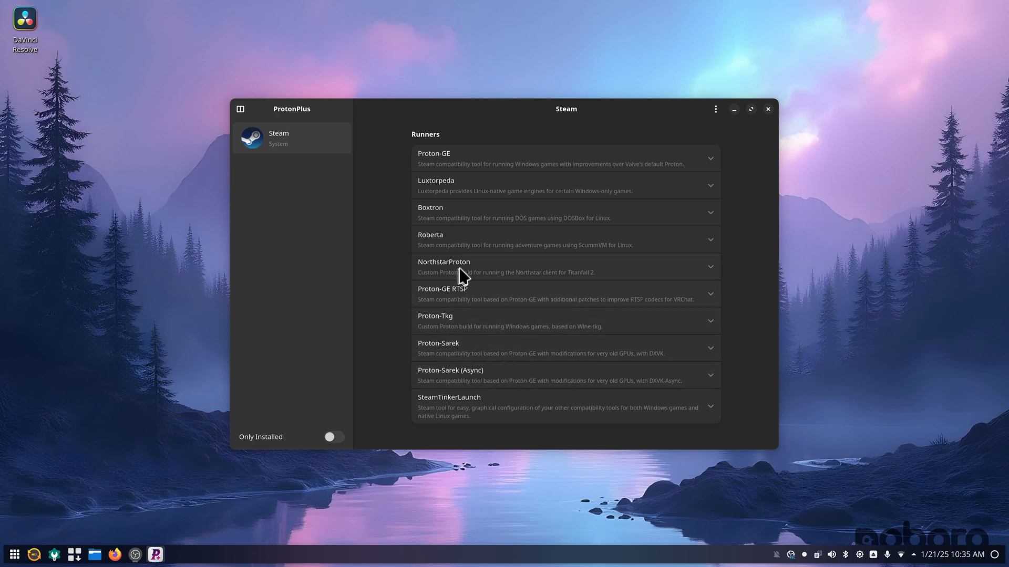
pyautogui.moveTo(476, 191)
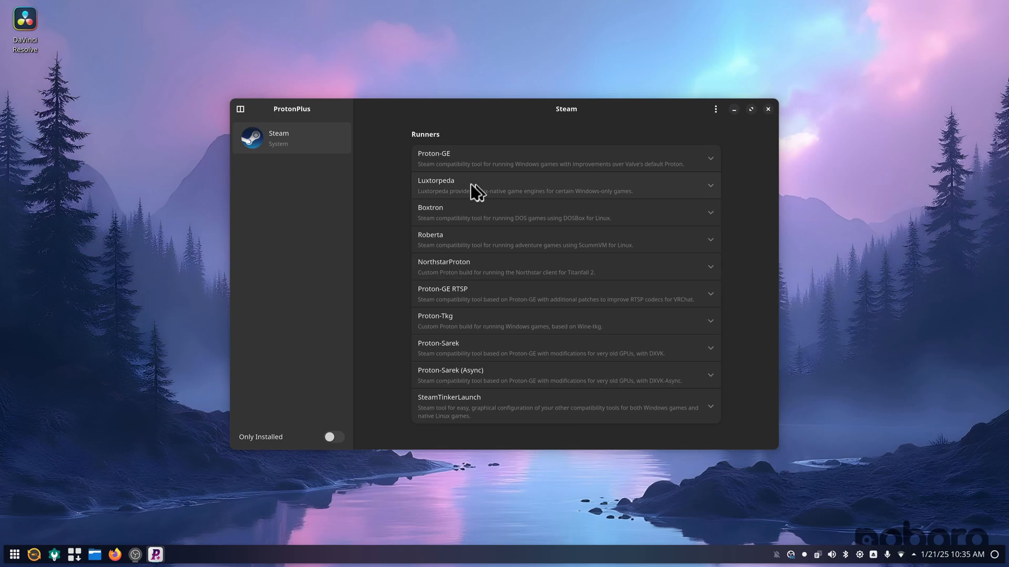
pyautogui.moveTo(367, 207)
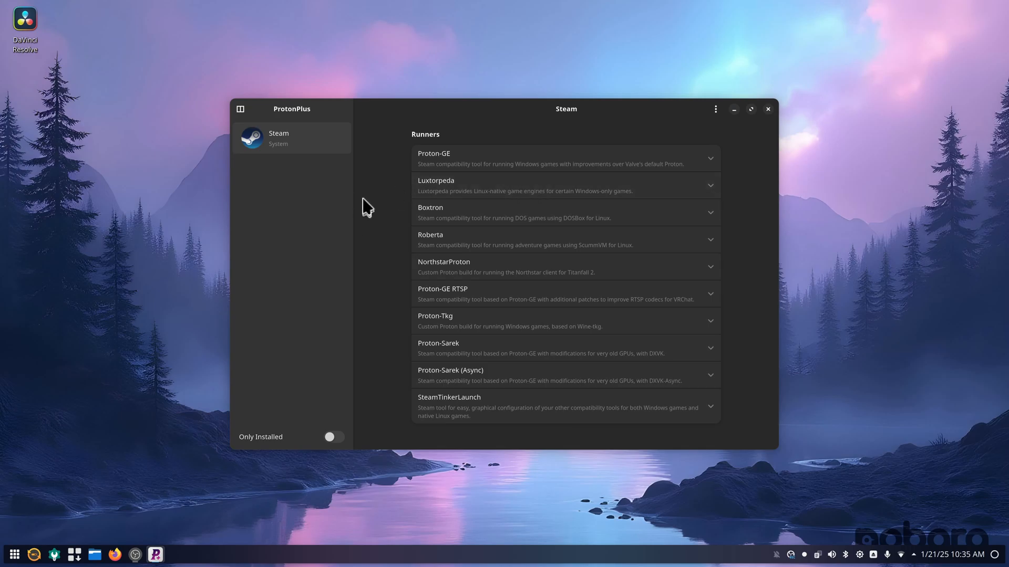
pyautogui.moveTo(503, 340)
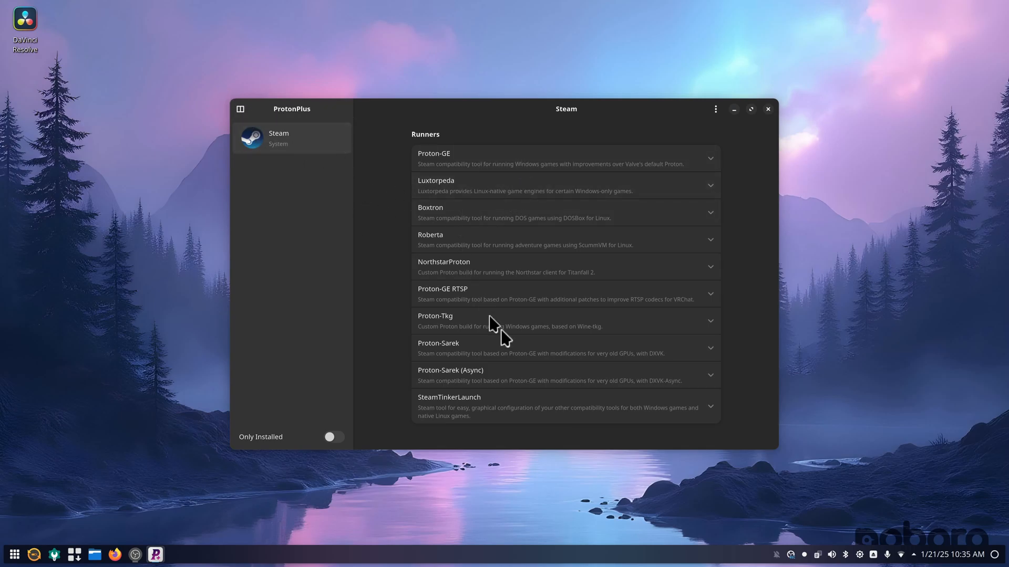
pyautogui.moveTo(482, 135)
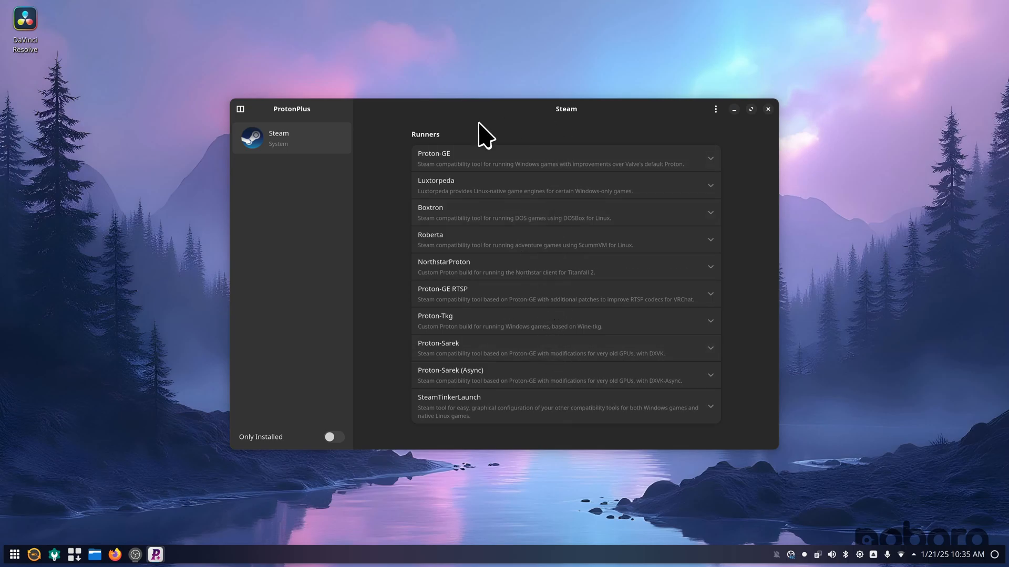
pyautogui.moveTo(303, 387)
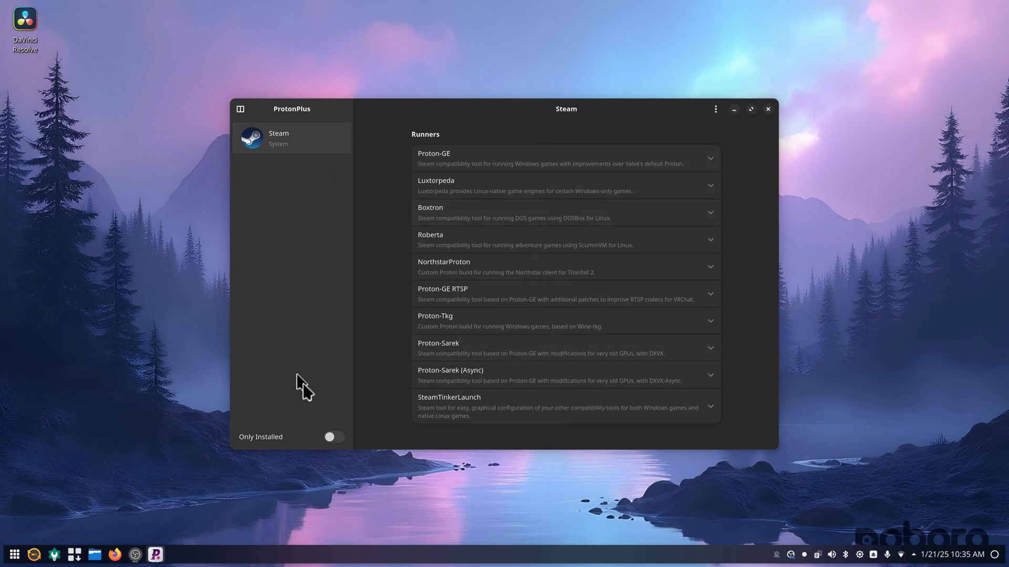
pyautogui.click(333, 437)
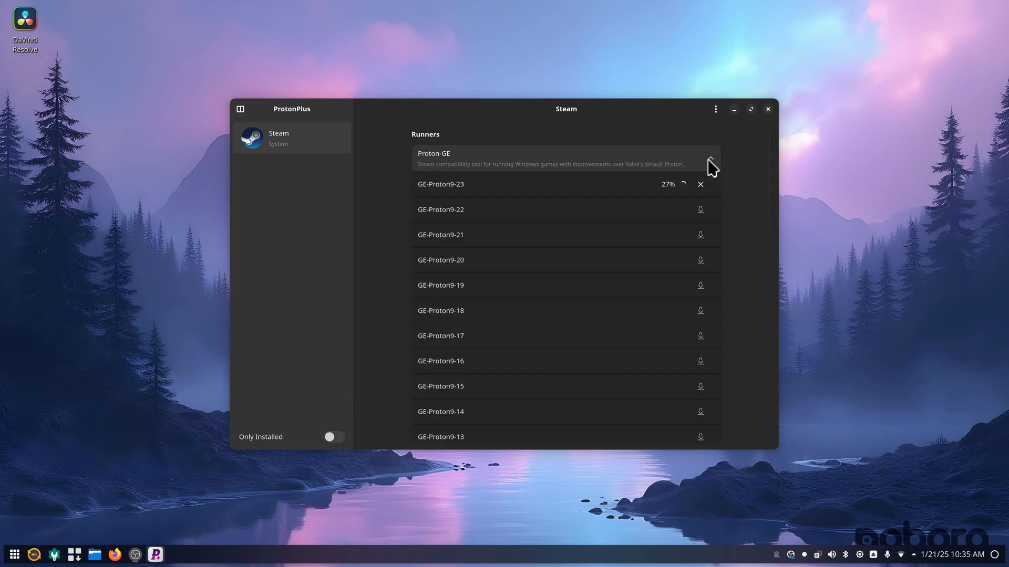
pyautogui.moveTo(537, 196)
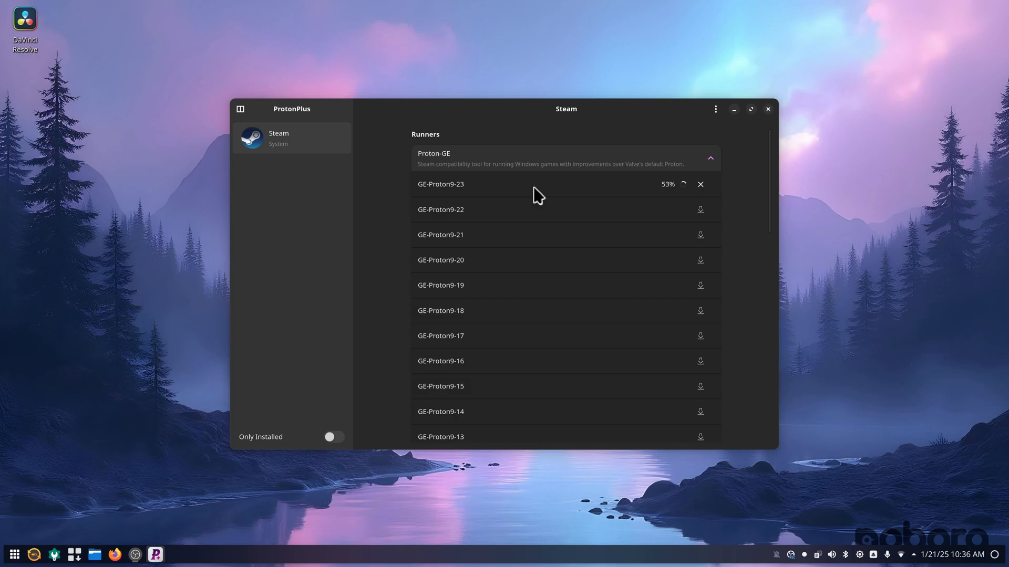
pyautogui.scroll(-3)
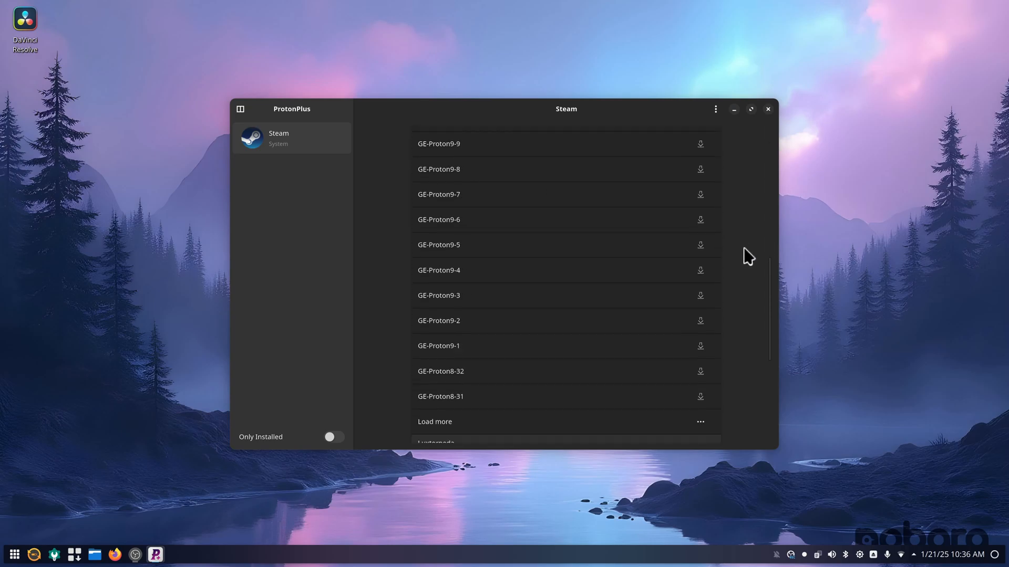
pyautogui.scroll(-3)
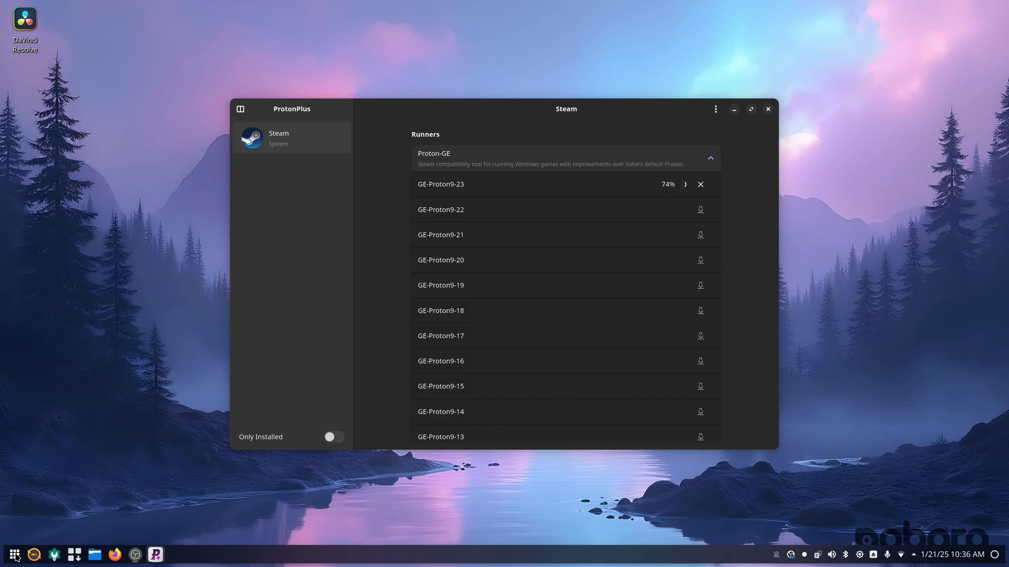
pyautogui.click(13, 555)
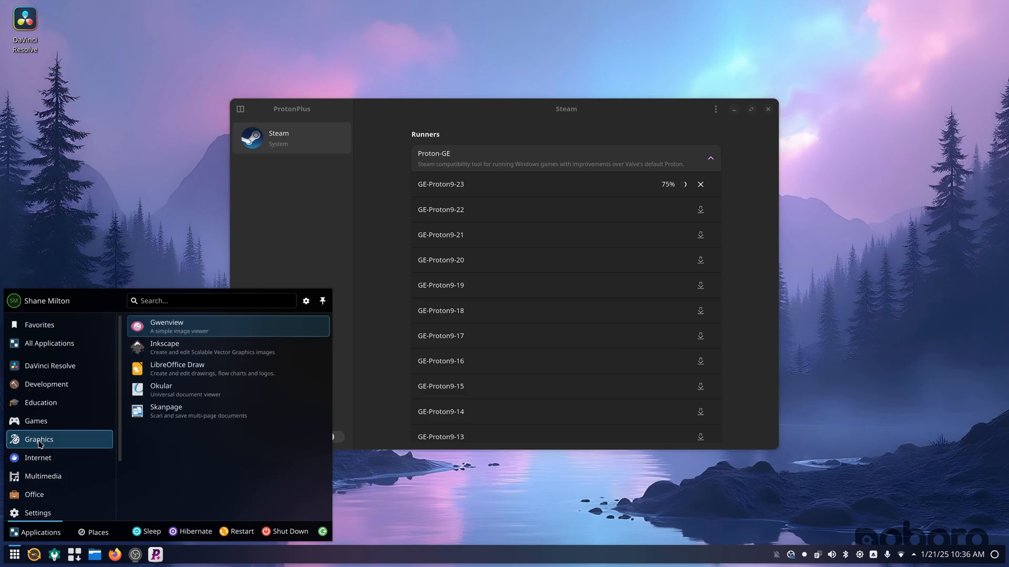
pyautogui.click(45, 385)
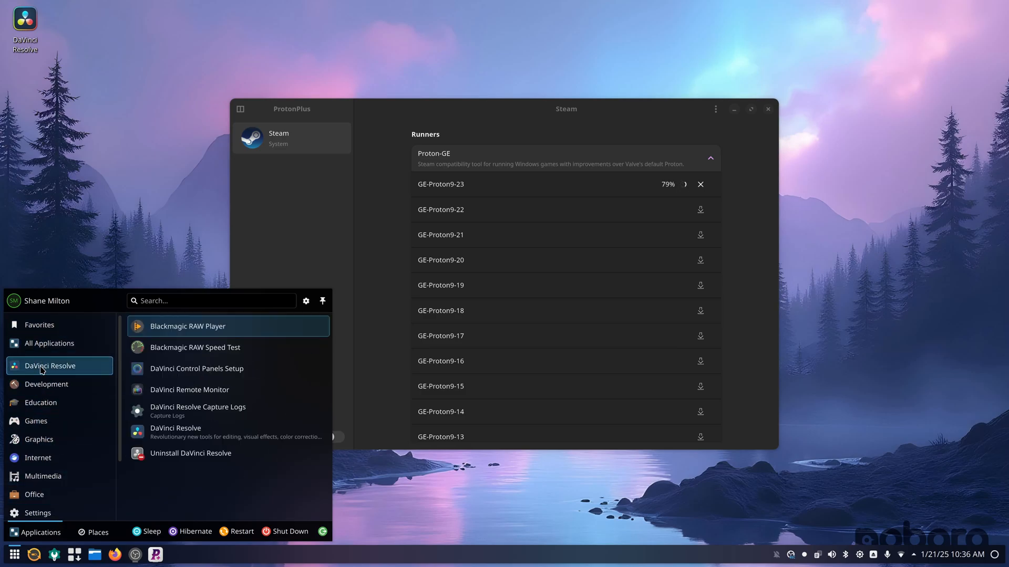
pyautogui.moveTo(161, 457)
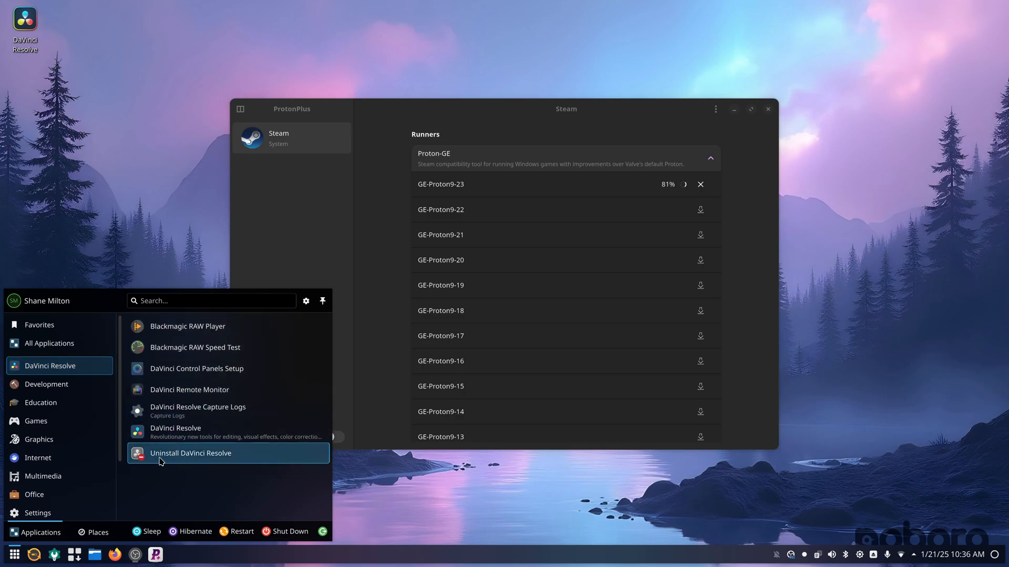
pyautogui.moveTo(183, 436)
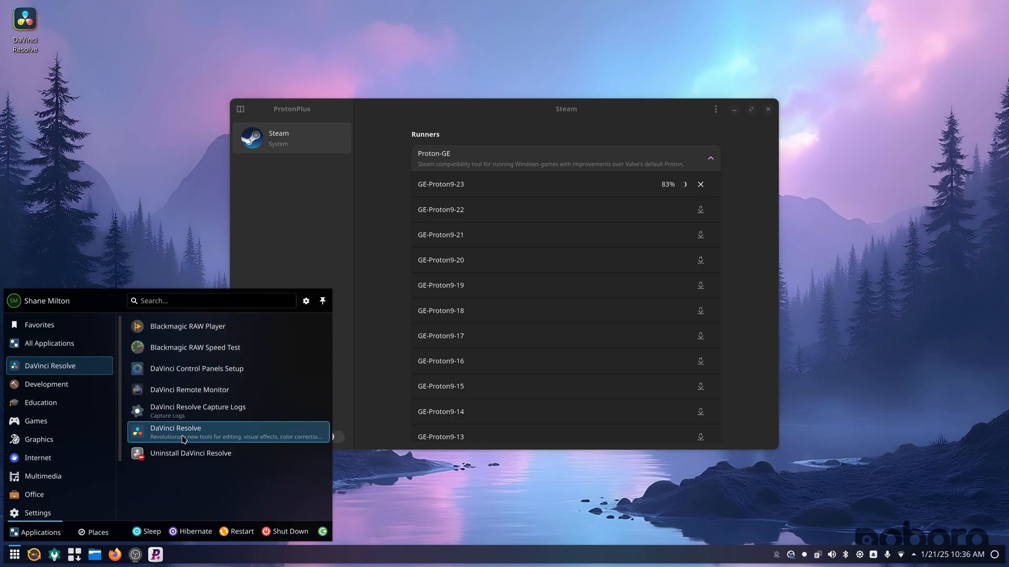
pyautogui.moveTo(202, 437)
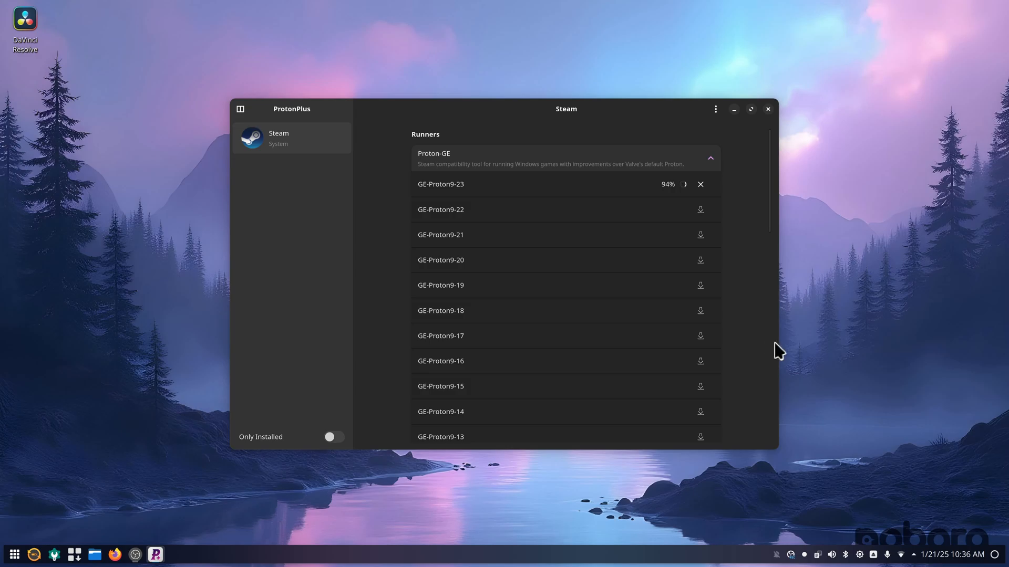
pyautogui.moveTo(515, 479)
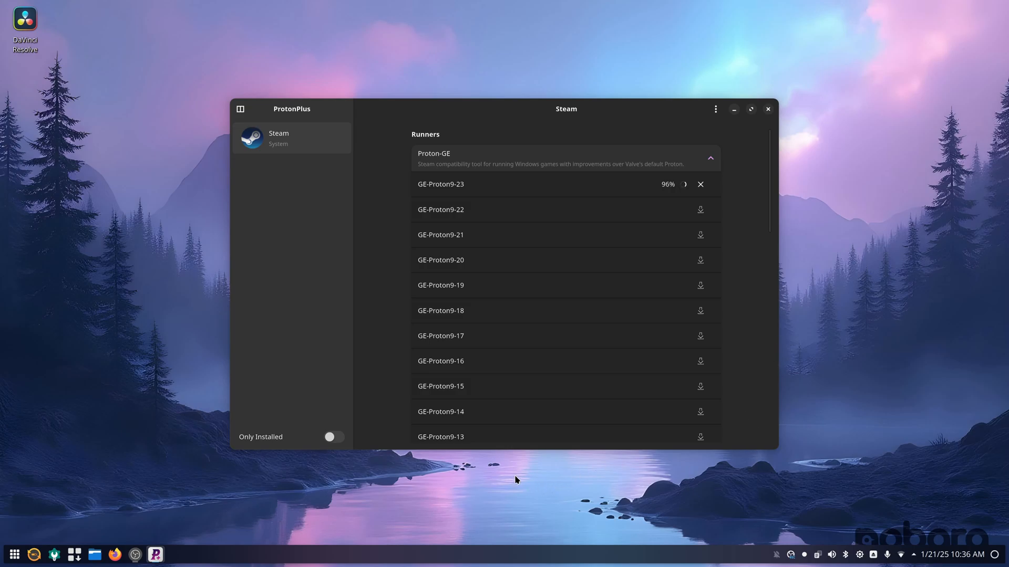
pyautogui.moveTo(337, 501)
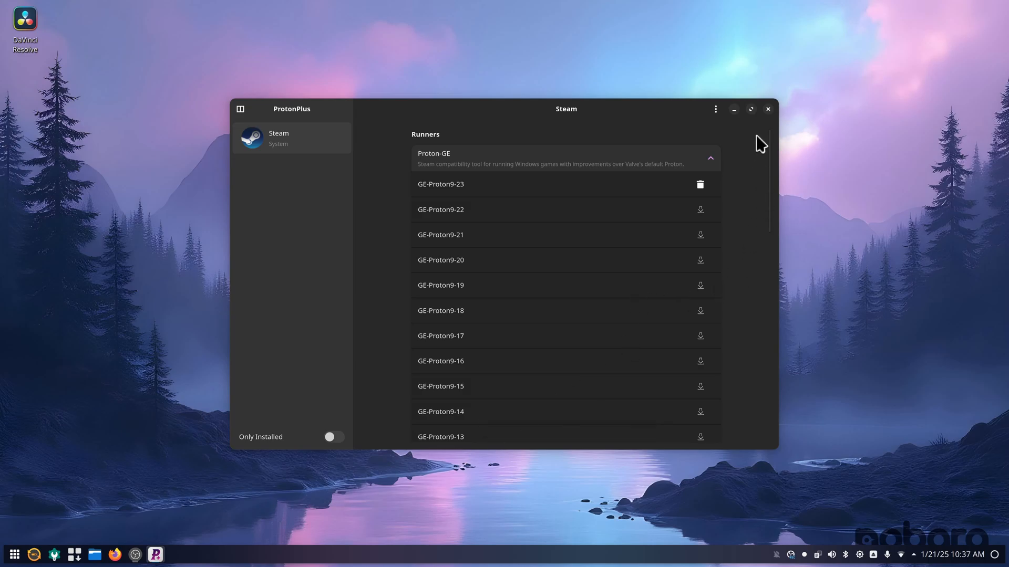
# Close ProtonPlus, returning to the KDE Plasma desktop.
pyautogui.click(767, 108)
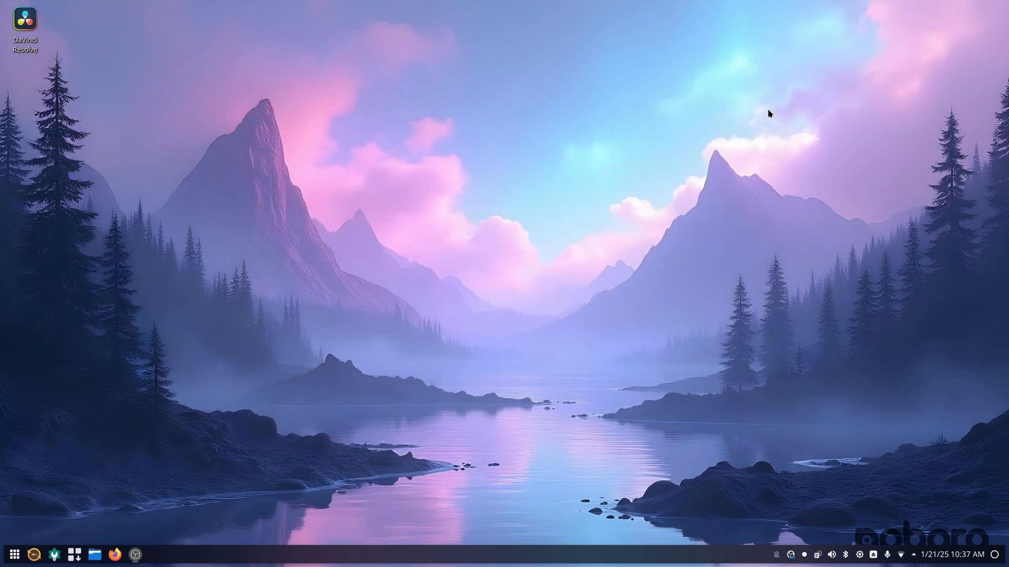
pyautogui.click(12, 555)
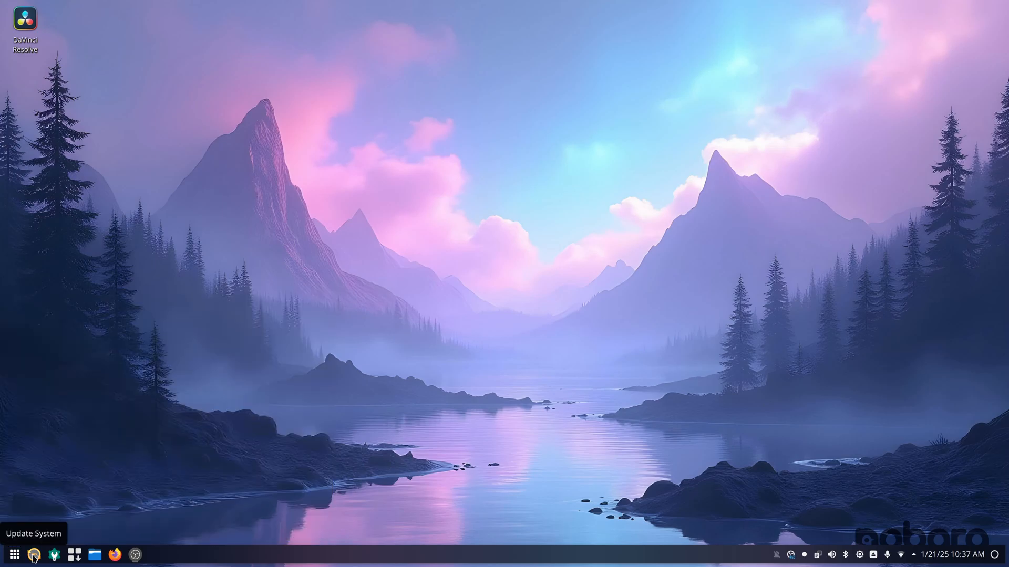
pyautogui.moveTo(44, 557)
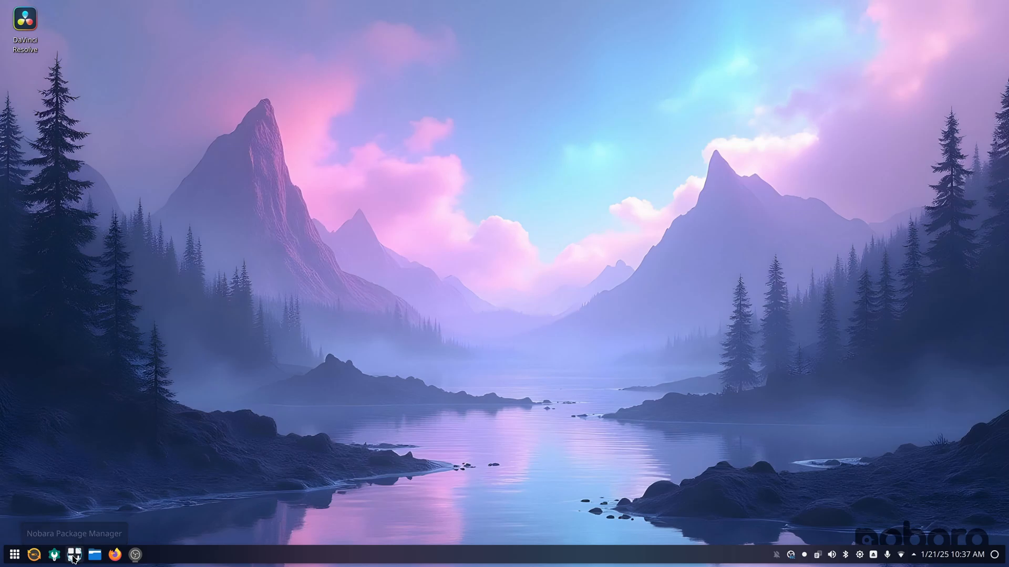
# Launch Nobara Package Manager and search the Packages tab for 'heroic', finding no matches.
pyautogui.click(73, 554)
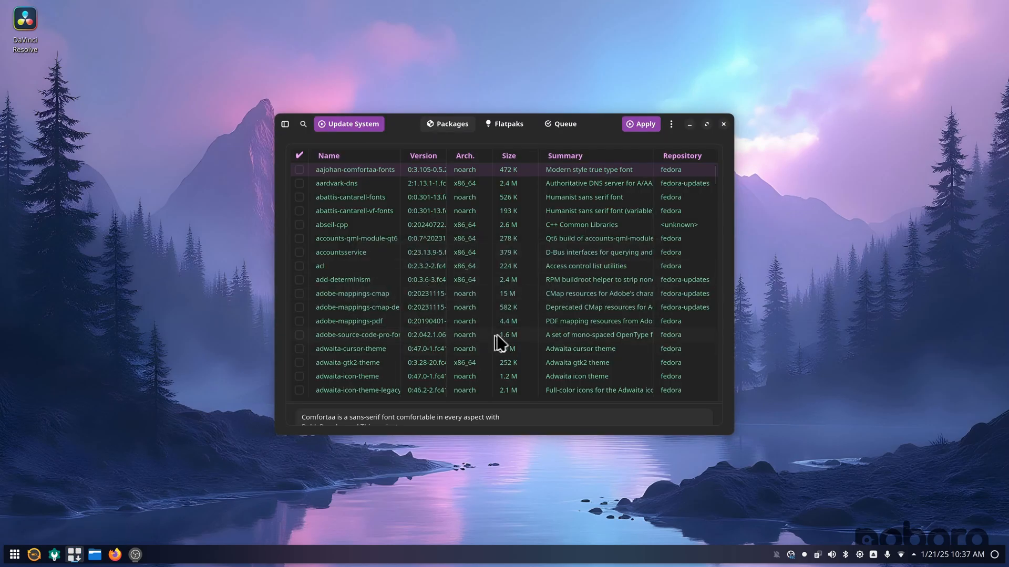
pyautogui.moveTo(348, 148)
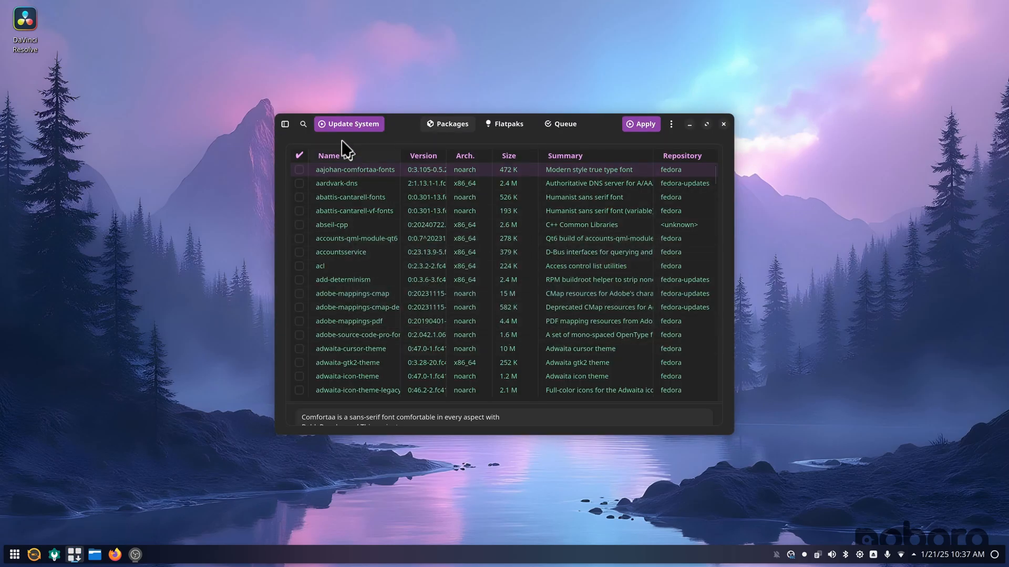
pyautogui.click(303, 124)
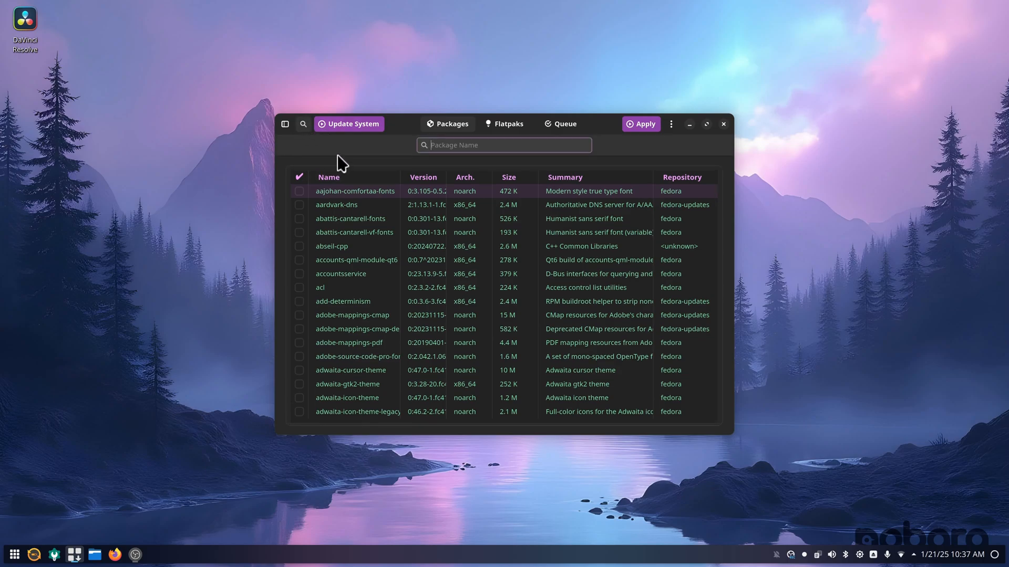
pyautogui.write('he')
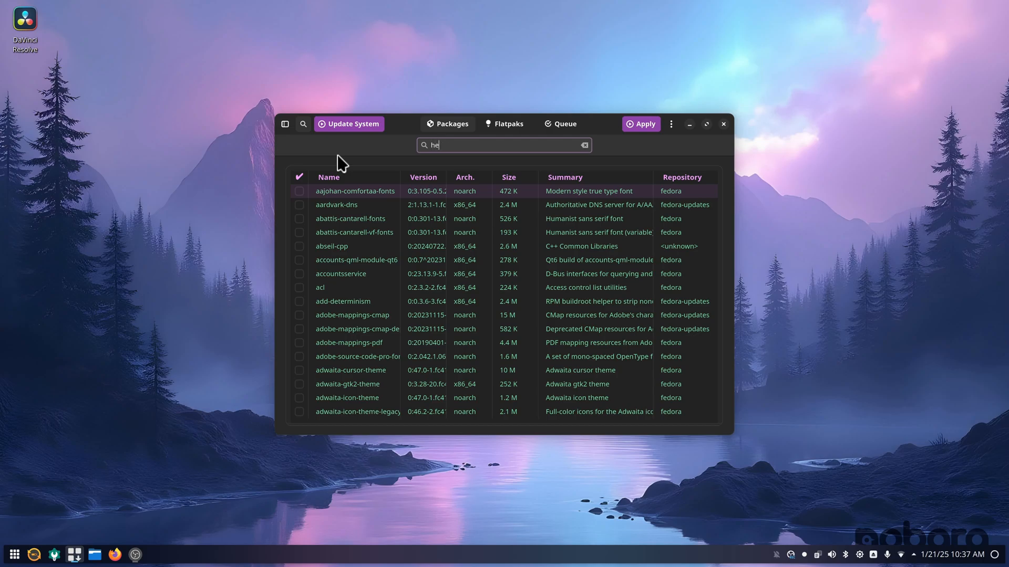
pyautogui.write('roic')
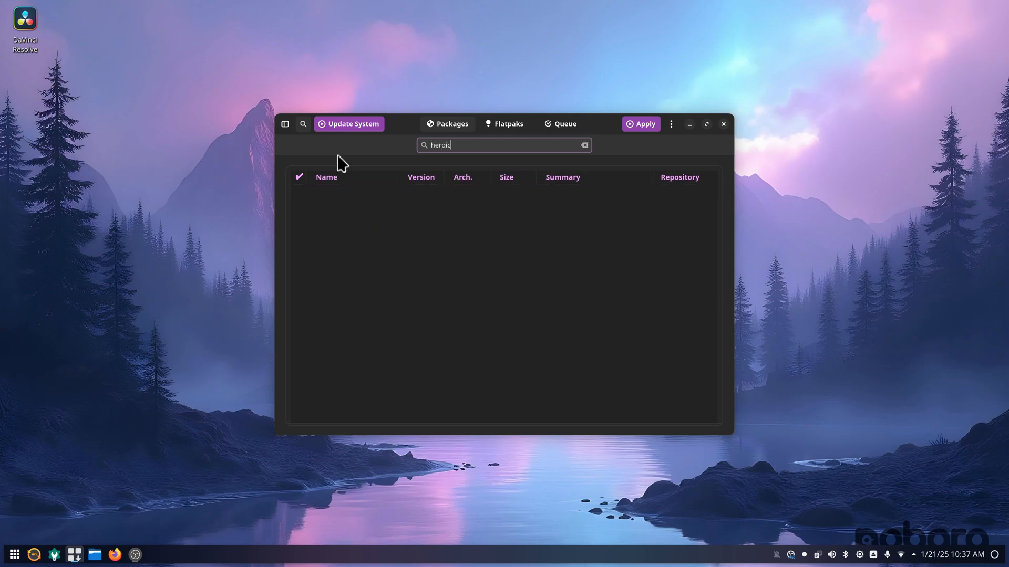
pyautogui.moveTo(484, 210)
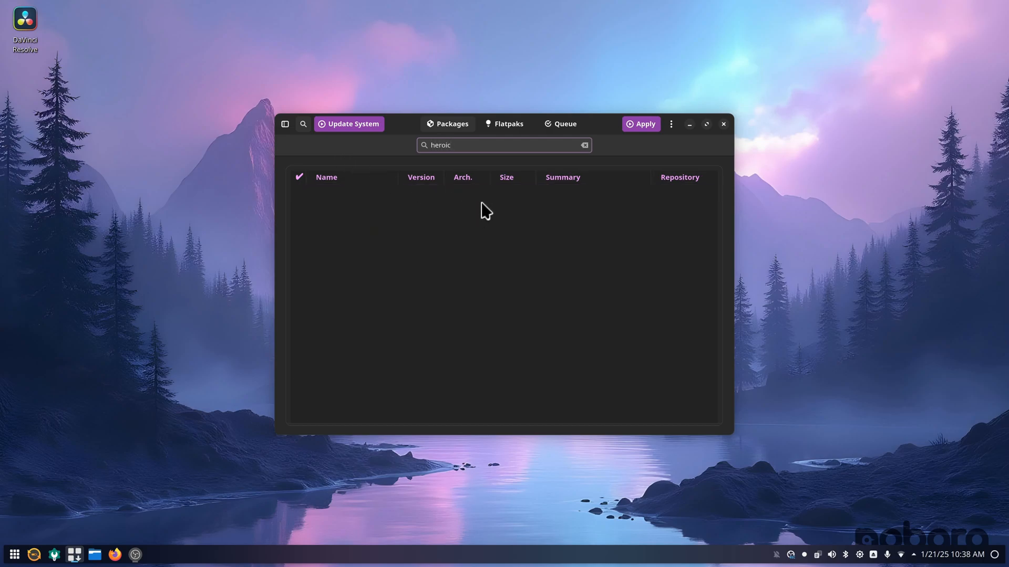
# Search Flatpaks for 'heroic' and queue Heroic Games Launcher v2.15.2 from flathub for install.
pyautogui.click(508, 124)
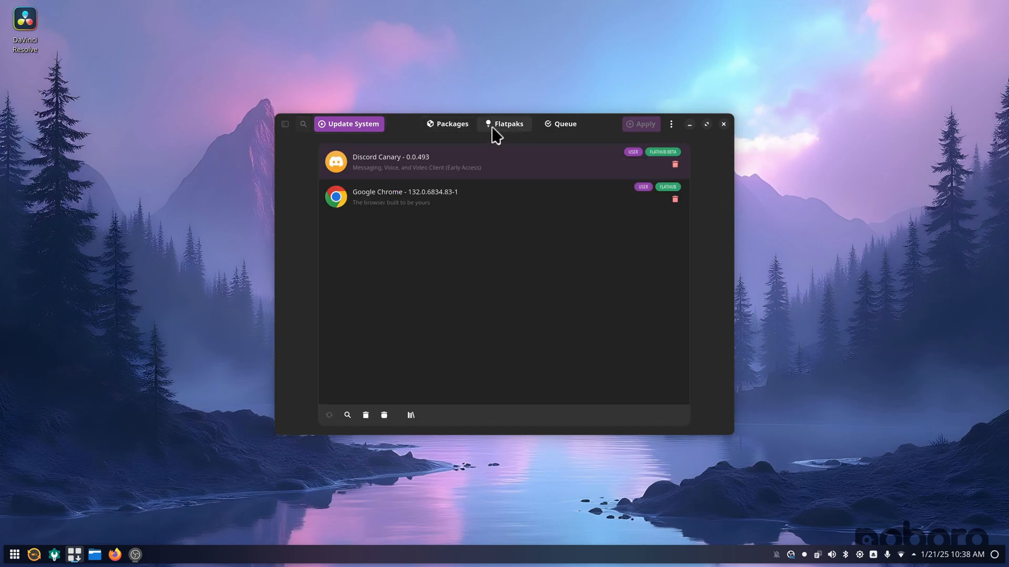
pyautogui.moveTo(517, 128)
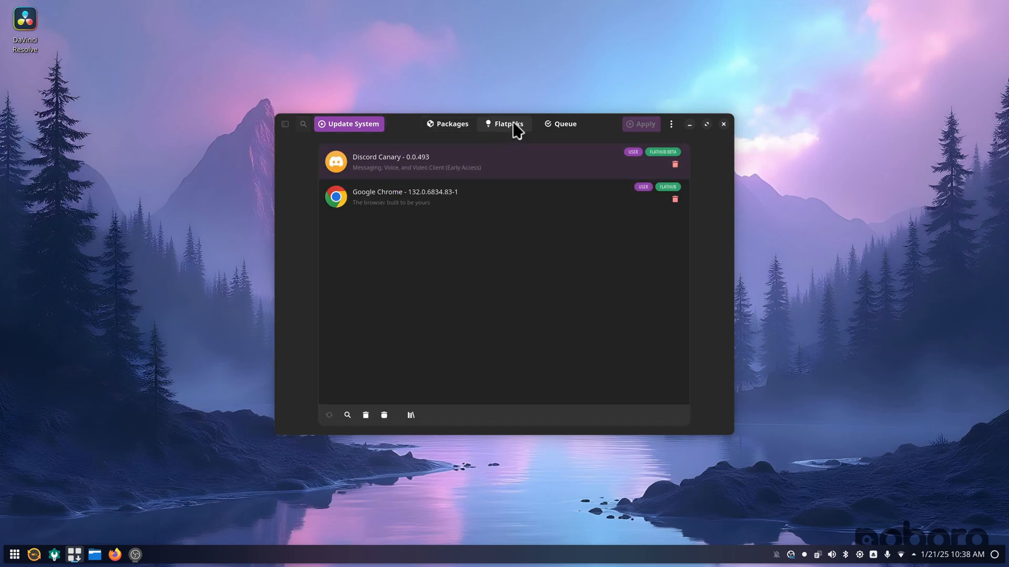
pyautogui.moveTo(303, 130)
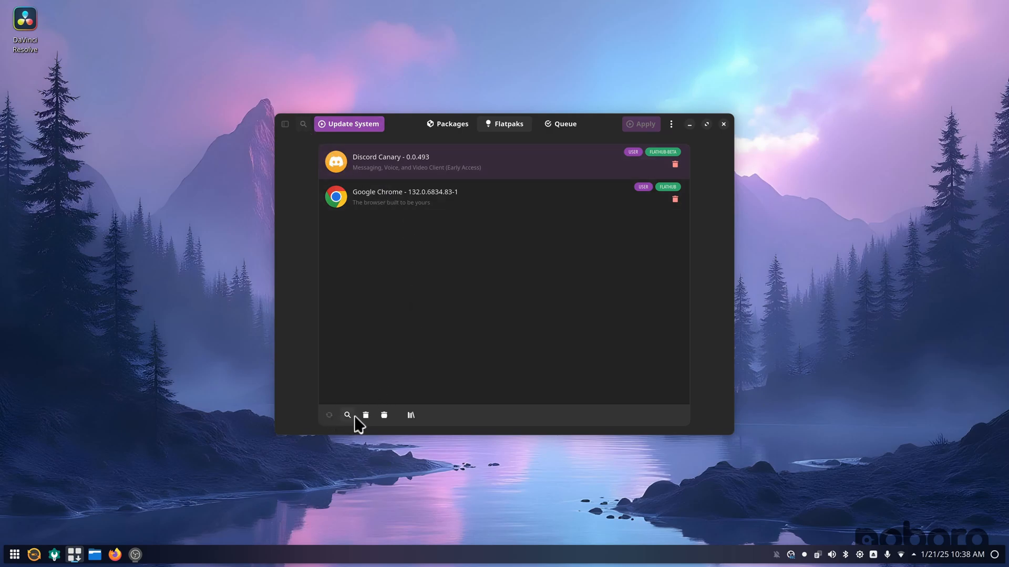
pyautogui.click(346, 415)
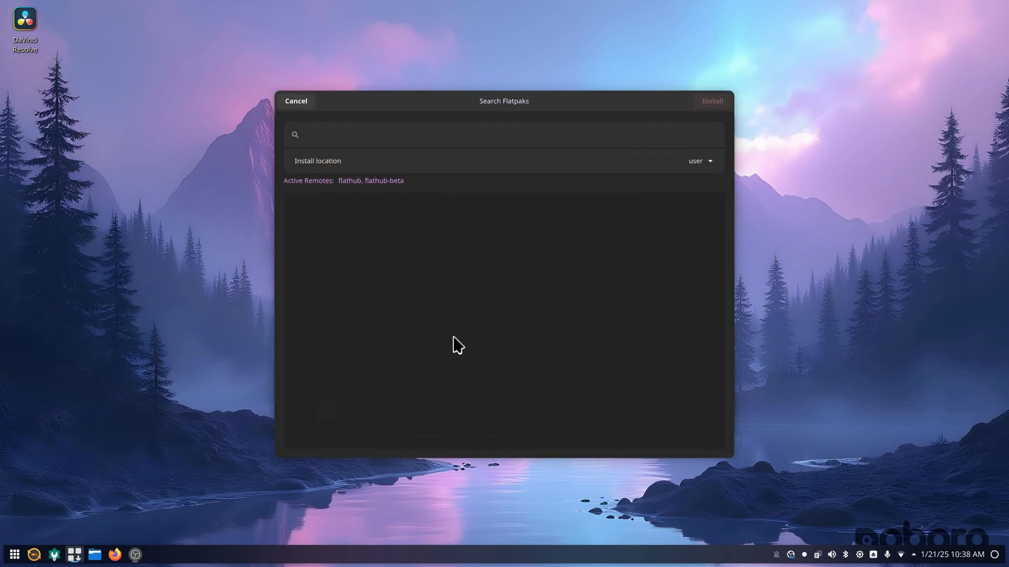
pyautogui.write('h')
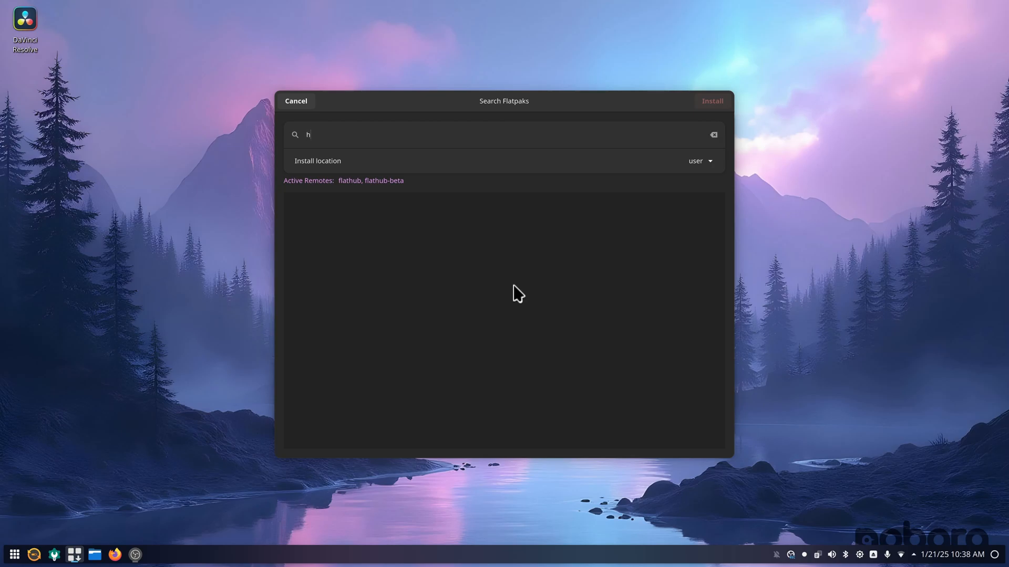
pyautogui.write('eroic')
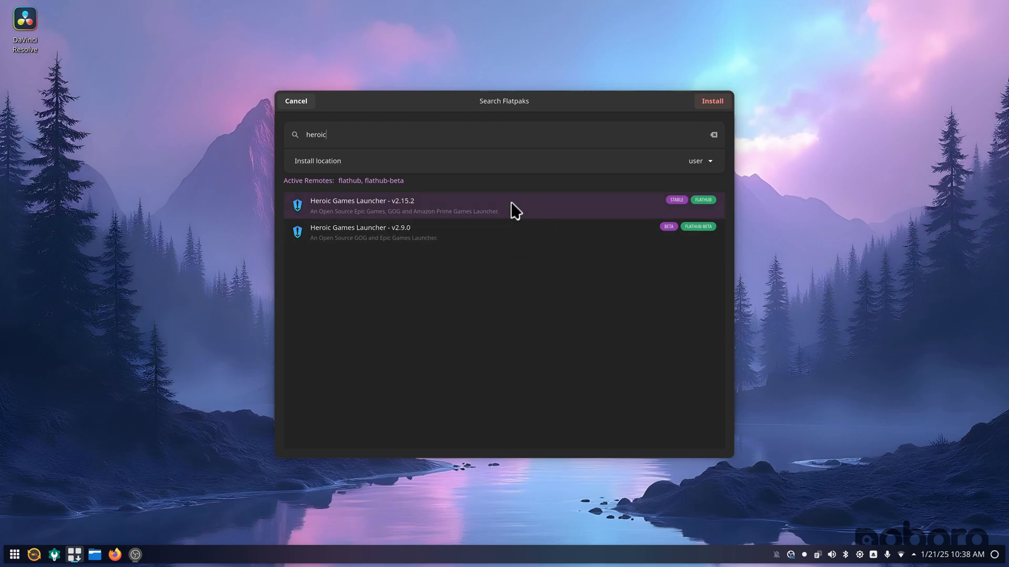
pyautogui.moveTo(693, 216)
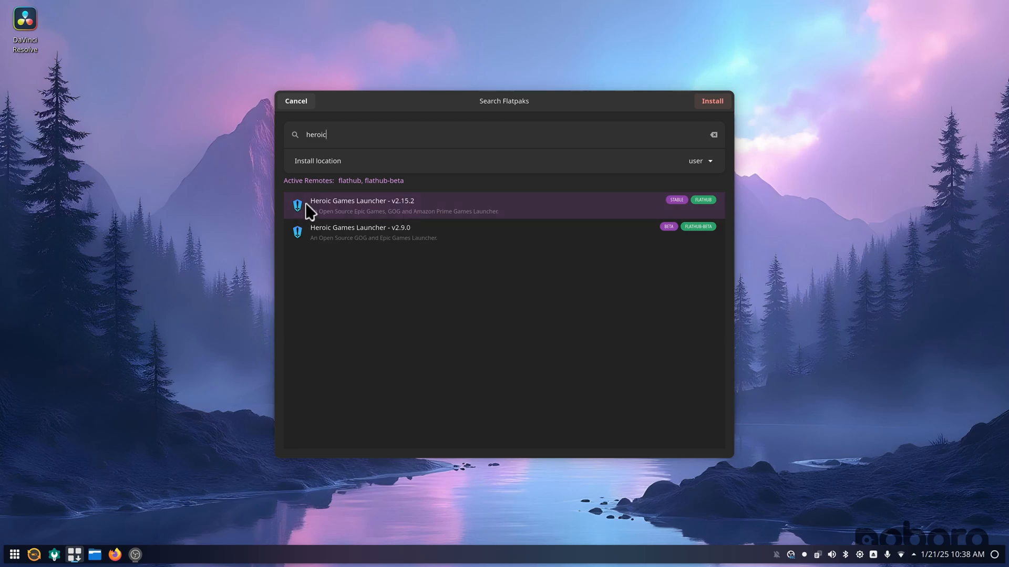
pyautogui.moveTo(643, 204)
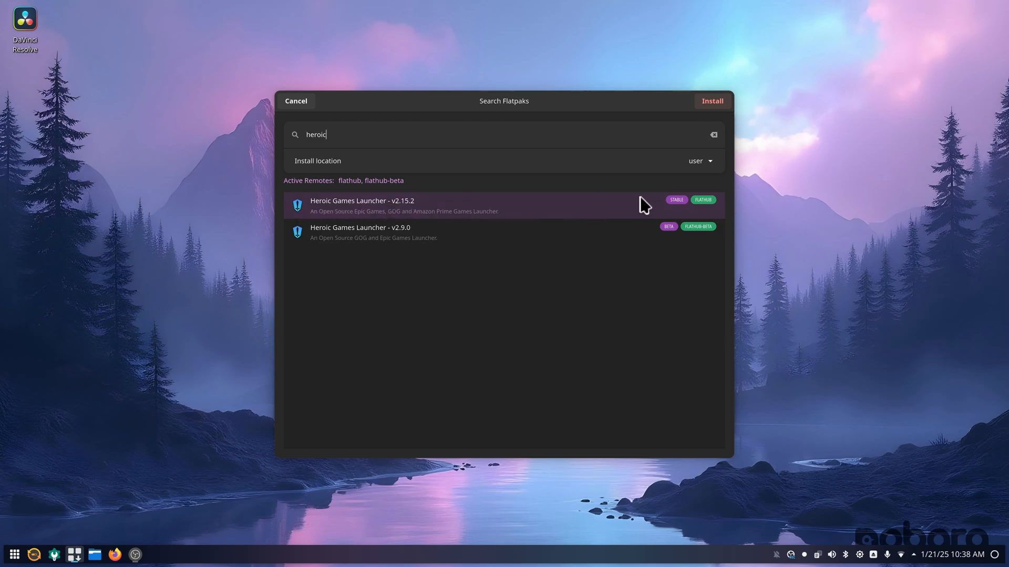
pyautogui.moveTo(691, 211)
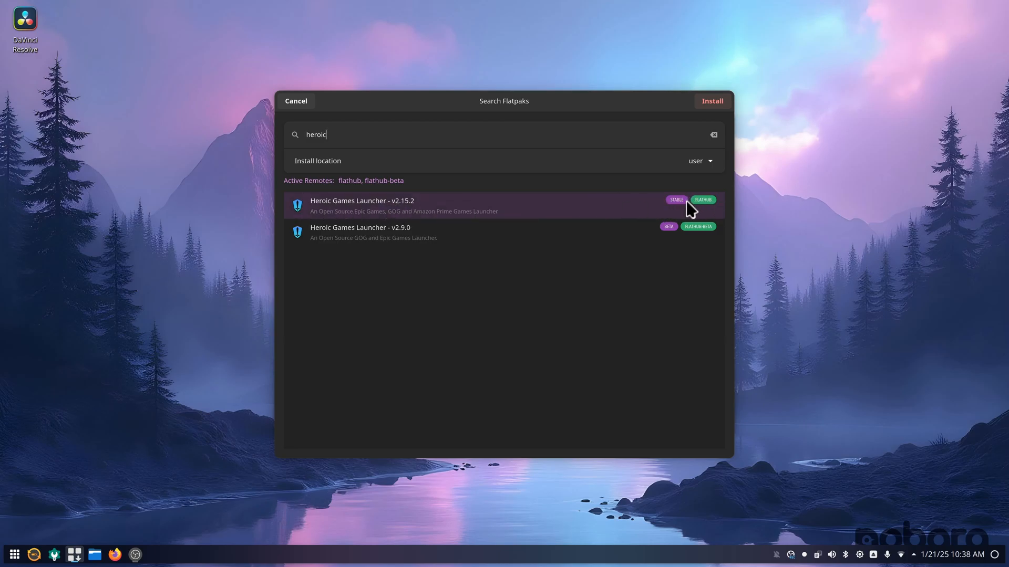
pyautogui.moveTo(675, 210)
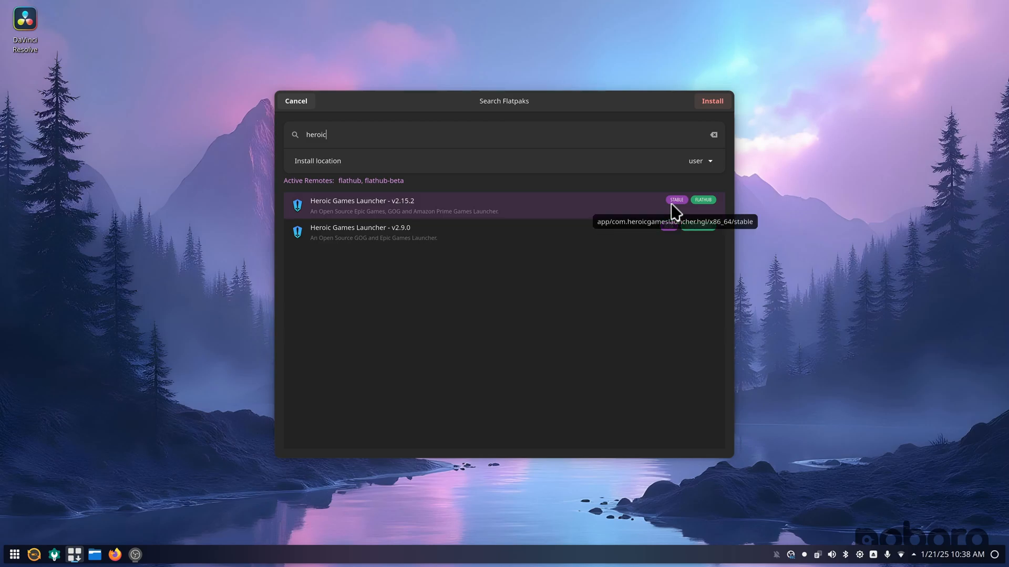
pyautogui.moveTo(666, 243)
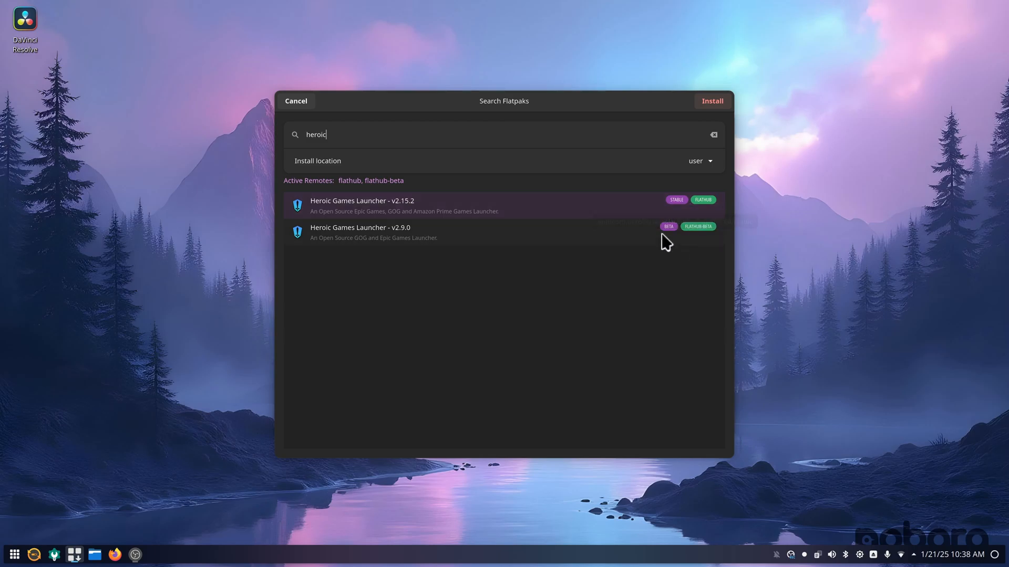
pyautogui.moveTo(795, 200)
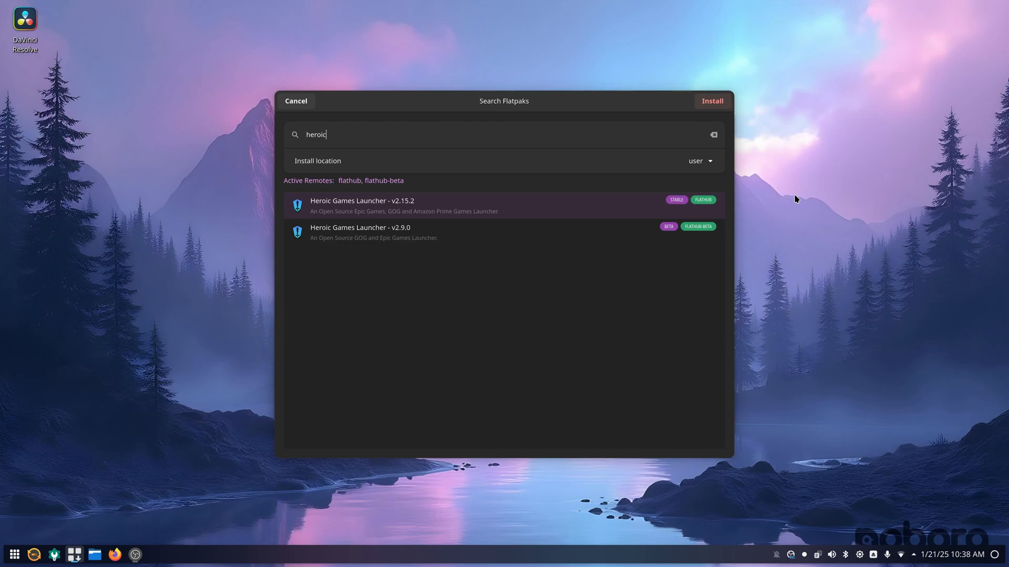
pyautogui.moveTo(691, 175)
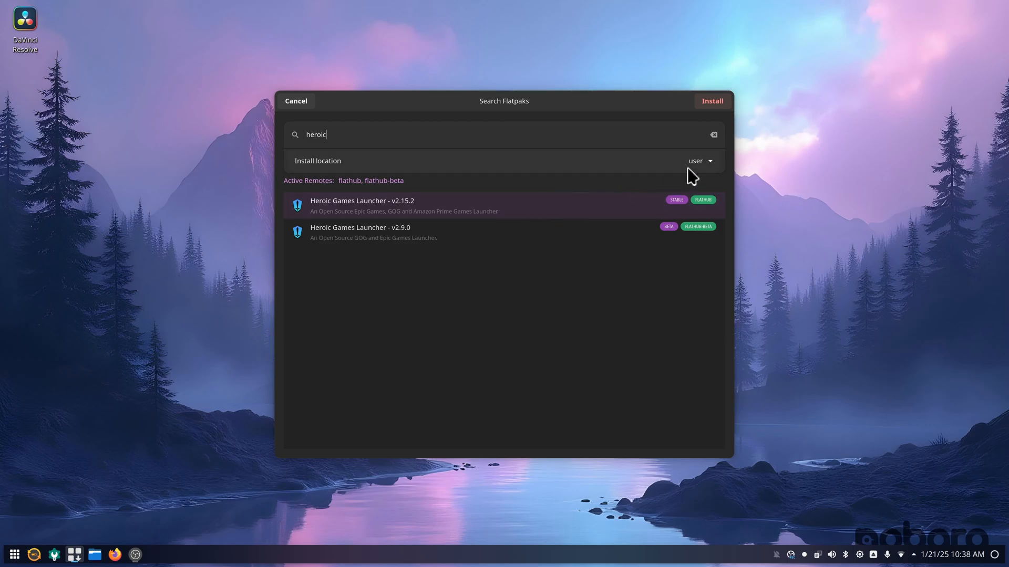
pyautogui.moveTo(722, 166)
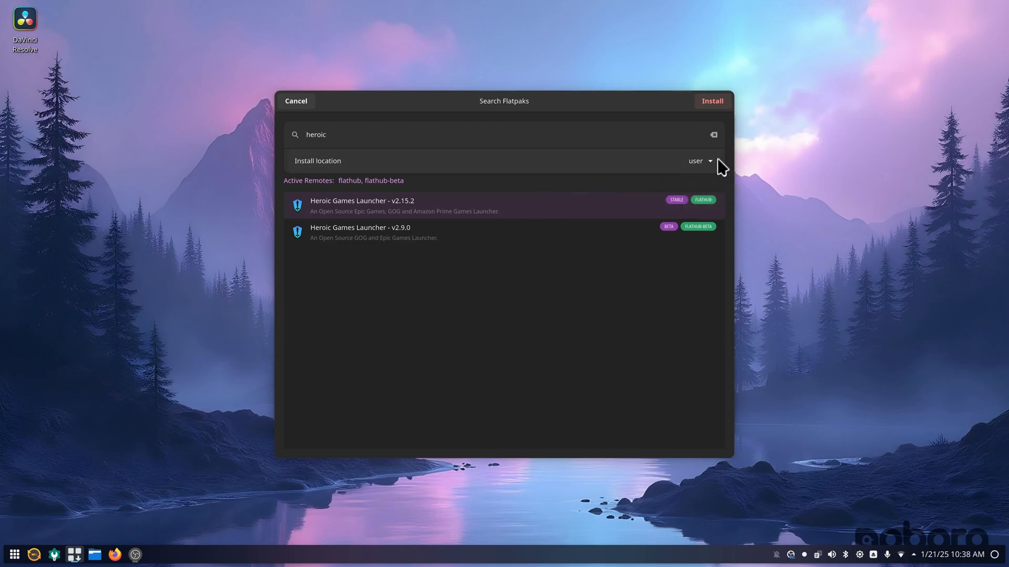
pyautogui.moveTo(592, 212)
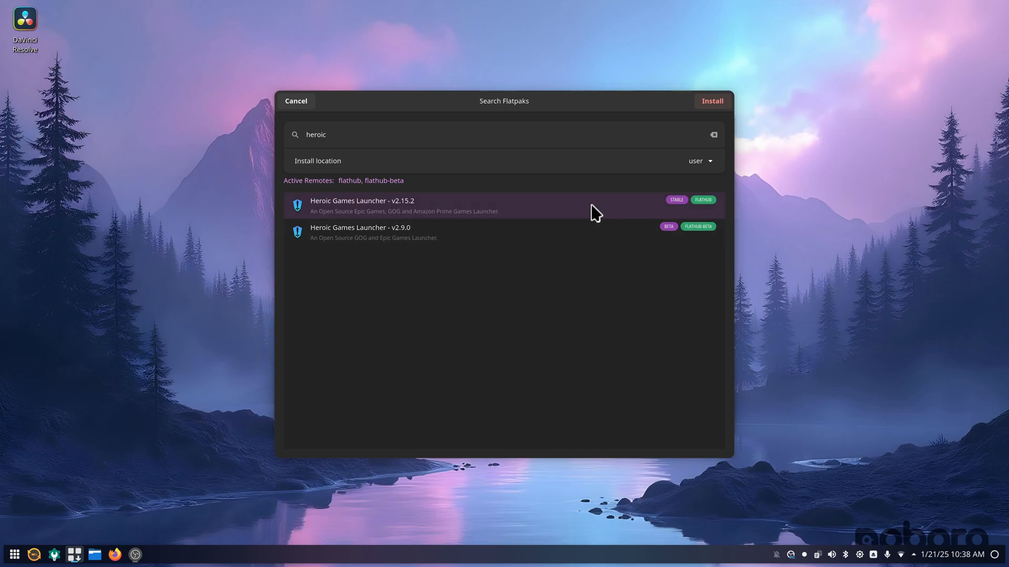
pyautogui.moveTo(475, 209)
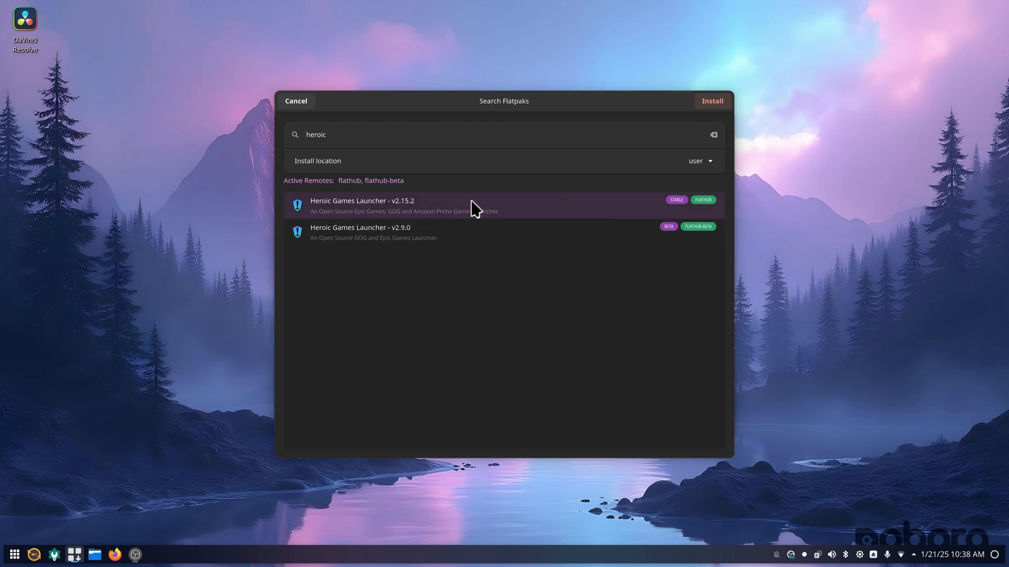
pyautogui.moveTo(521, 209)
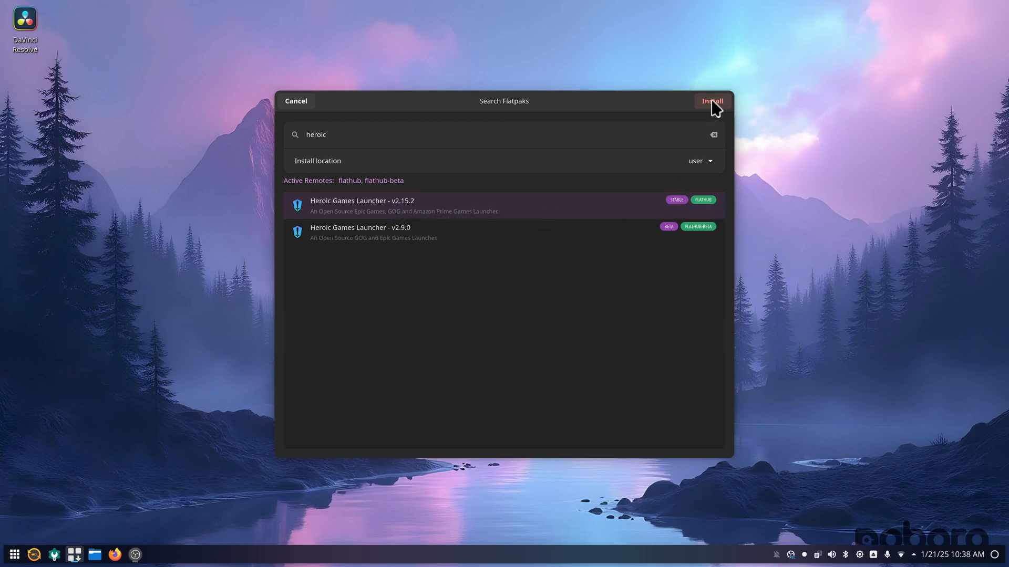
pyautogui.moveTo(726, 111)
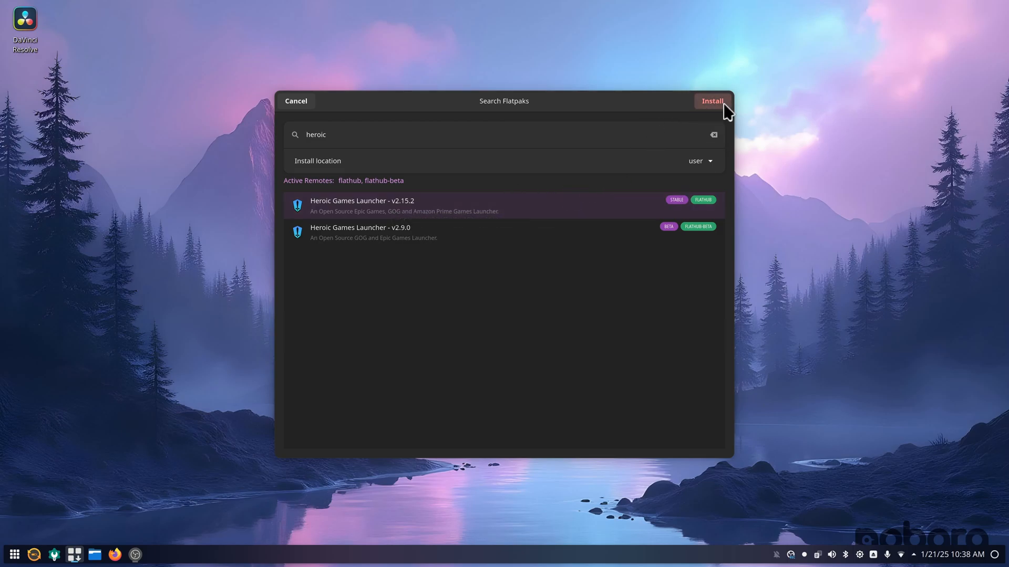
pyautogui.click(711, 101)
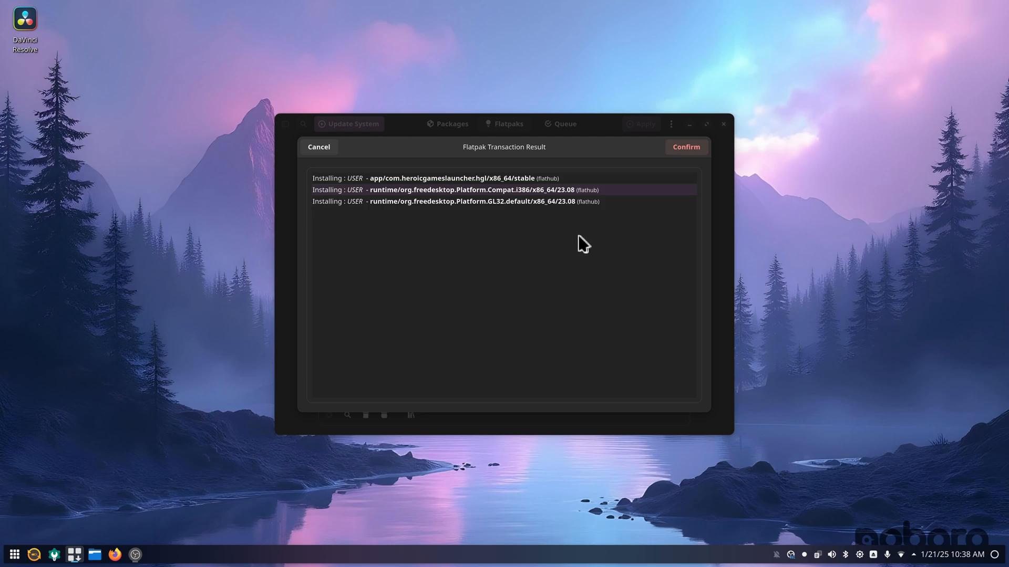
pyautogui.moveTo(557, 201)
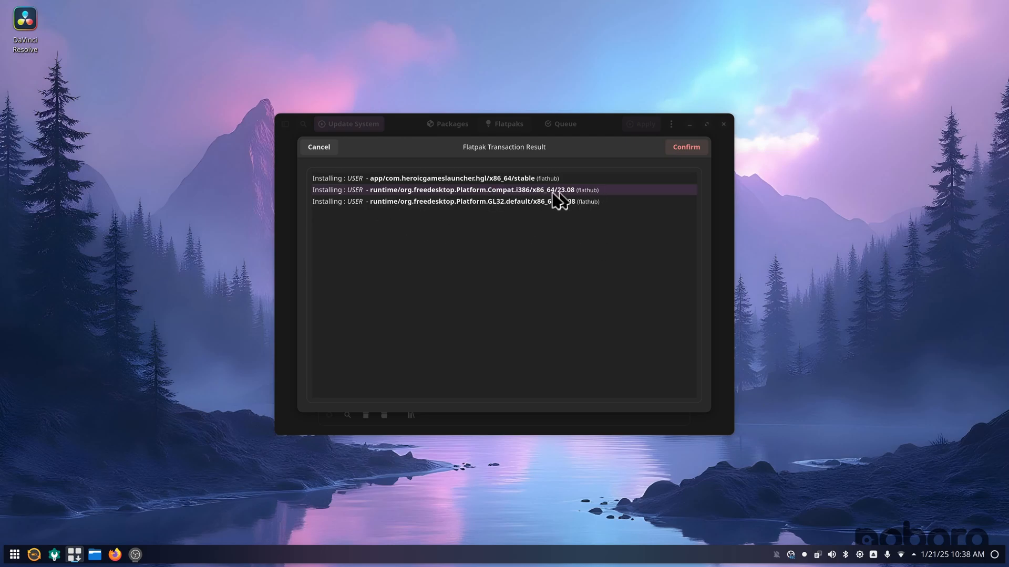
pyautogui.moveTo(497, 213)
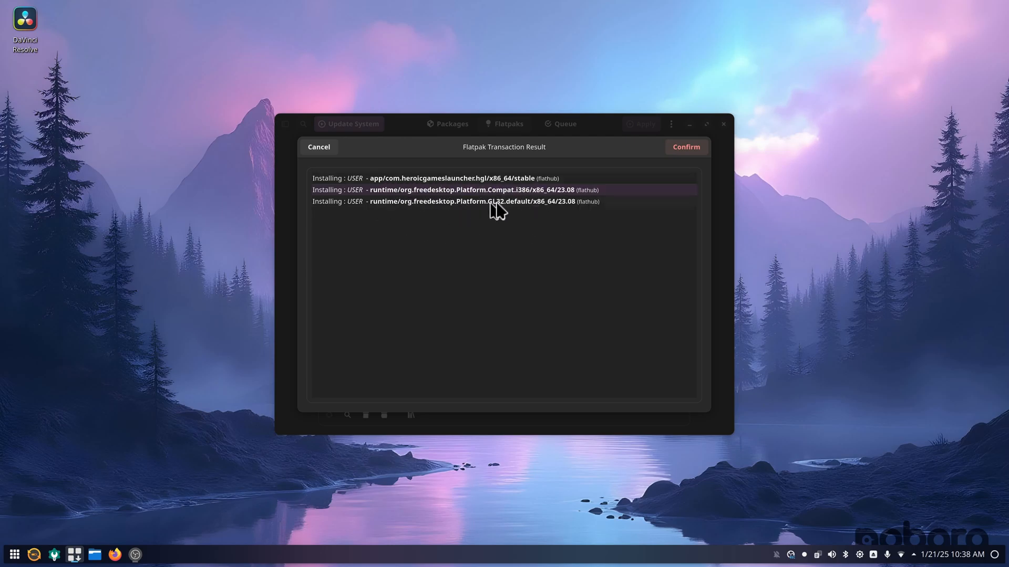
# Confirm the Heroic Games Launcher flatpak install and let the transaction run.
pyautogui.click(685, 147)
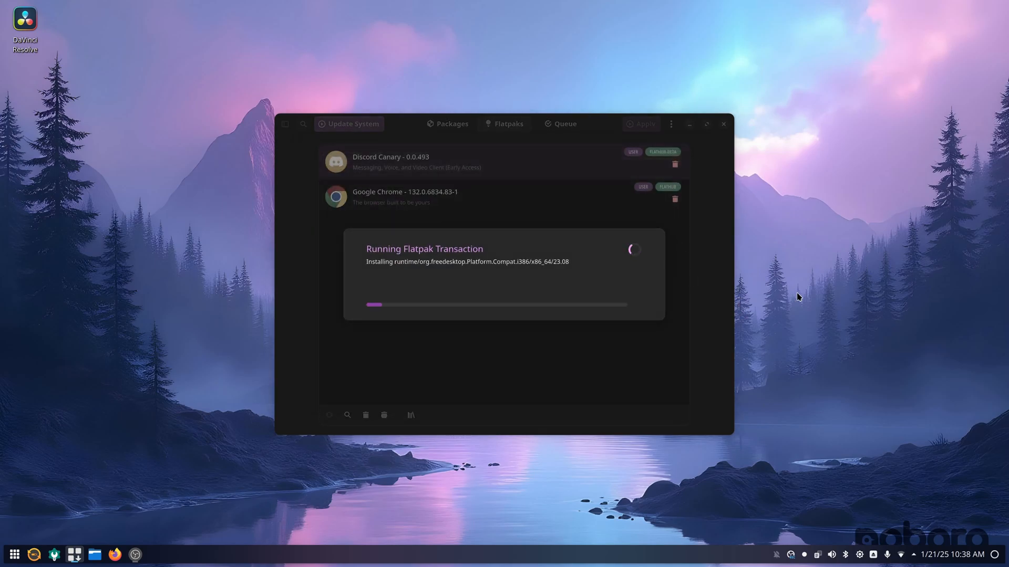
pyautogui.moveTo(821, 342)
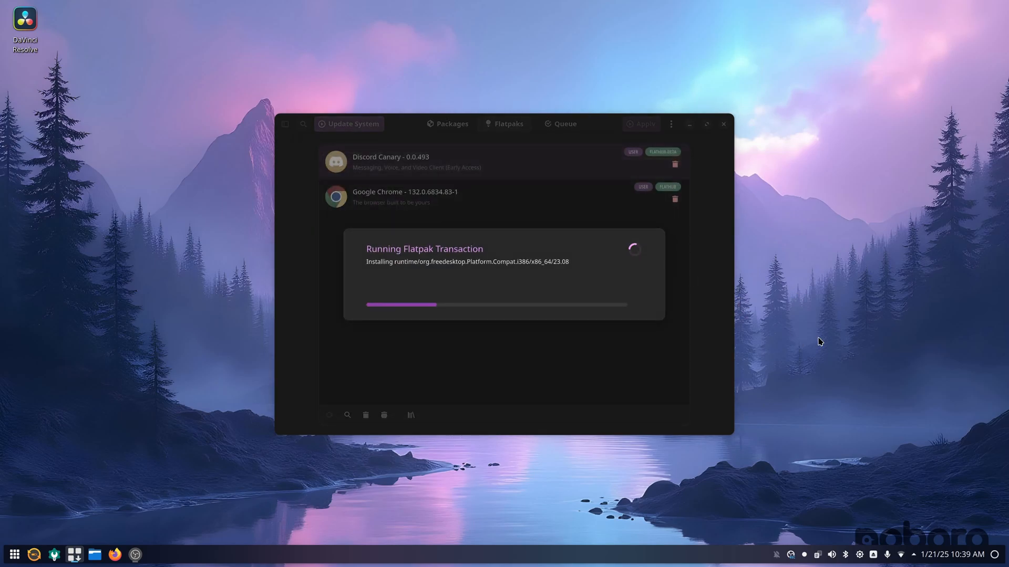
pyautogui.moveTo(833, 377)
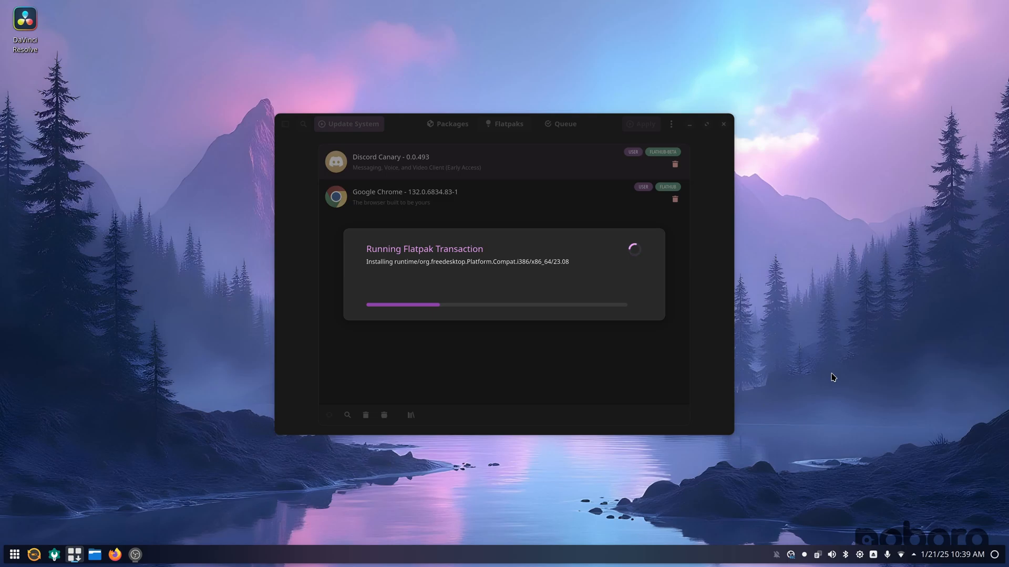
pyautogui.moveTo(829, 386)
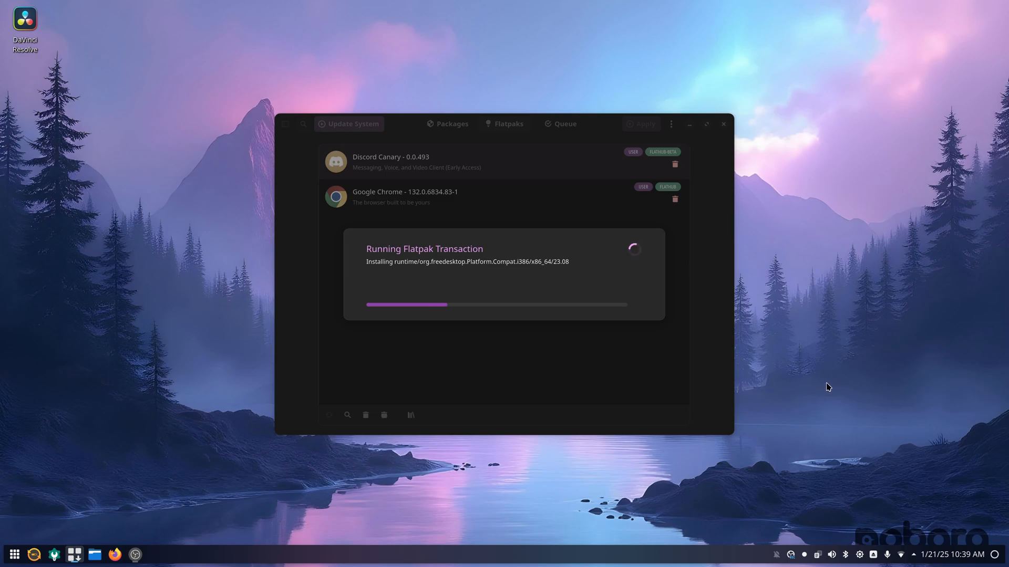
pyautogui.moveTo(826, 394)
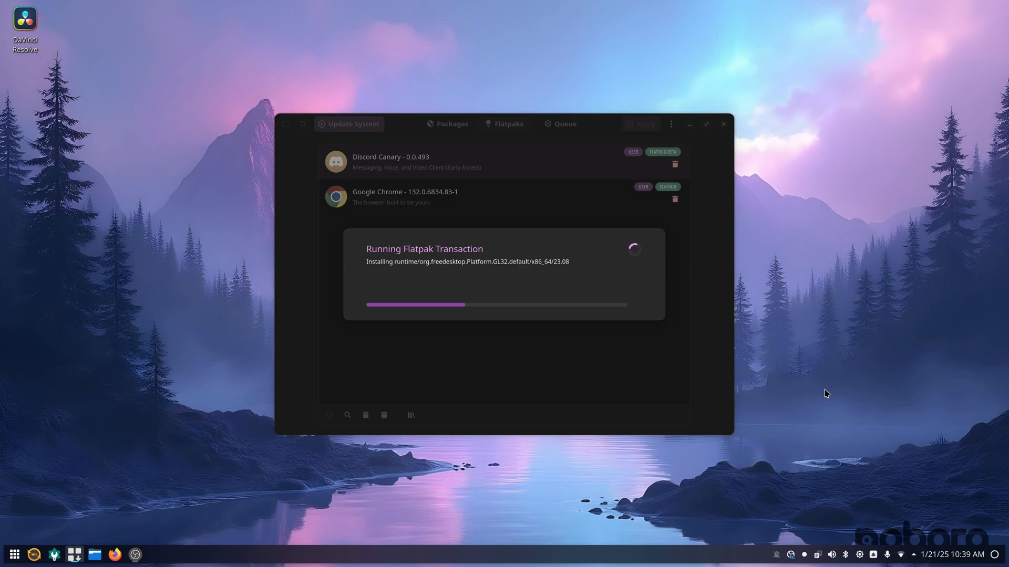
pyautogui.moveTo(423, 468)
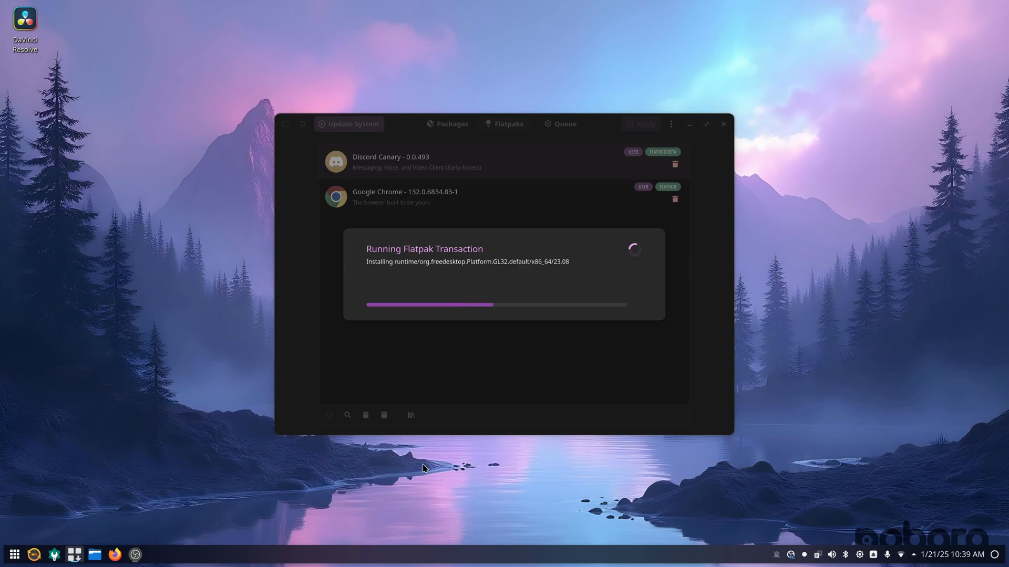
pyautogui.click(14, 553)
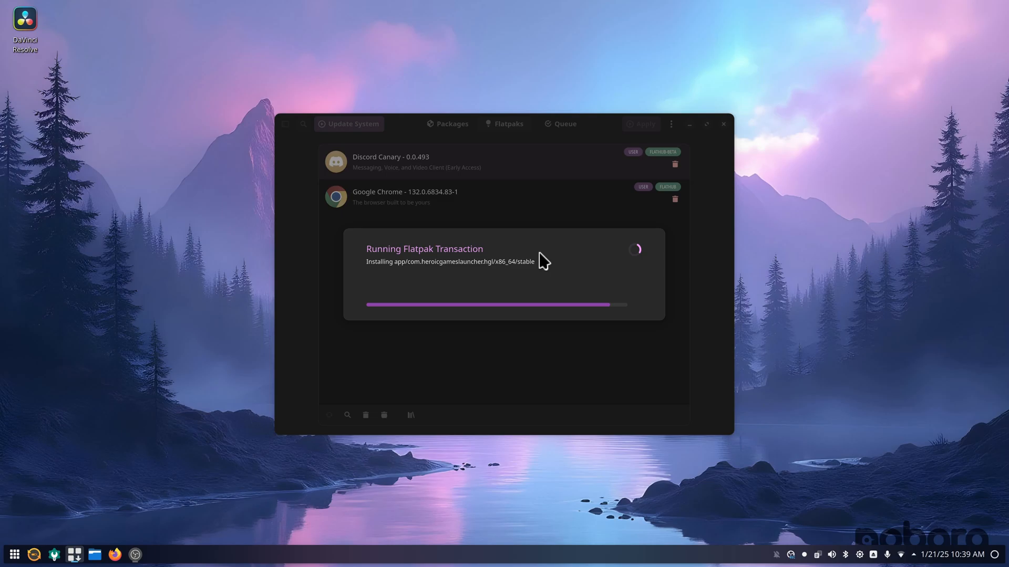
pyautogui.moveTo(525, 237)
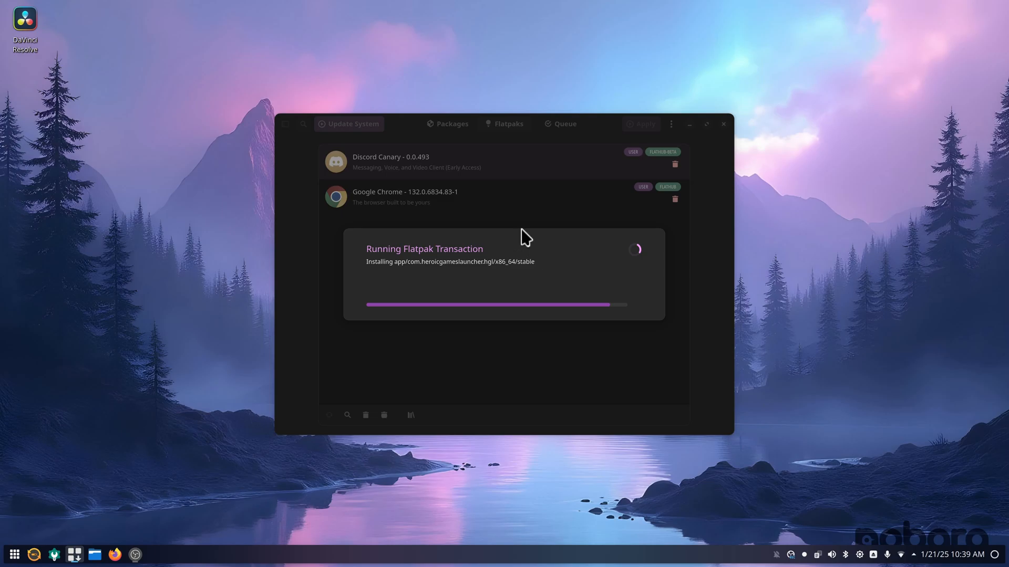
pyautogui.moveTo(588, 296)
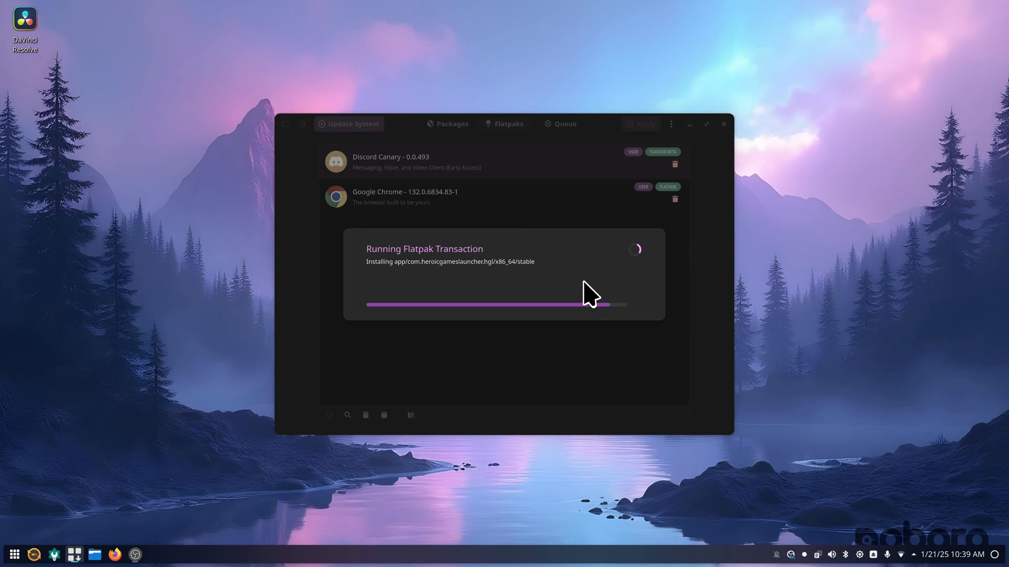
pyautogui.moveTo(558, 271)
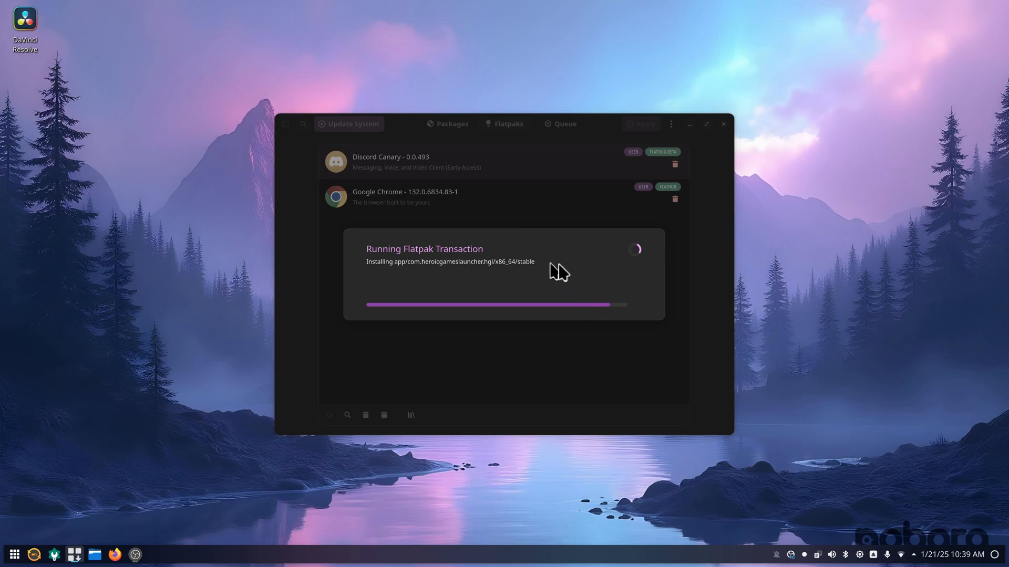
pyautogui.moveTo(671, 341)
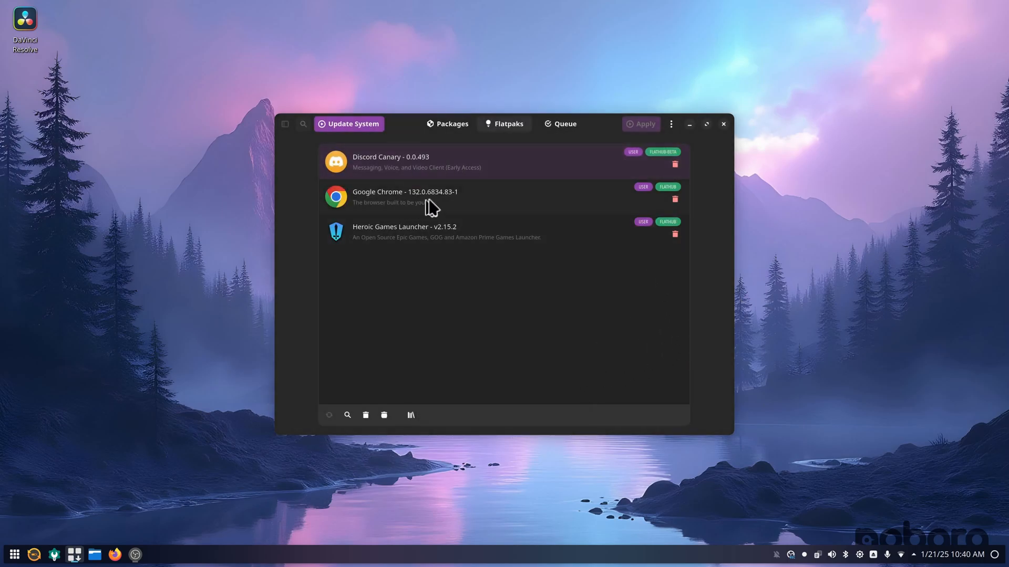
pyautogui.moveTo(658, 233)
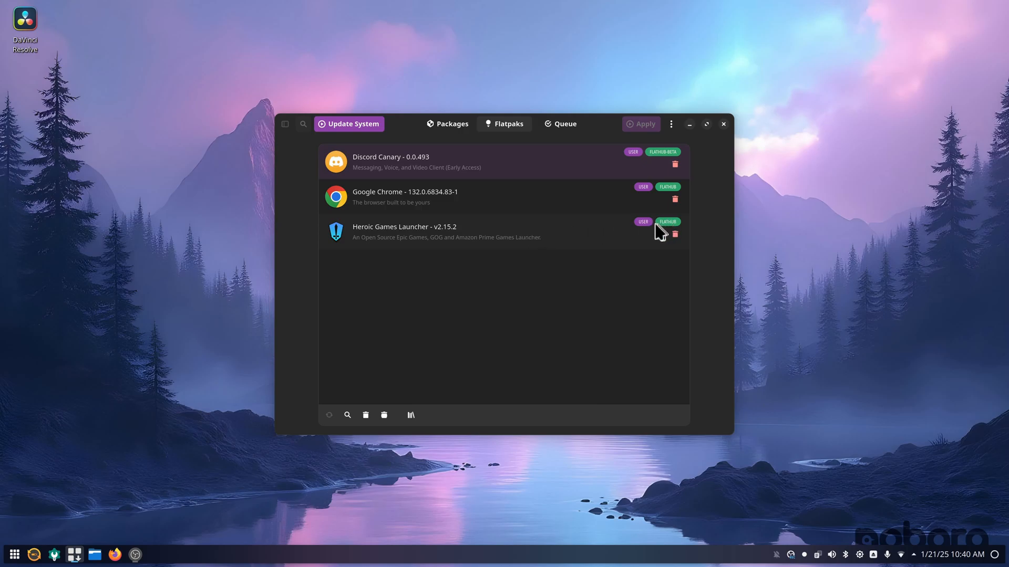
pyautogui.moveTo(546, 235)
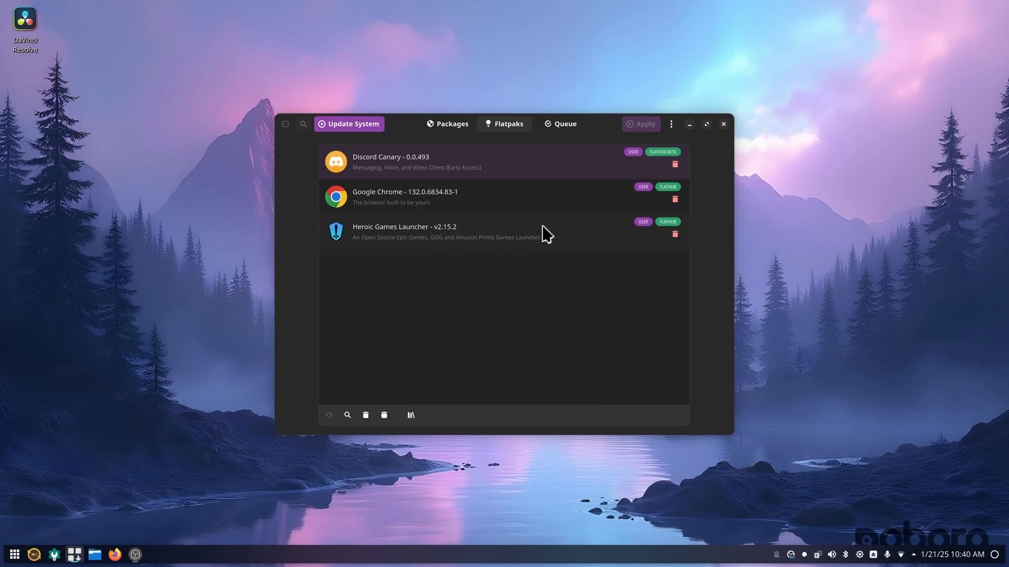
pyautogui.moveTo(494, 203)
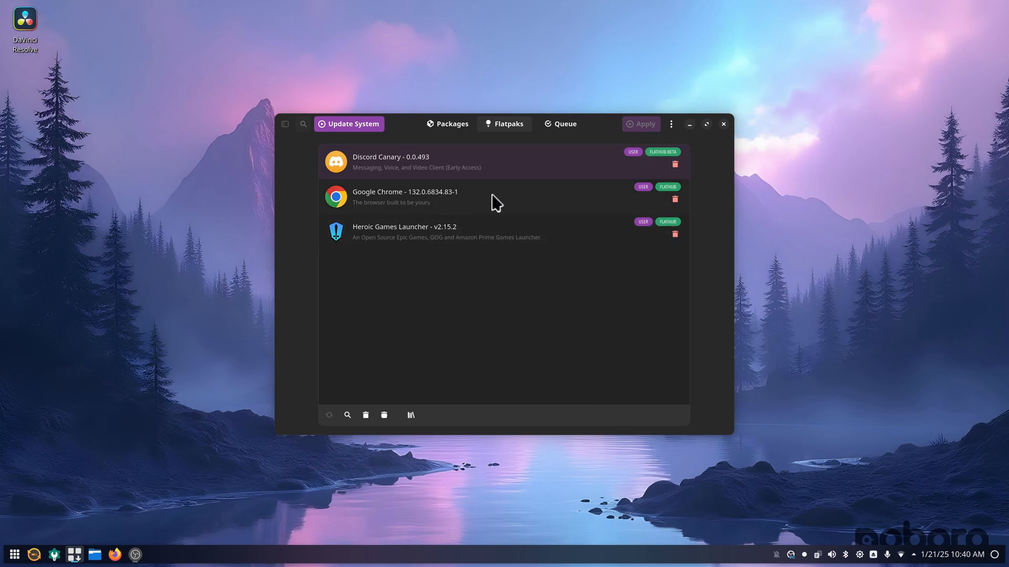
pyautogui.moveTo(514, 324)
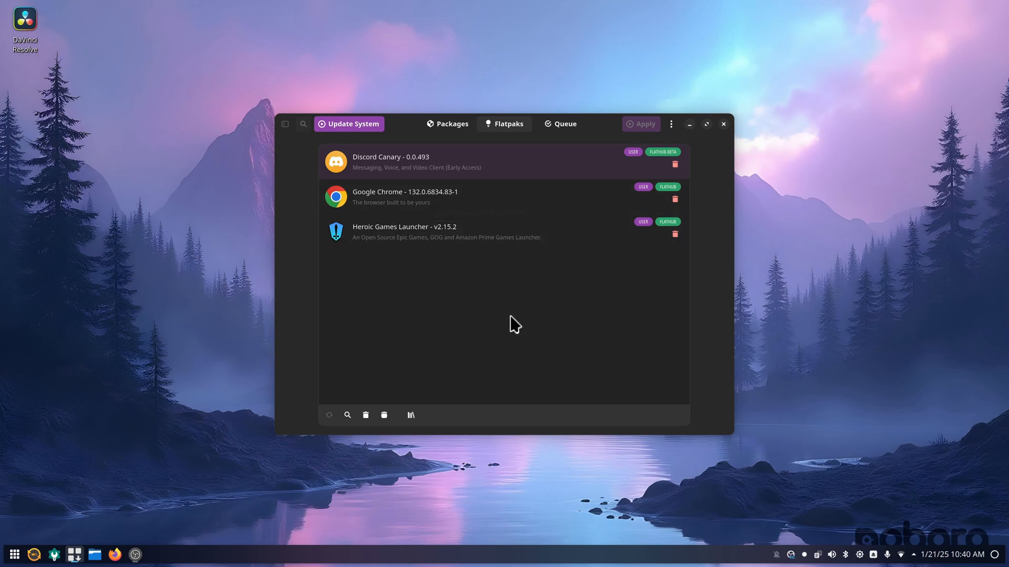
pyautogui.moveTo(588, 329)
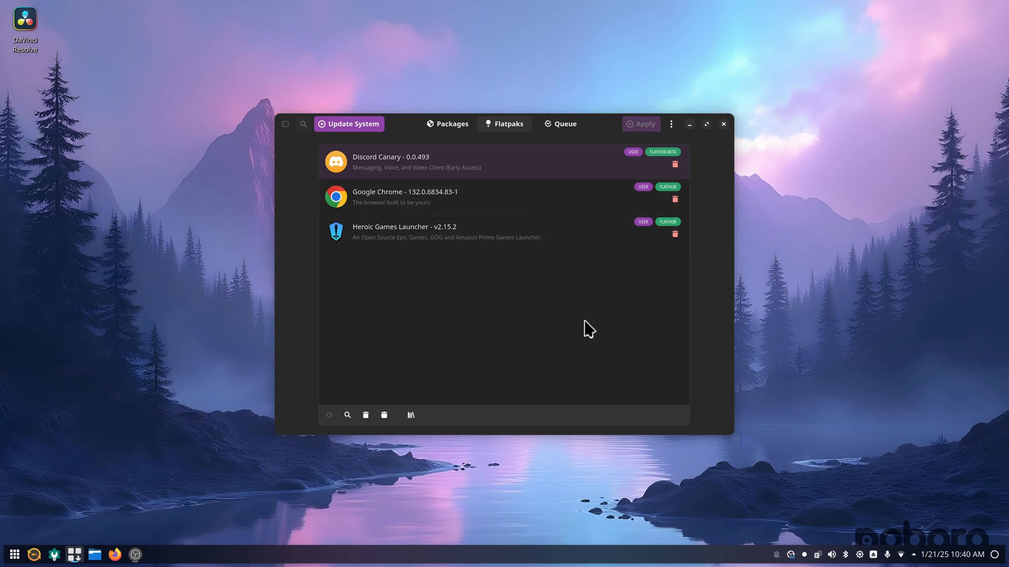
pyautogui.moveTo(527, 324)
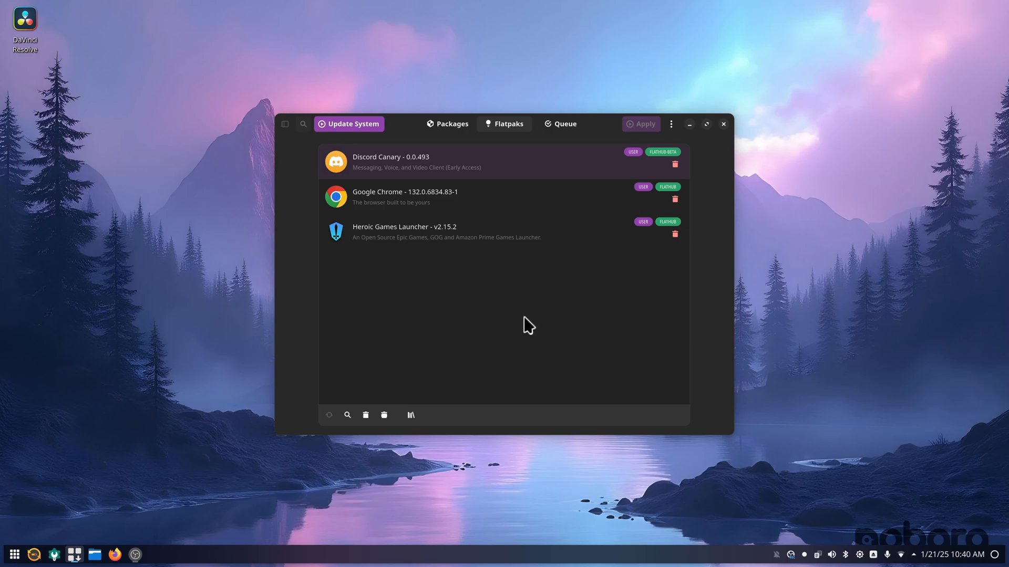
pyautogui.moveTo(497, 309)
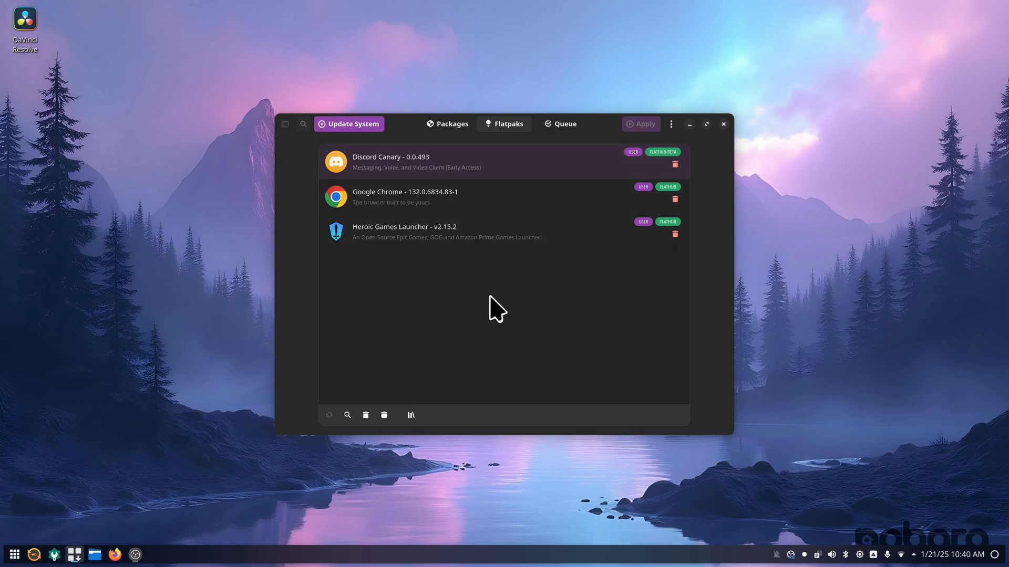
pyautogui.moveTo(510, 304)
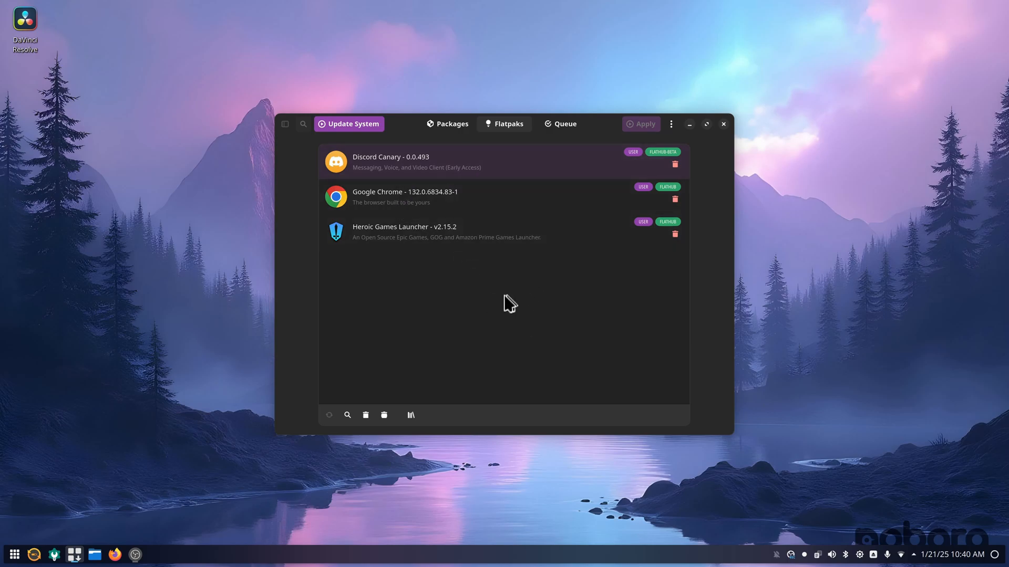
pyautogui.moveTo(743, 154)
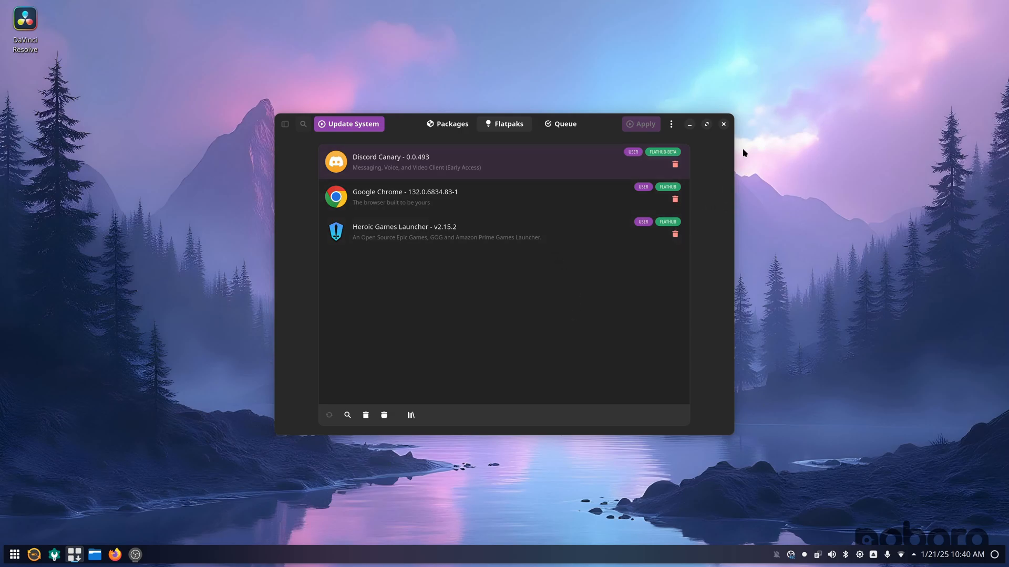
# Close Nobara Package Manager with Heroic Games Launcher v2.15.2 among installed flatpaks.
pyautogui.click(723, 124)
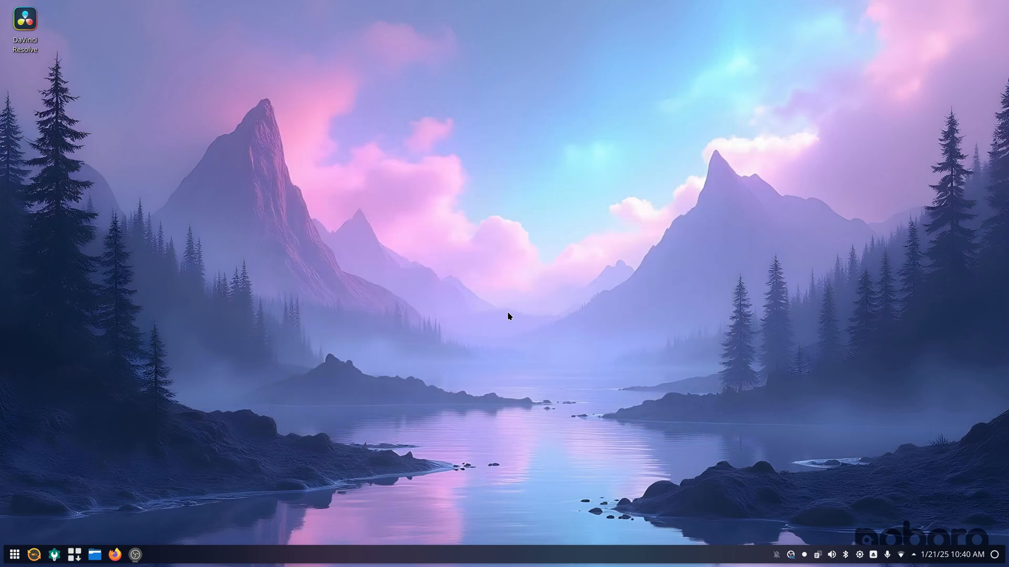
pyautogui.moveTo(539, 332)
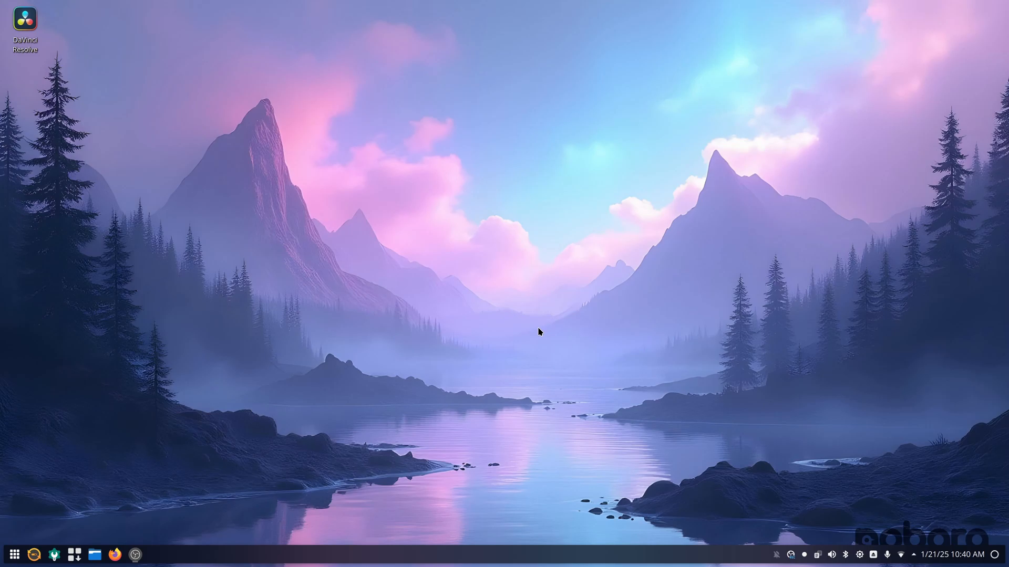
pyautogui.moveTo(6, 563)
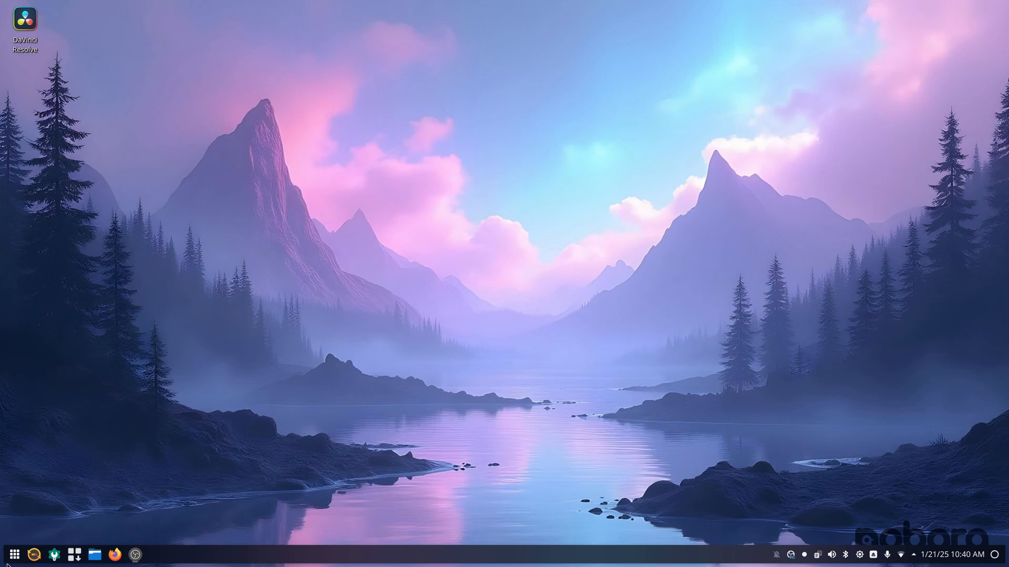
# Show the launcher's Games category listing Heroic Games Launcher, Lutris, ProtonPlus and Steam.
pyautogui.click(14, 554)
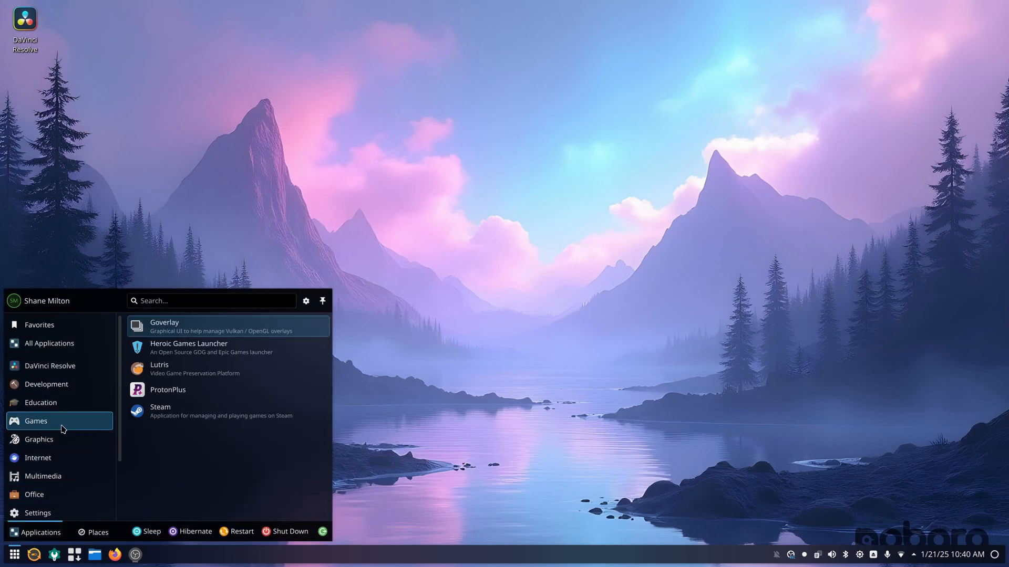
pyautogui.moveTo(189, 389)
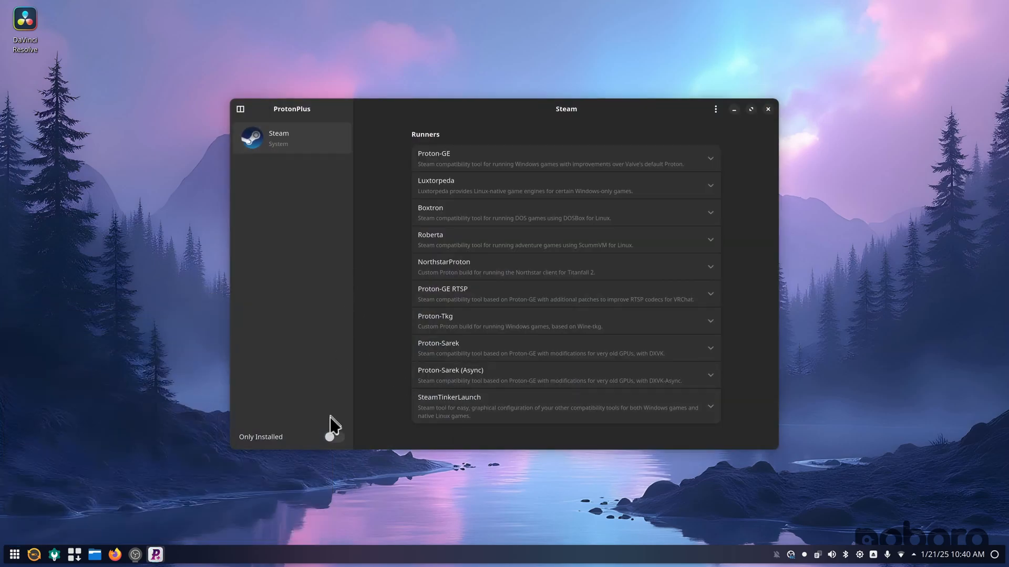
pyautogui.moveTo(266, 143)
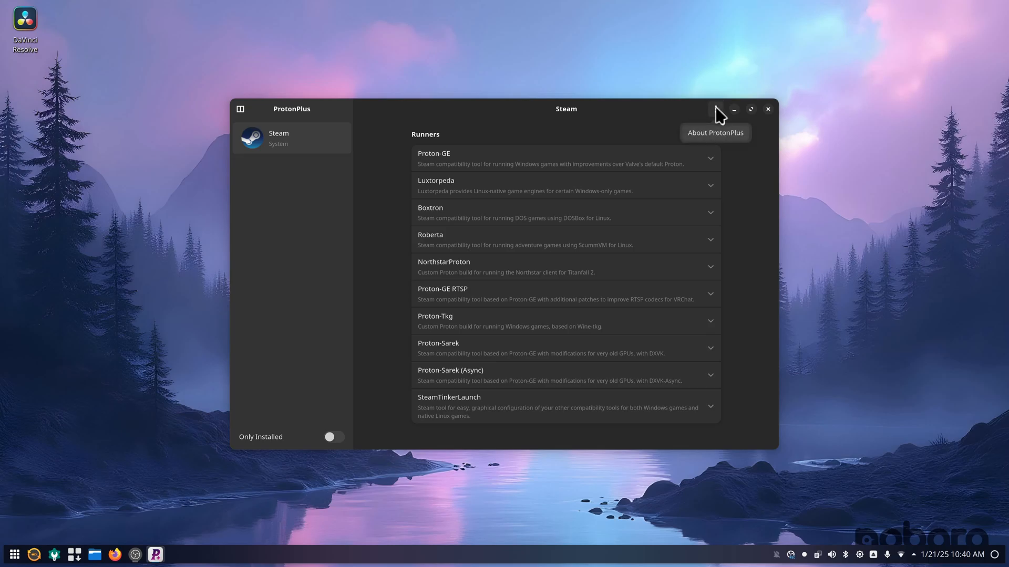
pyautogui.moveTo(575, 148)
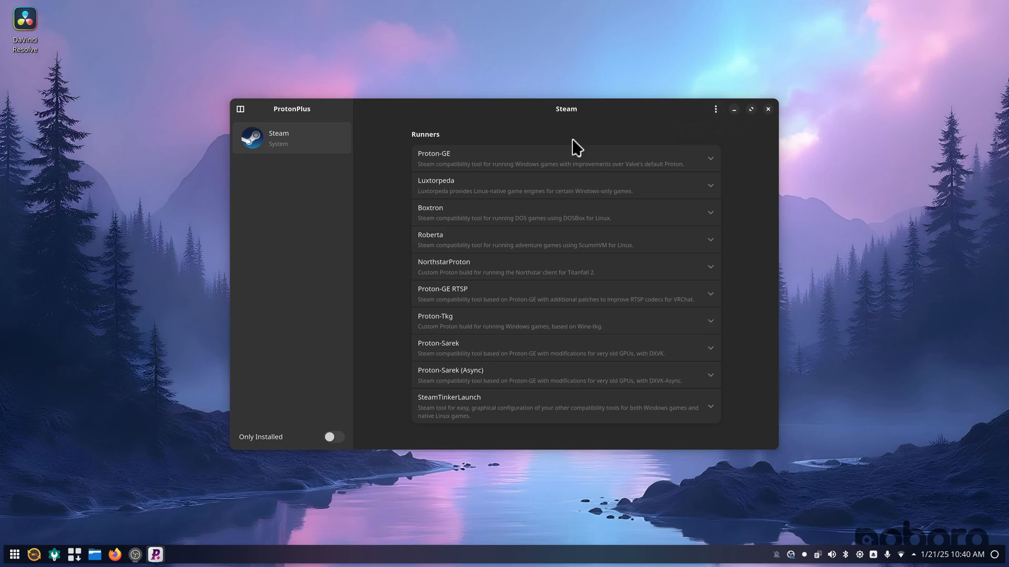
pyautogui.moveTo(633, 343)
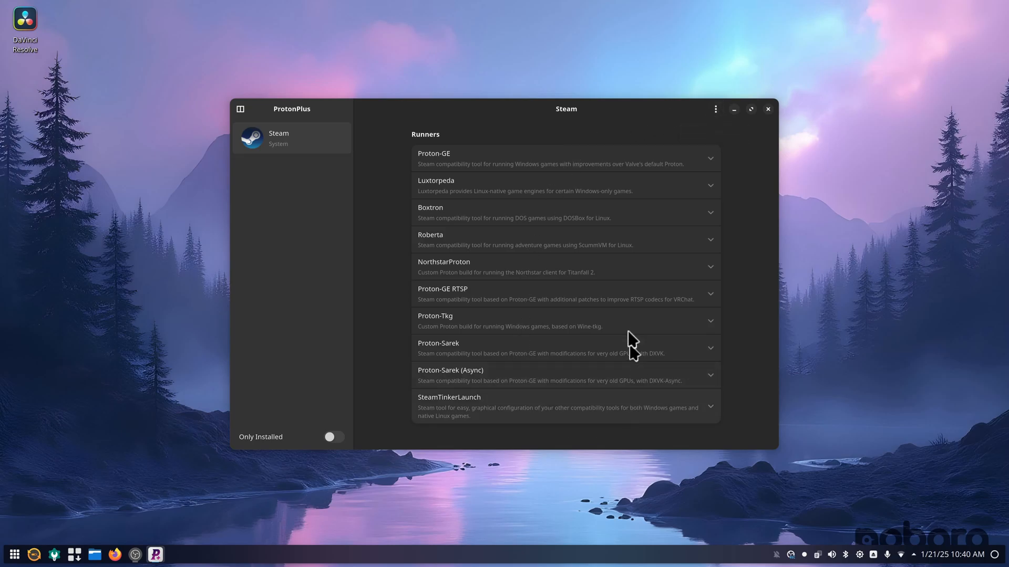
pyautogui.moveTo(762, 140)
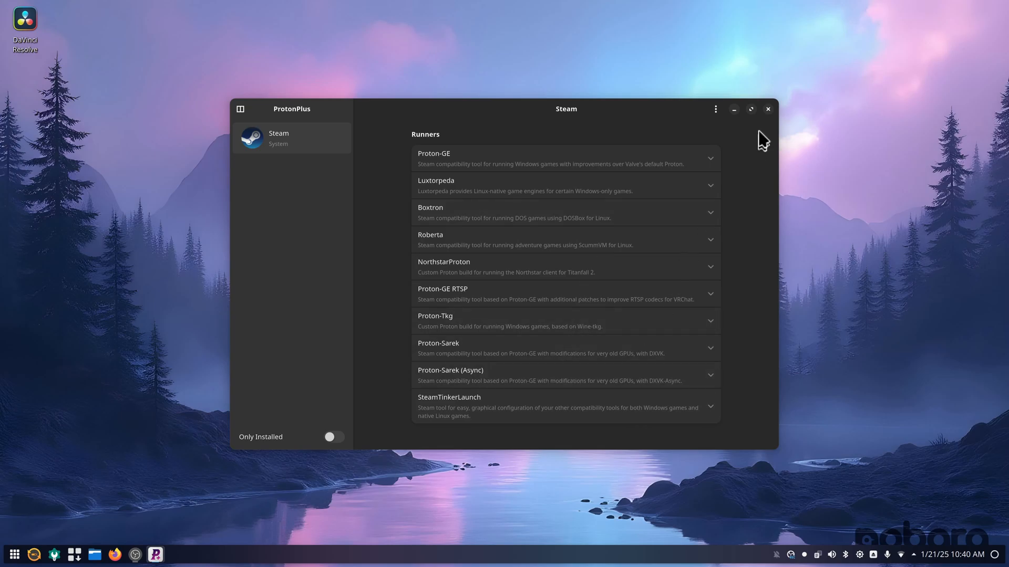
# Close ProtonPlus after reviewing the Steam runners list.
pyautogui.click(767, 108)
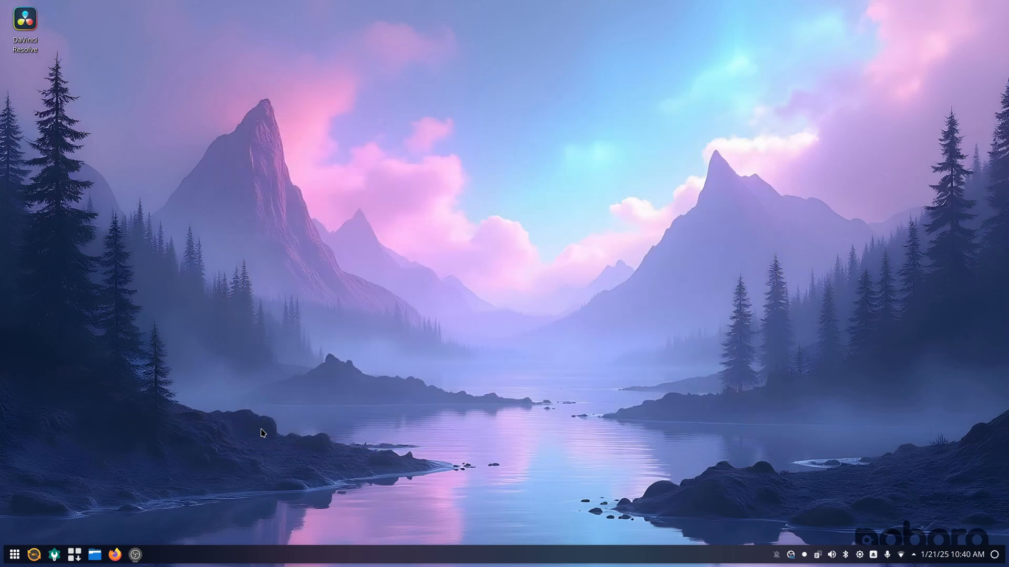
pyautogui.moveTo(302, 449)
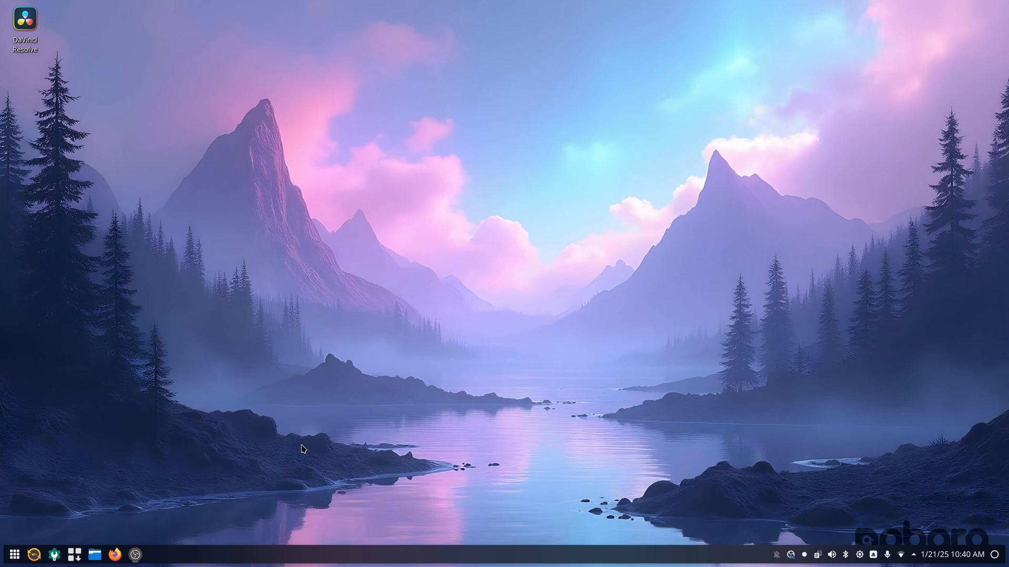
pyautogui.moveTo(14, 554)
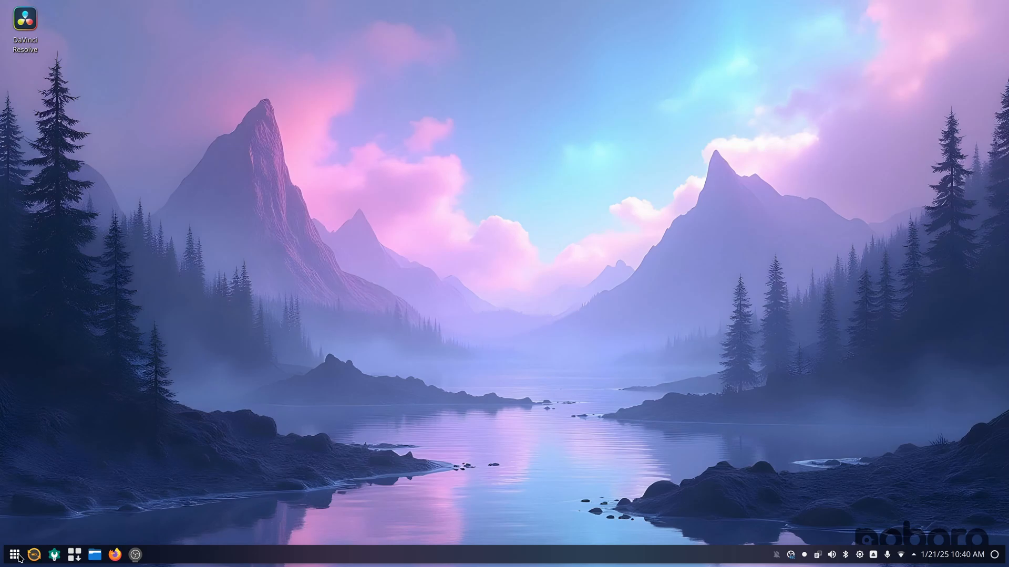
# Show the Games category in the KDE application launcher, listing Heroic Games Launcher.
pyautogui.click(13, 554)
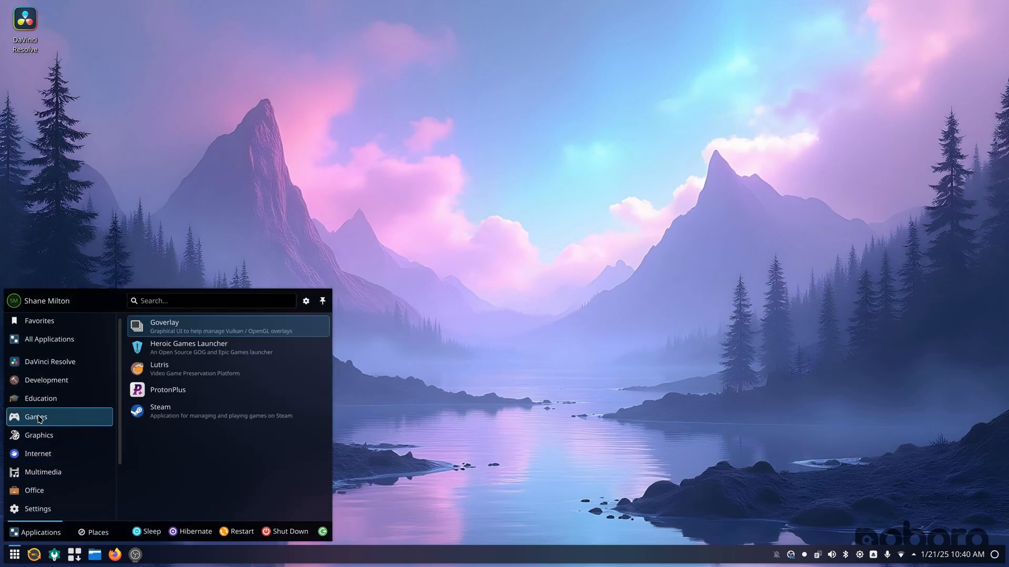
# Launch Heroic Games Launcher, dismiss the 2.15.2 hotfix notes over the empty library, then close it.
pyautogui.click(531, 320)
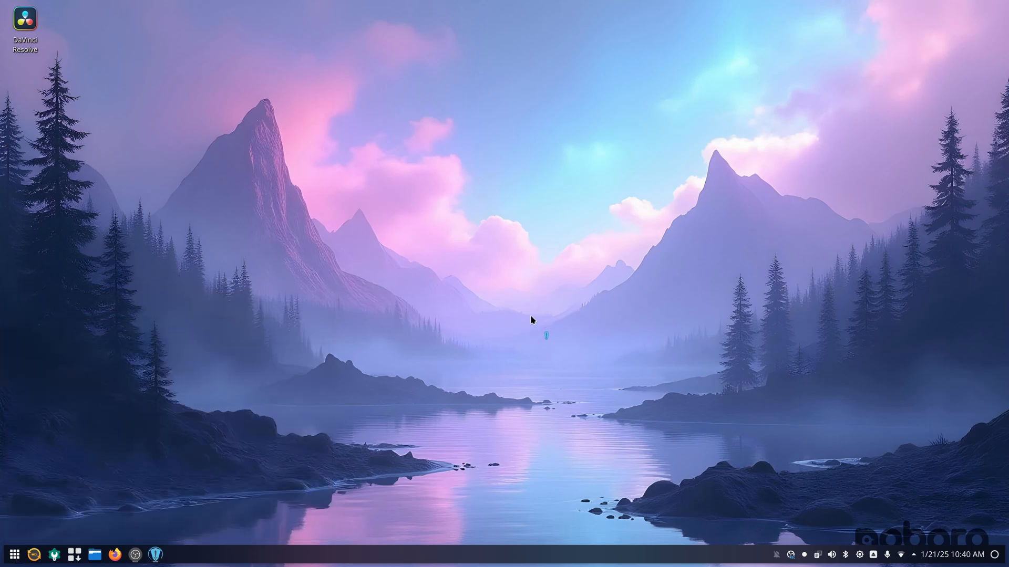
pyautogui.click(154, 554)
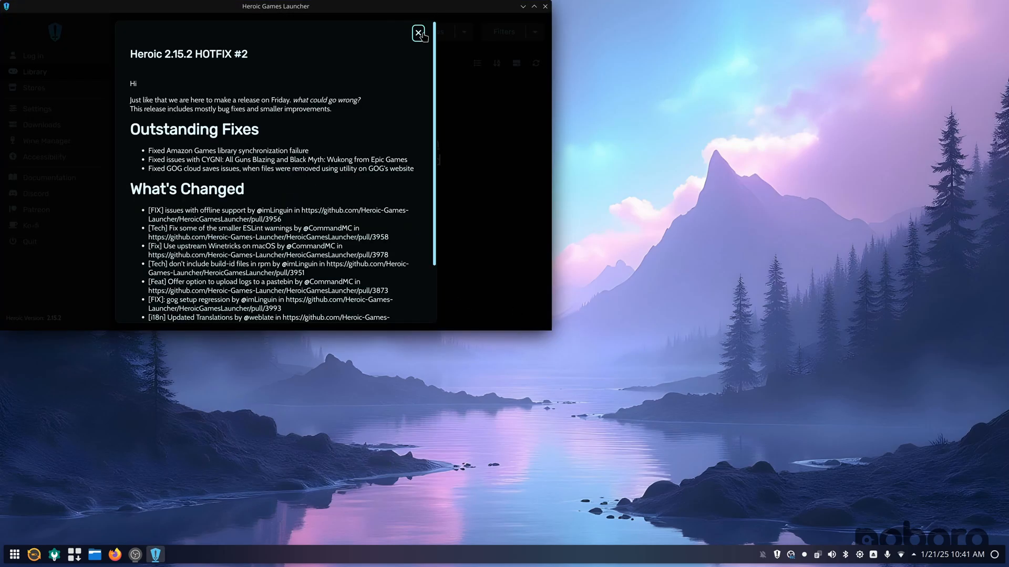
pyautogui.click(418, 32)
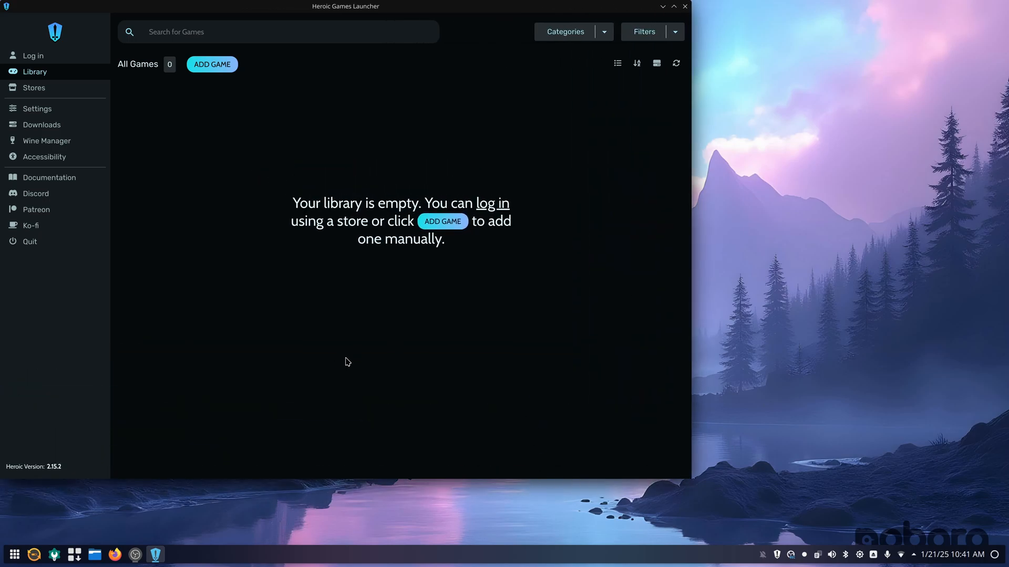
pyautogui.moveTo(586, 190)
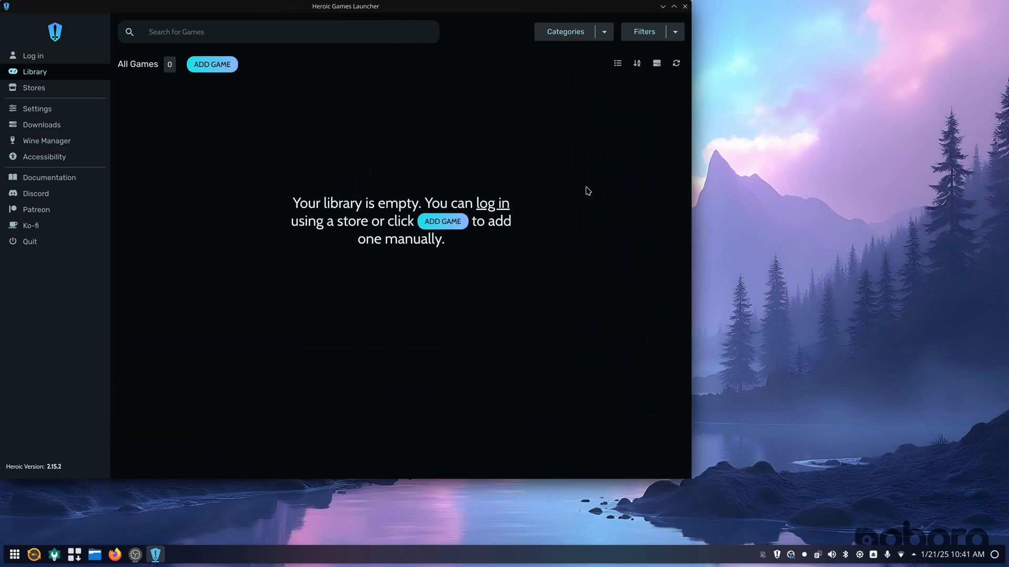
pyautogui.moveTo(565, 213)
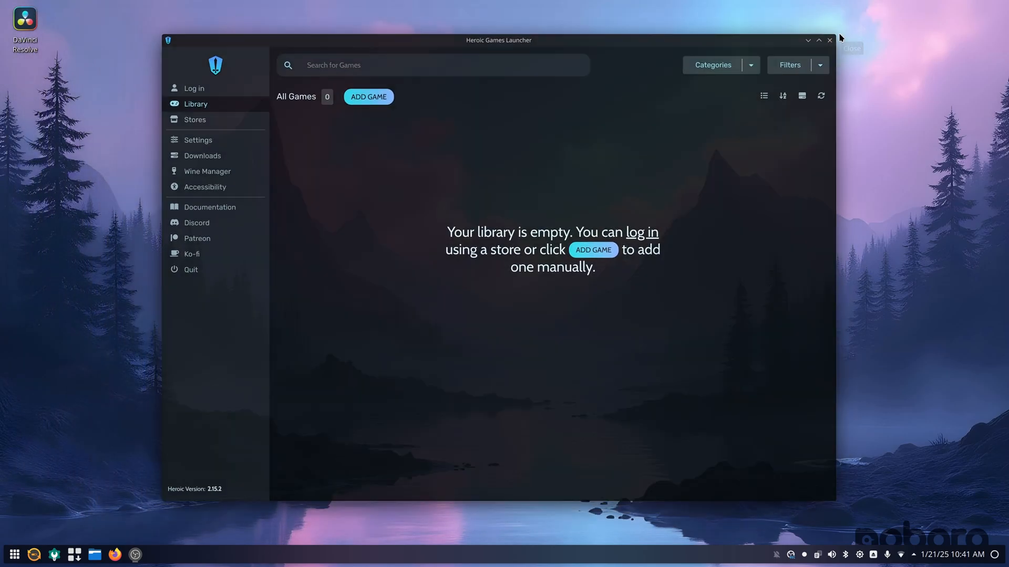
pyautogui.click(828, 40)
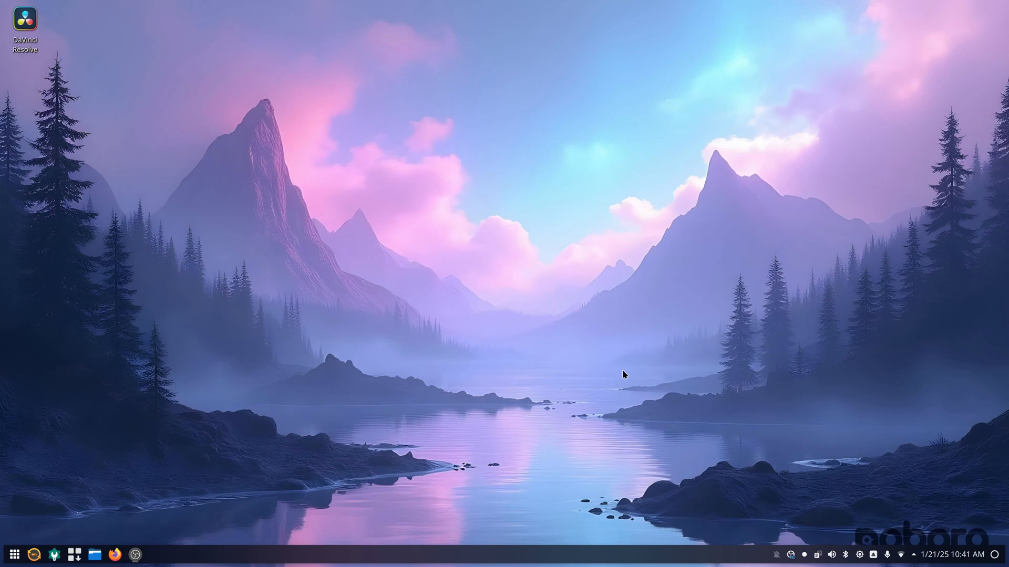
pyautogui.moveTo(606, 435)
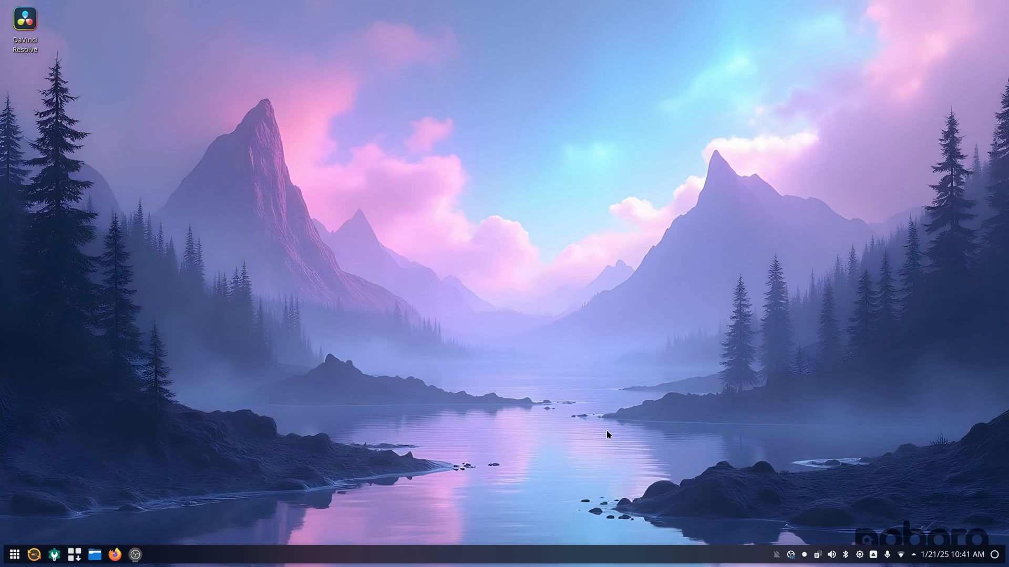